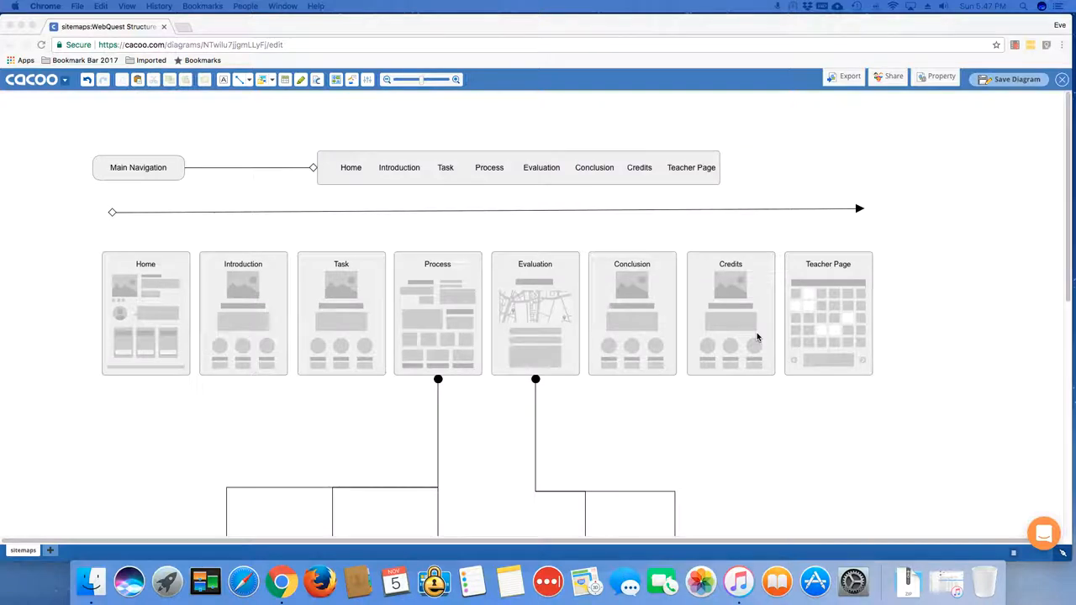
mouse_move(757, 329)
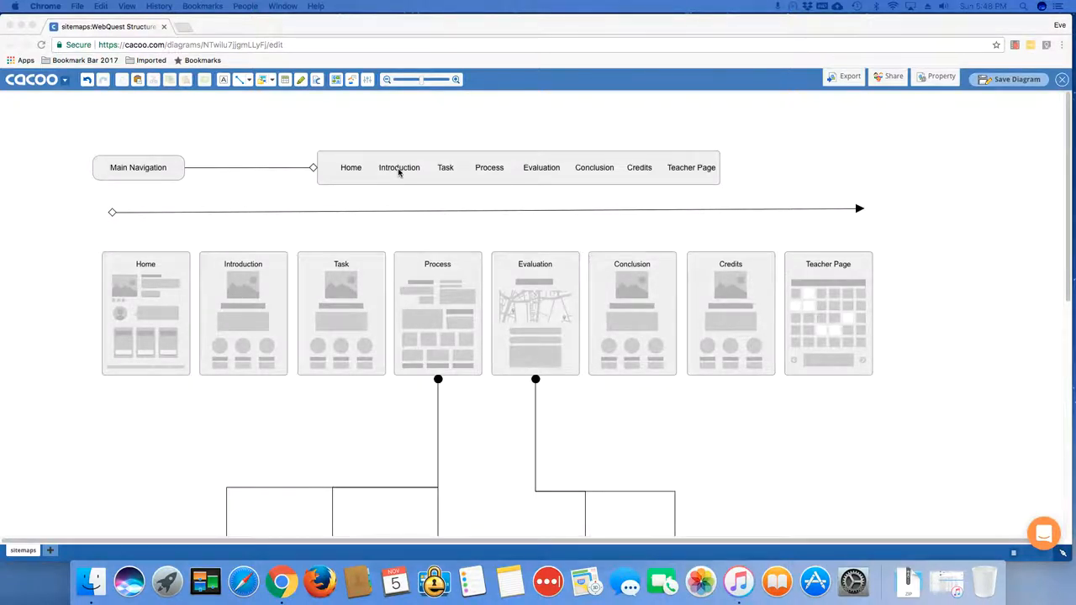
mouse_move(536, 172)
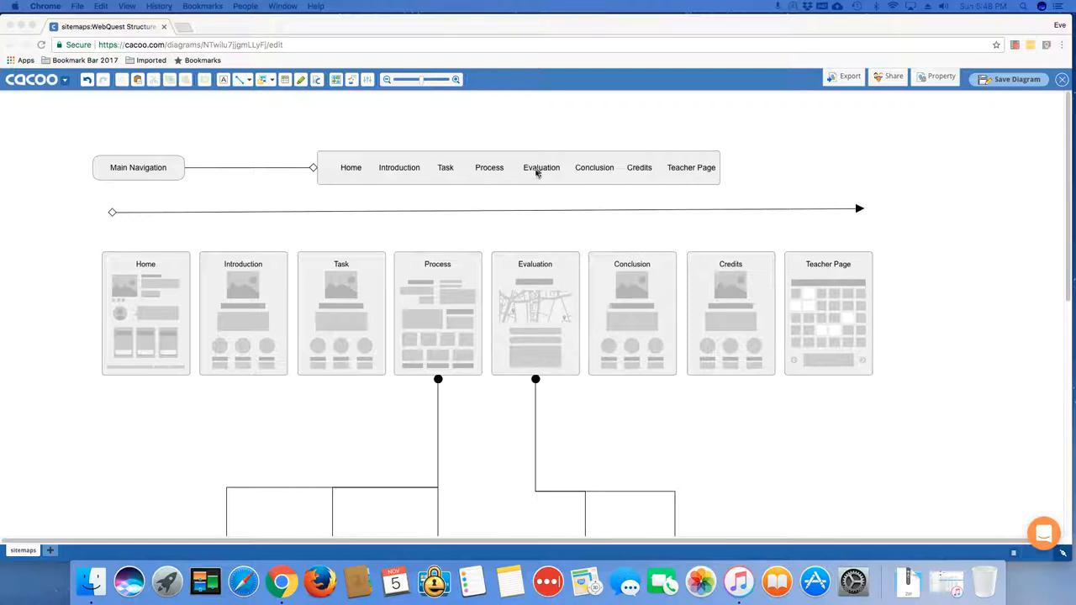
mouse_move(689, 173)
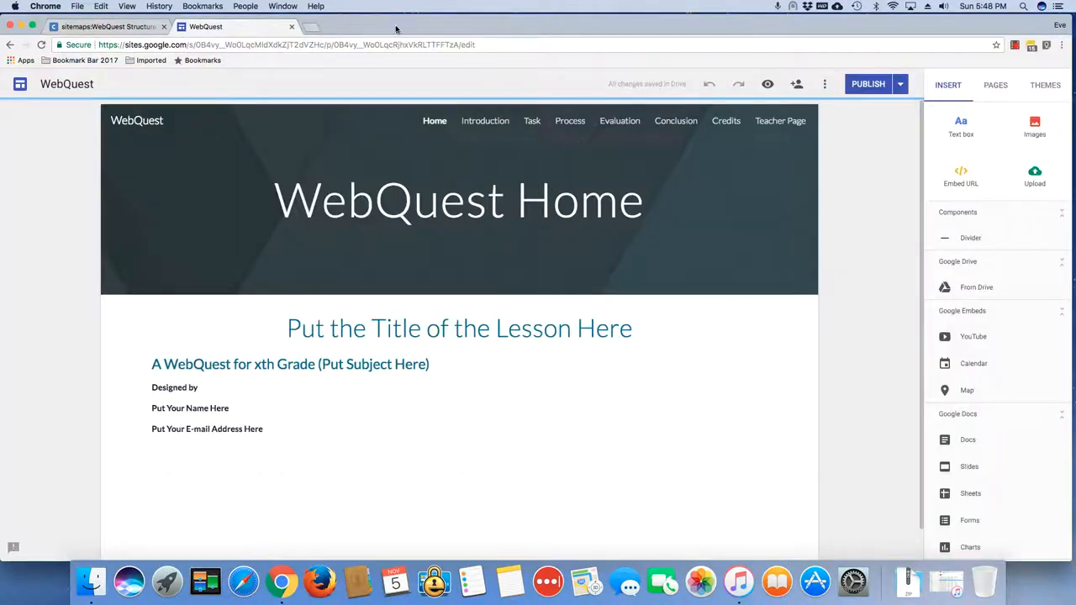
Show the WebQuest home page with its page navigation in the Sites editor.
left_click(459, 199)
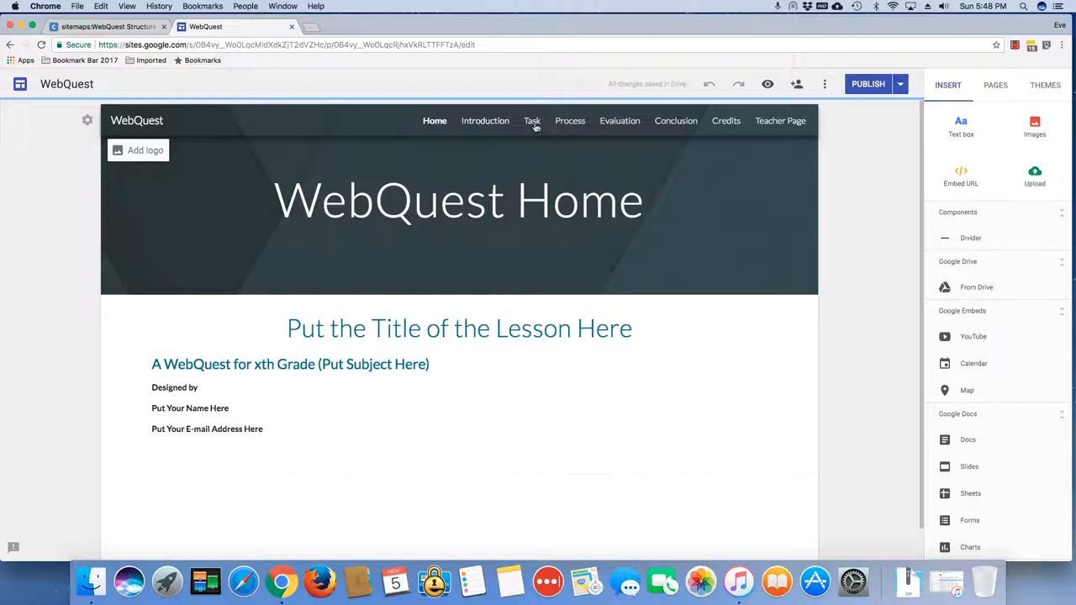
mouse_move(639, 138)
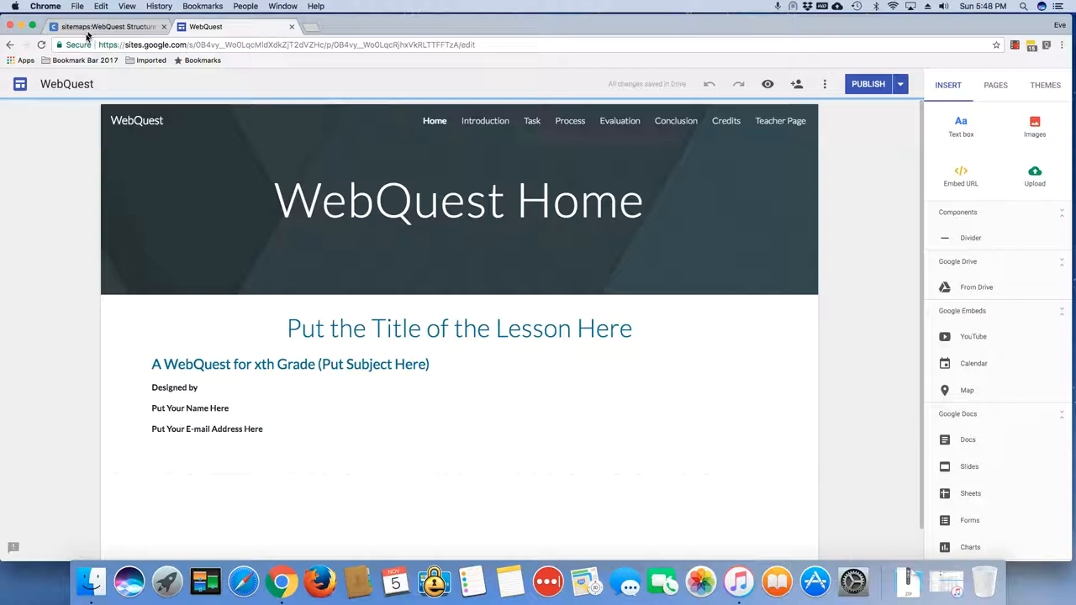
Switch browser tabs back to the Cacoo WebQuest sitemap diagram.
left_click(101, 27)
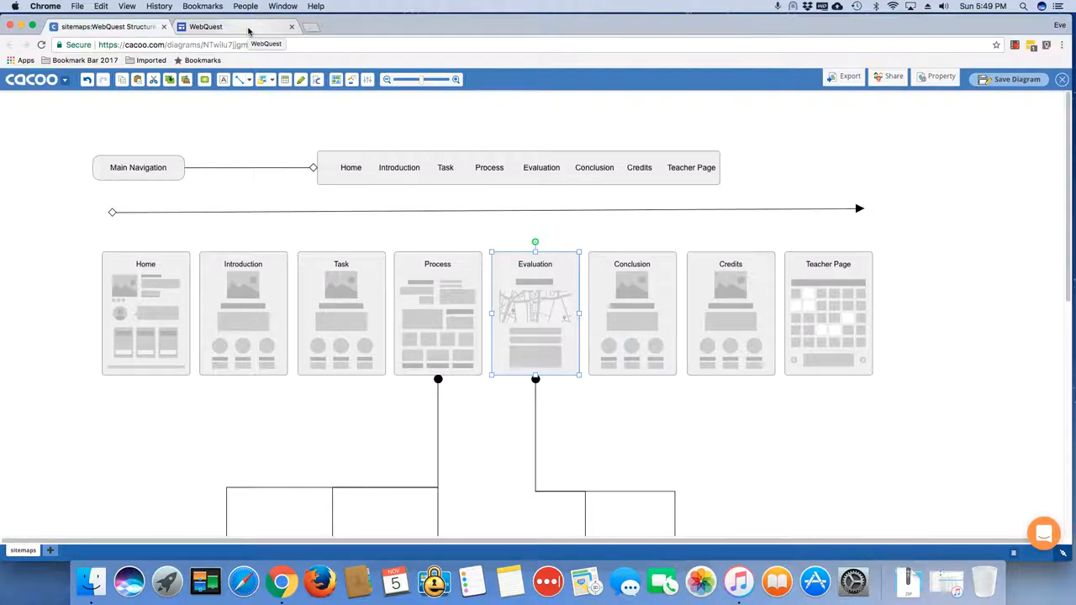
left_click(109, 27)
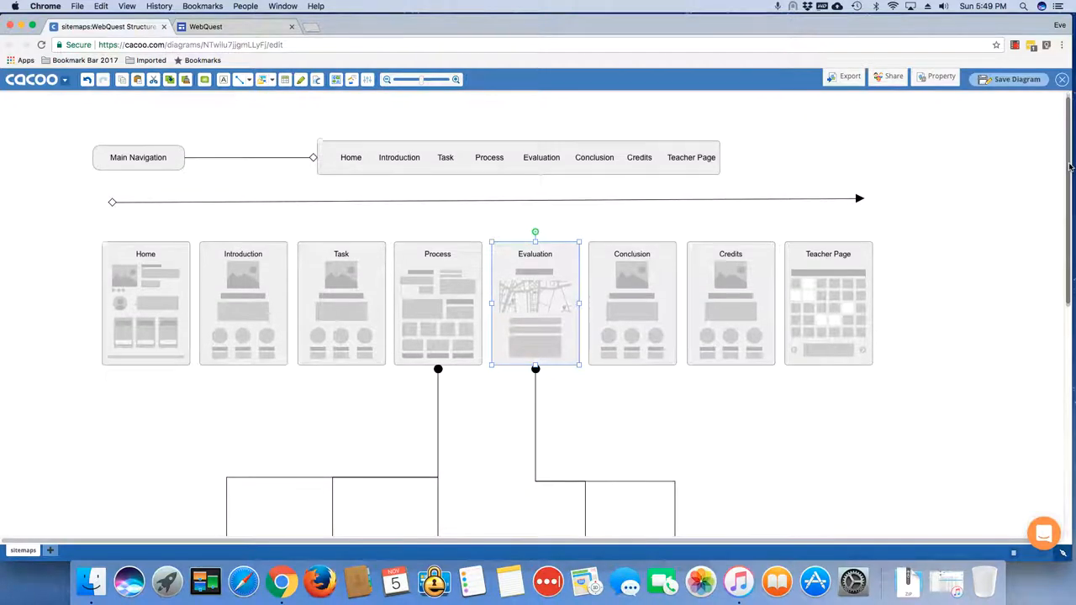
scroll("down", 3)
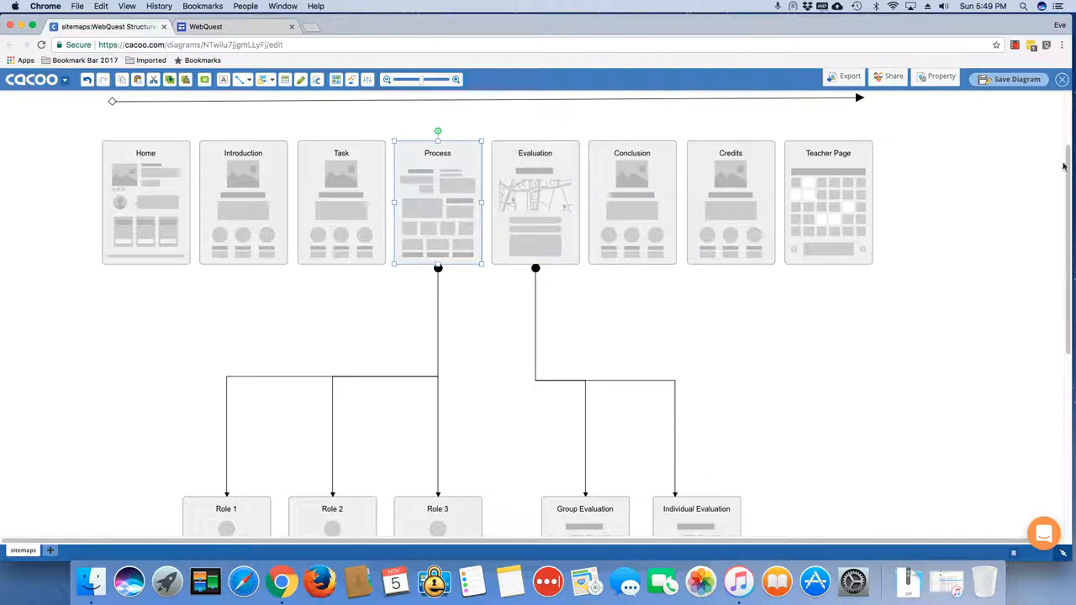
scroll("down", 3)
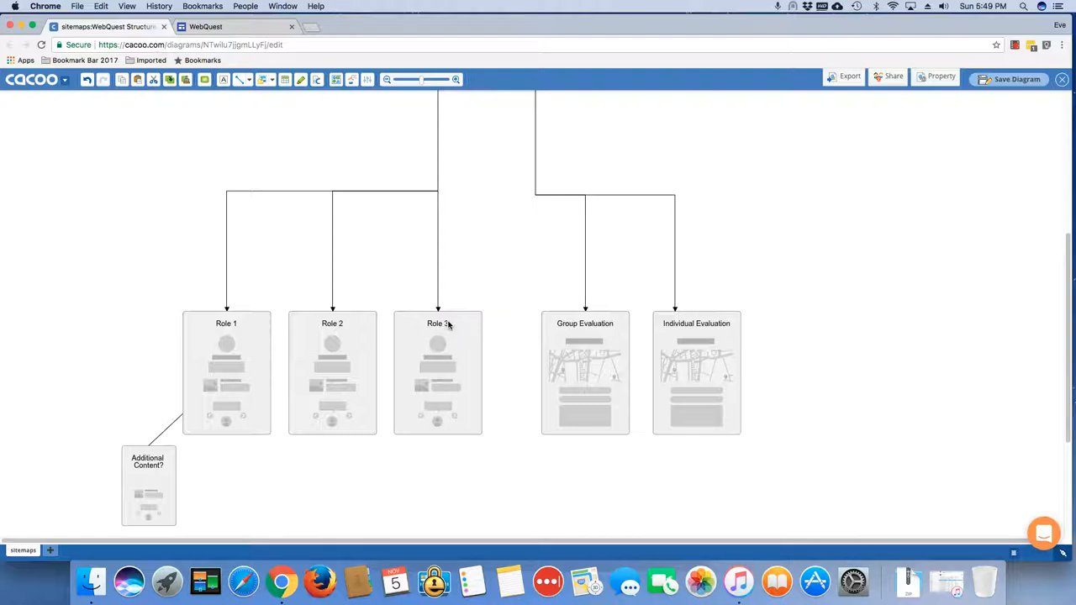
mouse_move(834, 528)
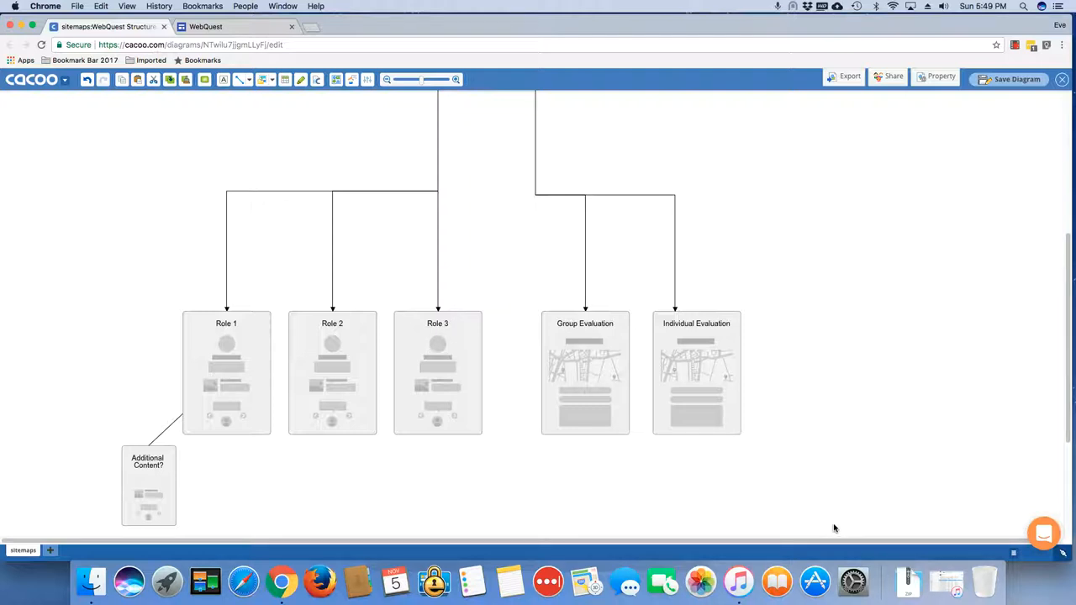
scroll("down", 3)
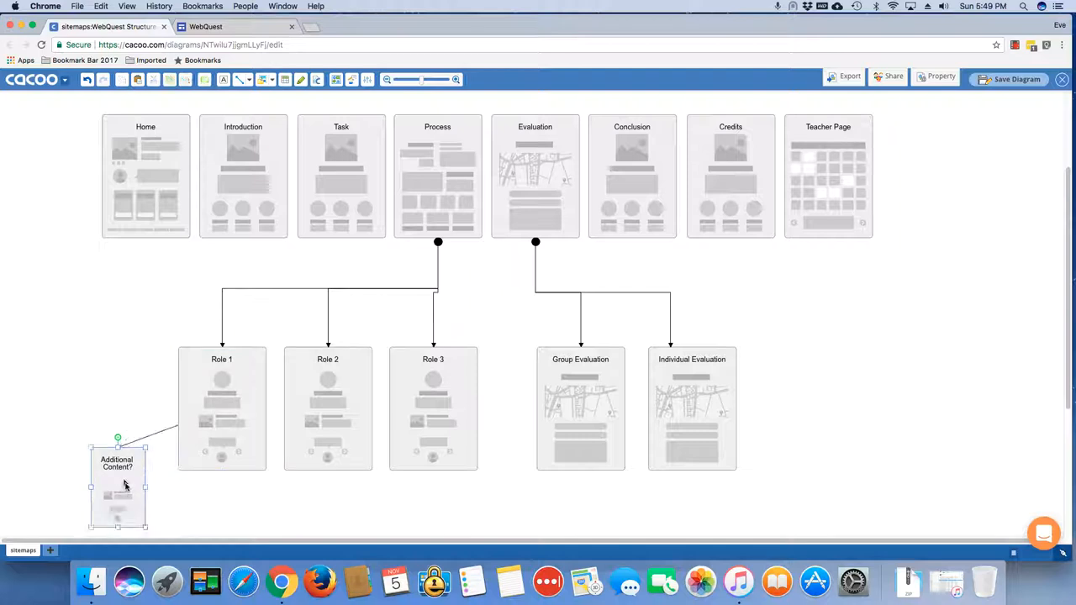
Move the Additional Content? page so it sits centered beneath the three Role pages.
left_click_drag(118, 486, 106, 453)
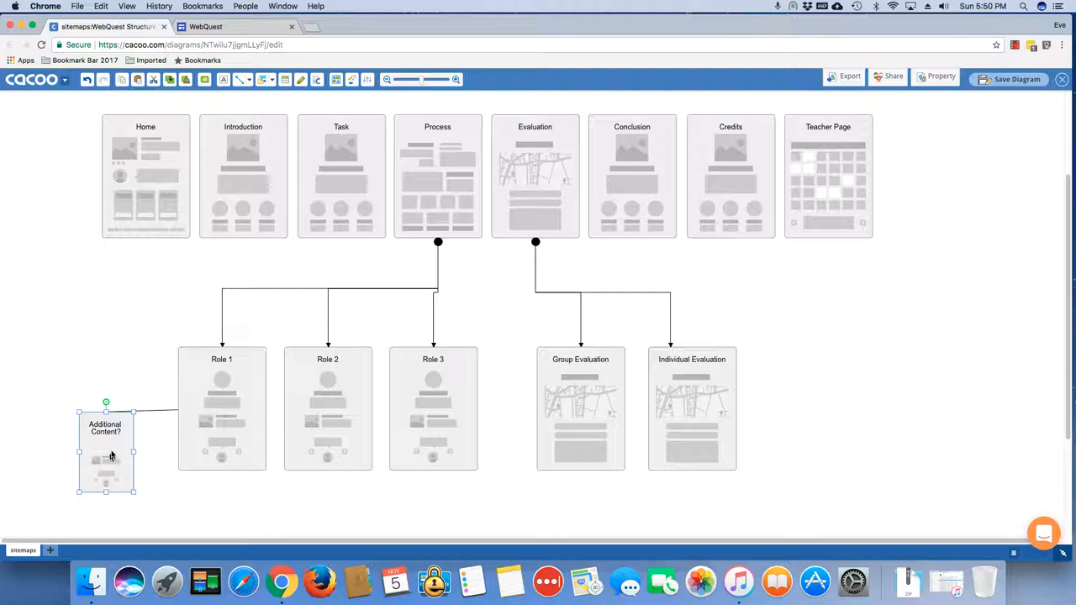
left_click_drag(104, 453, 101, 471)
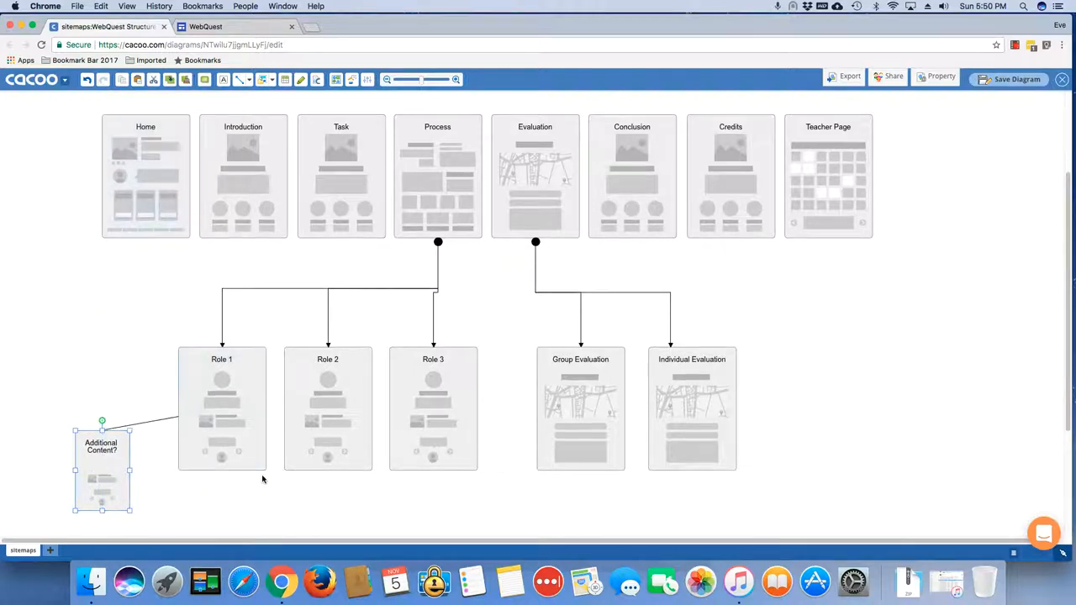
scroll("down", 3)
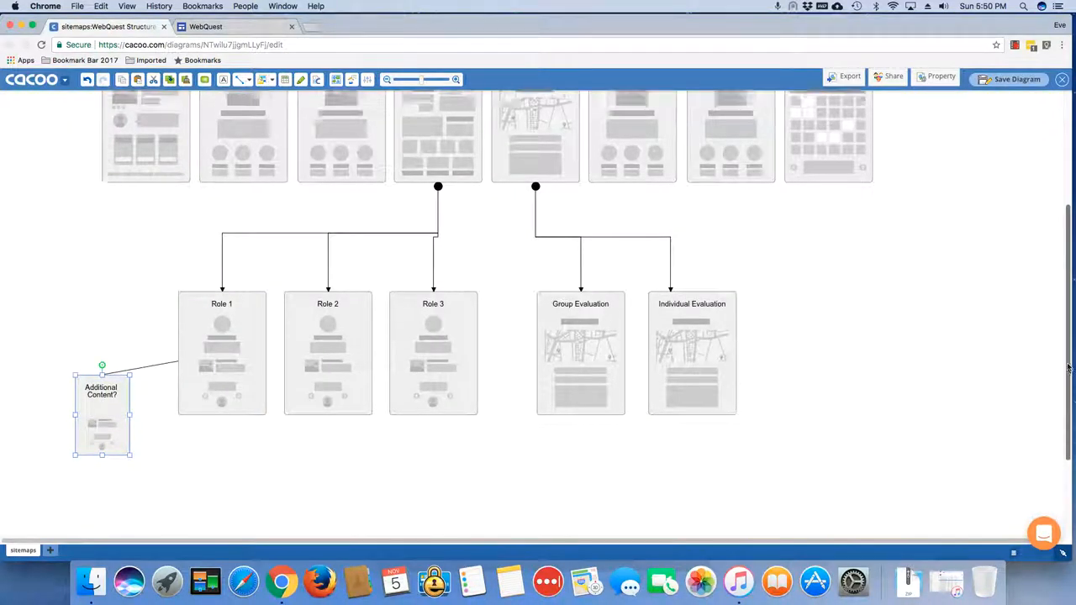
left_click_drag(101, 412, 335, 474)
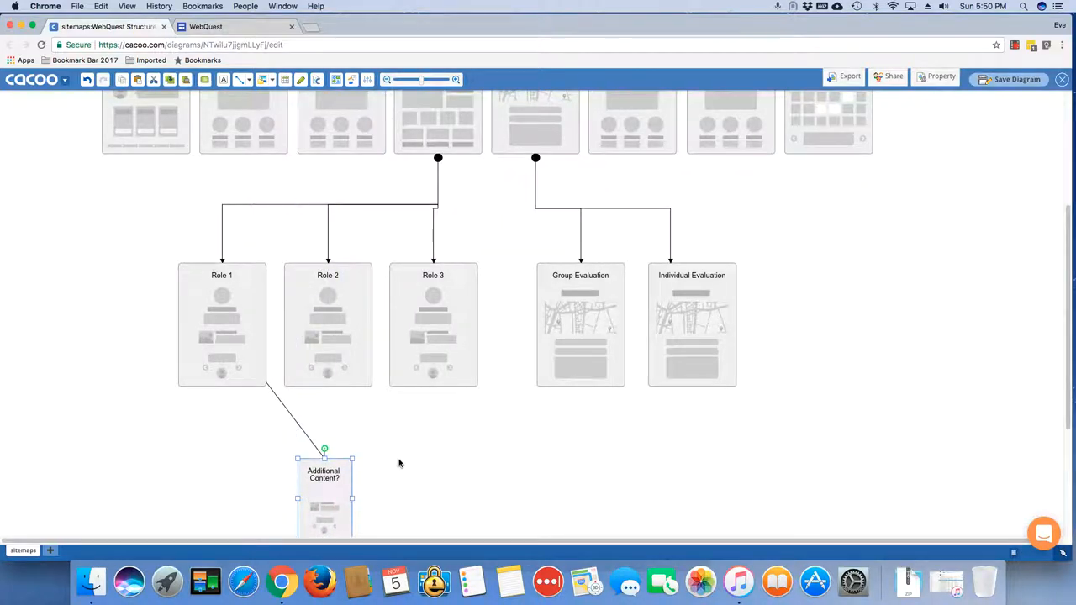
mouse_move(255, 191)
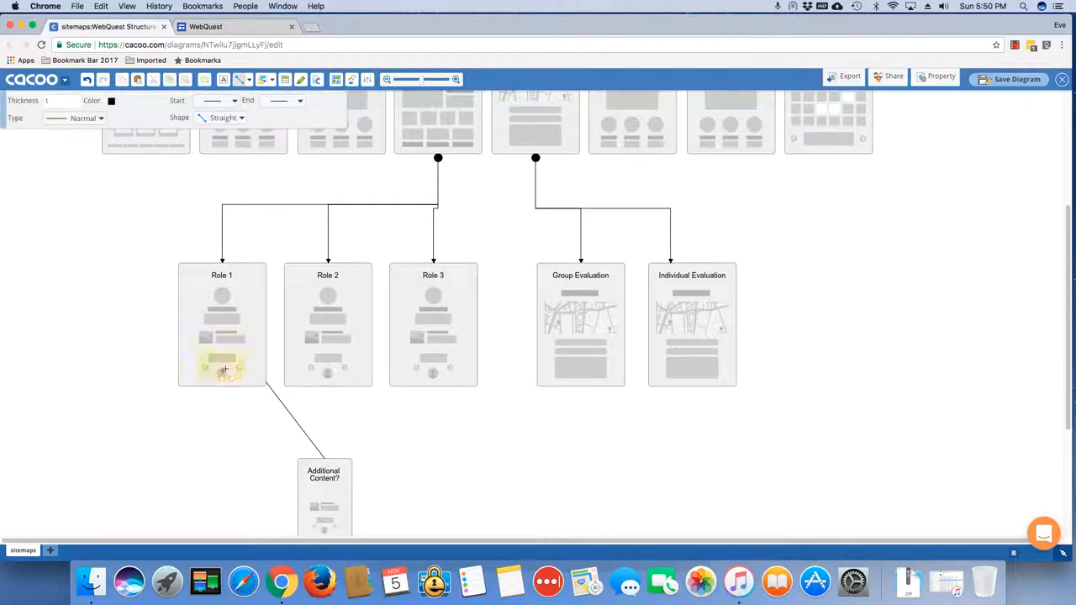
Draw a connector linking Role 2 to the Additional Content? page.
left_click(328, 323)
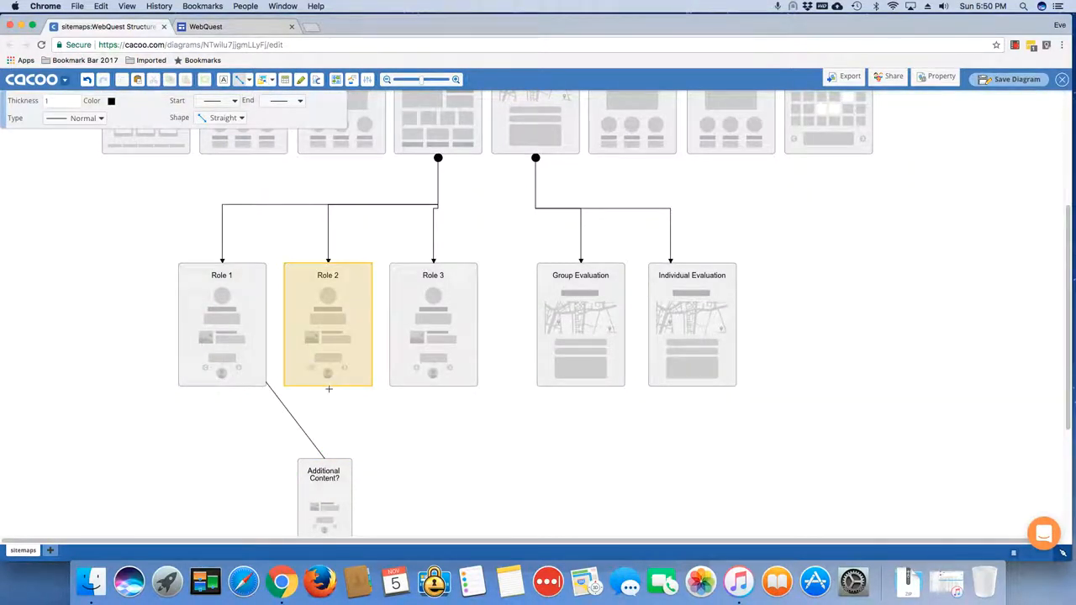
left_click(383, 420)
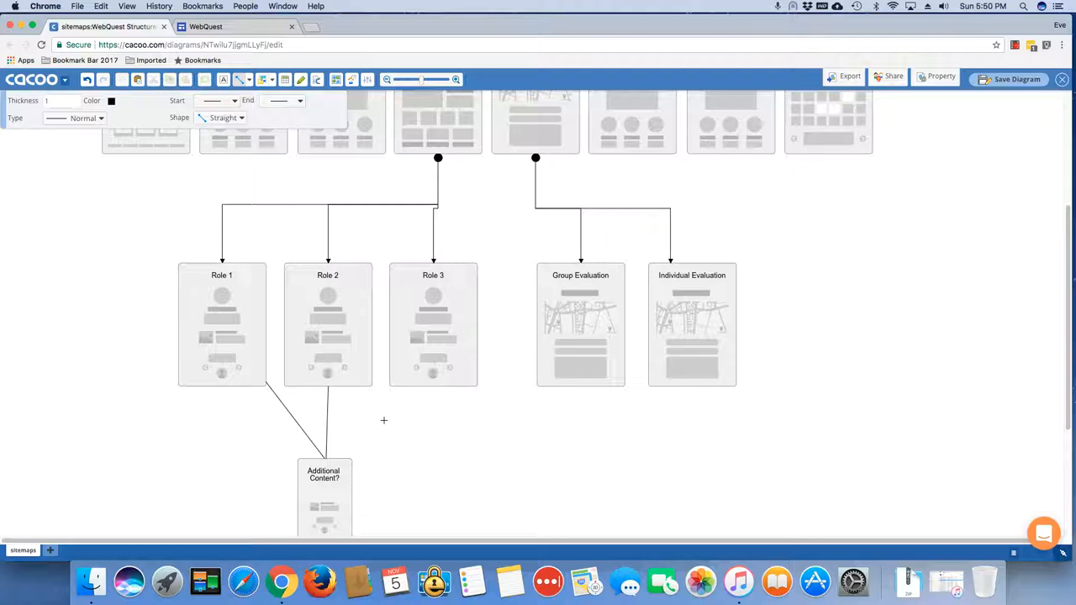
mouse_move(438, 409)
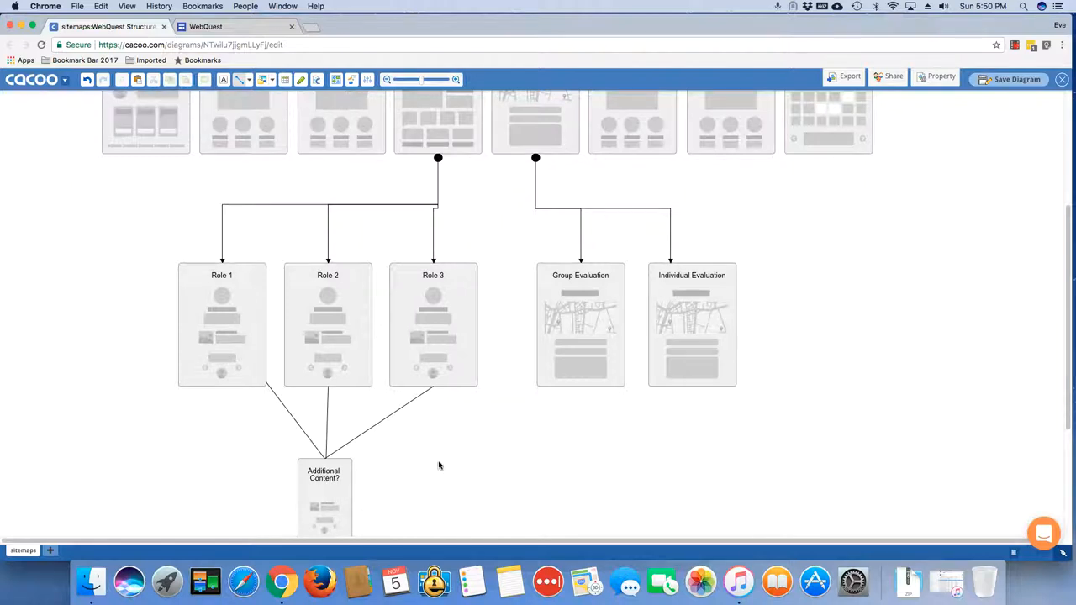
mouse_move(367, 437)
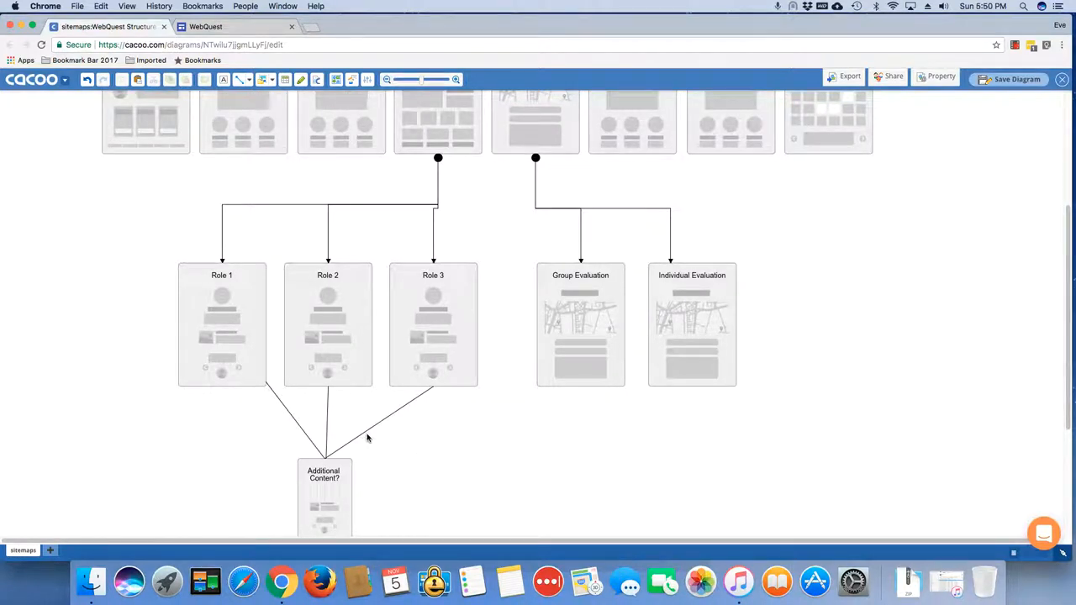
mouse_move(450, 344)
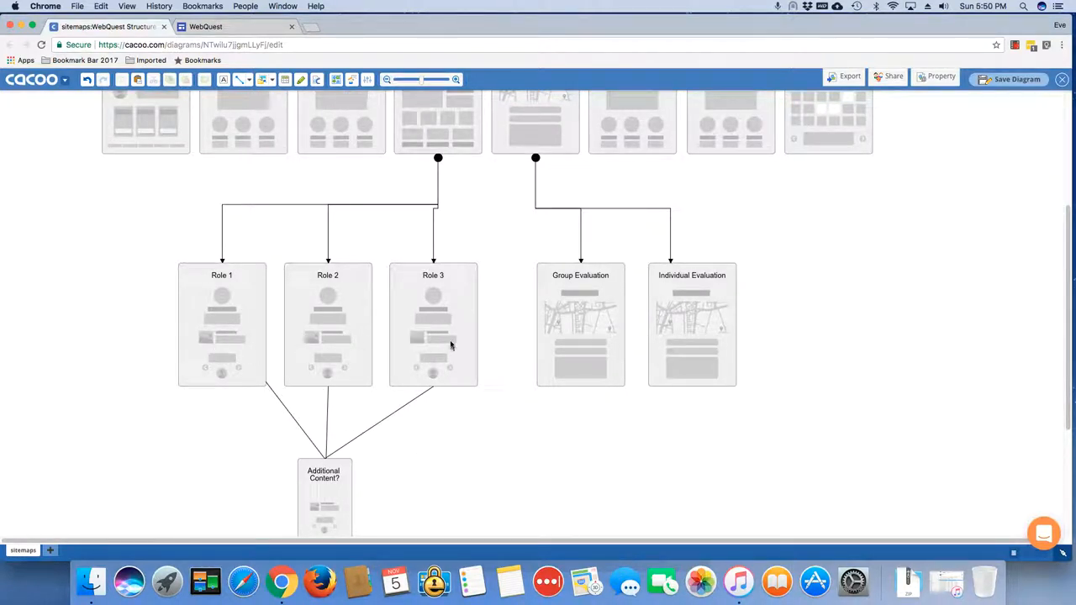
mouse_move(753, 464)
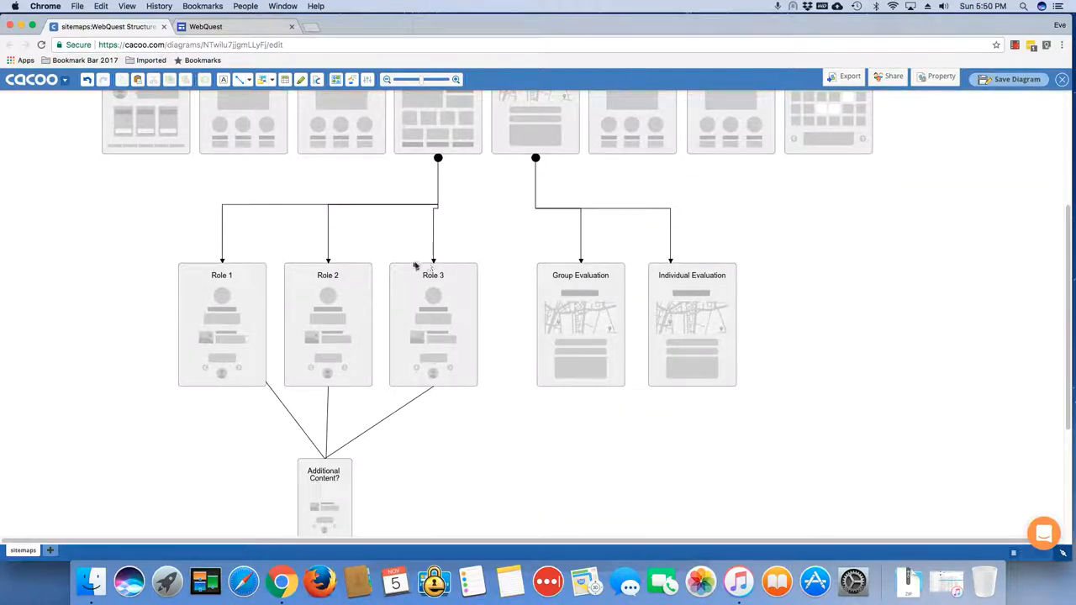
mouse_move(410, 381)
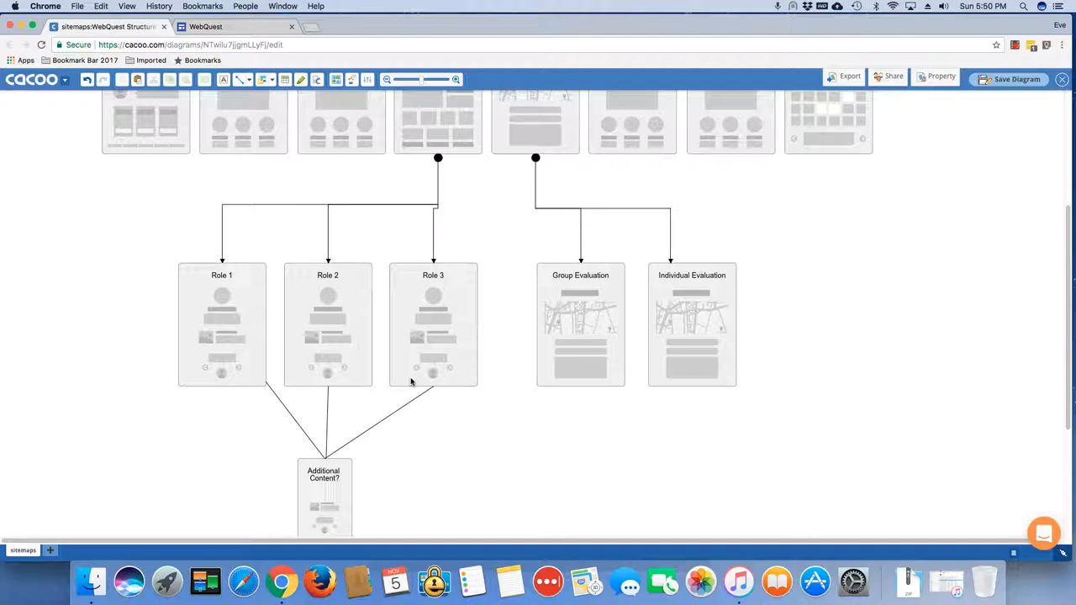
mouse_move(458, 414)
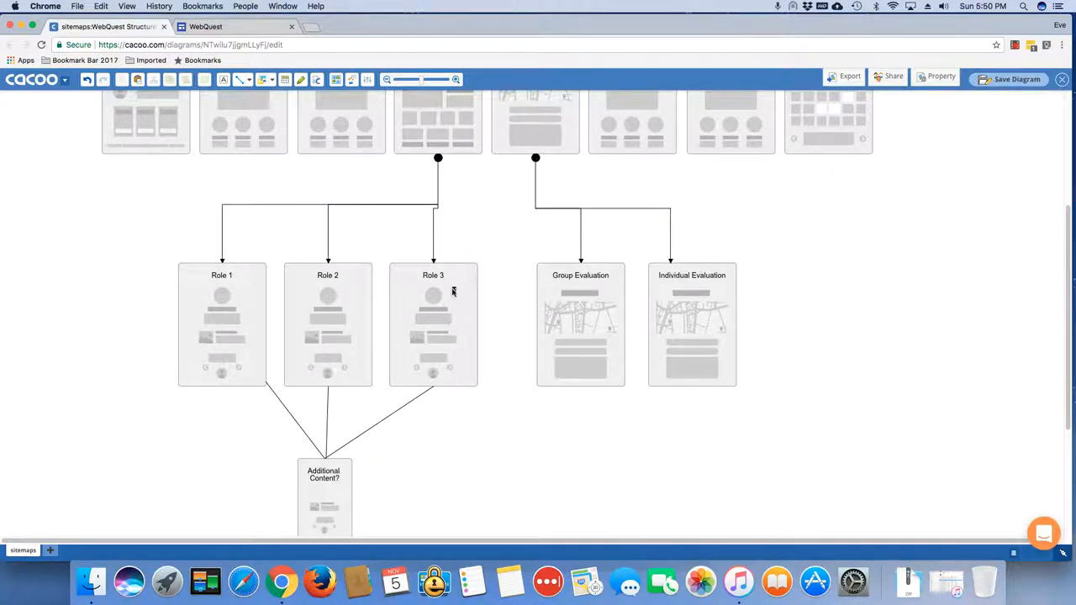
Copy Role 3 into a Group Project page below the roles and connect Process to it.
left_click(434, 323)
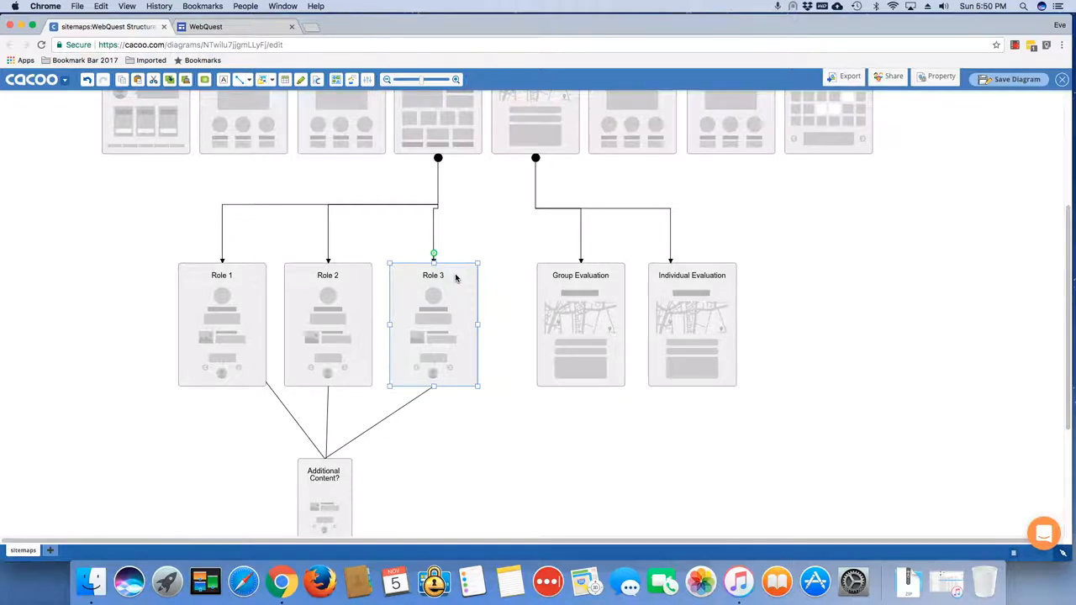
left_click_drag(433, 323, 531, 316)
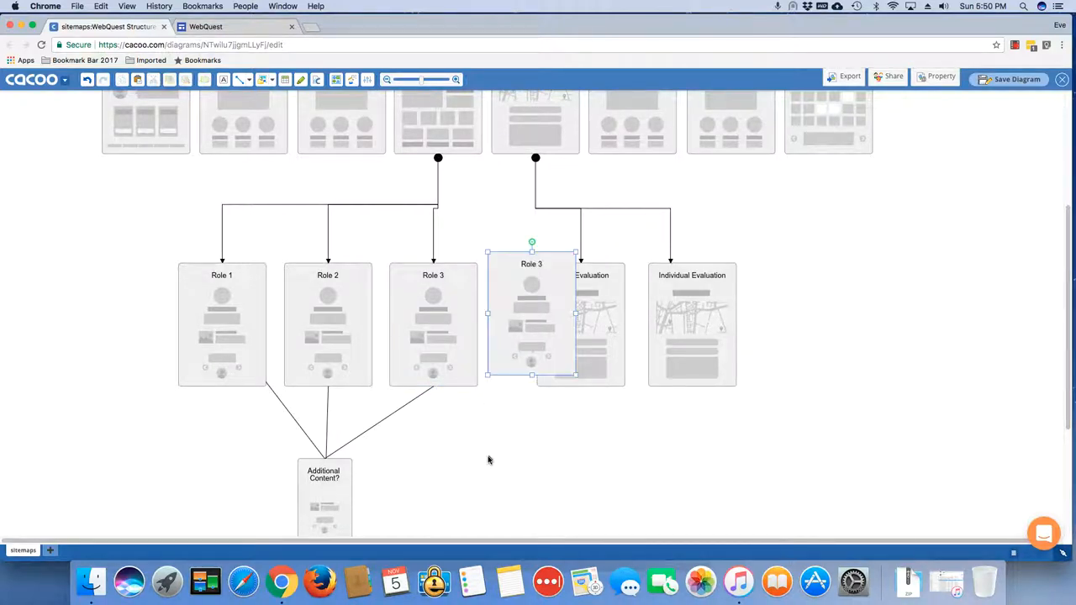
left_click_drag(531, 317, 505, 471)
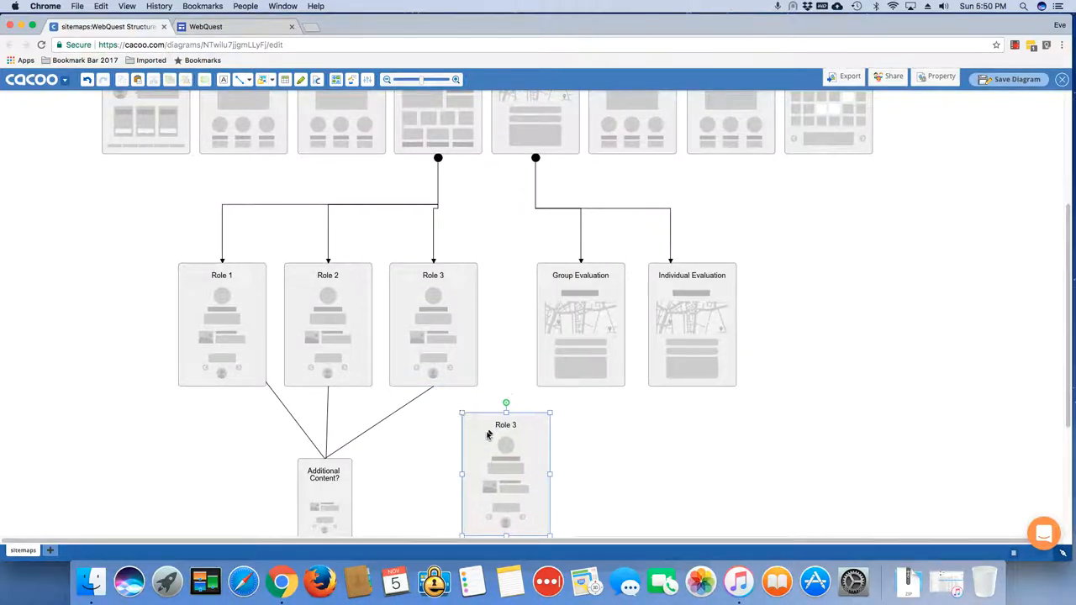
double_click(505, 423)
type("Group Project")
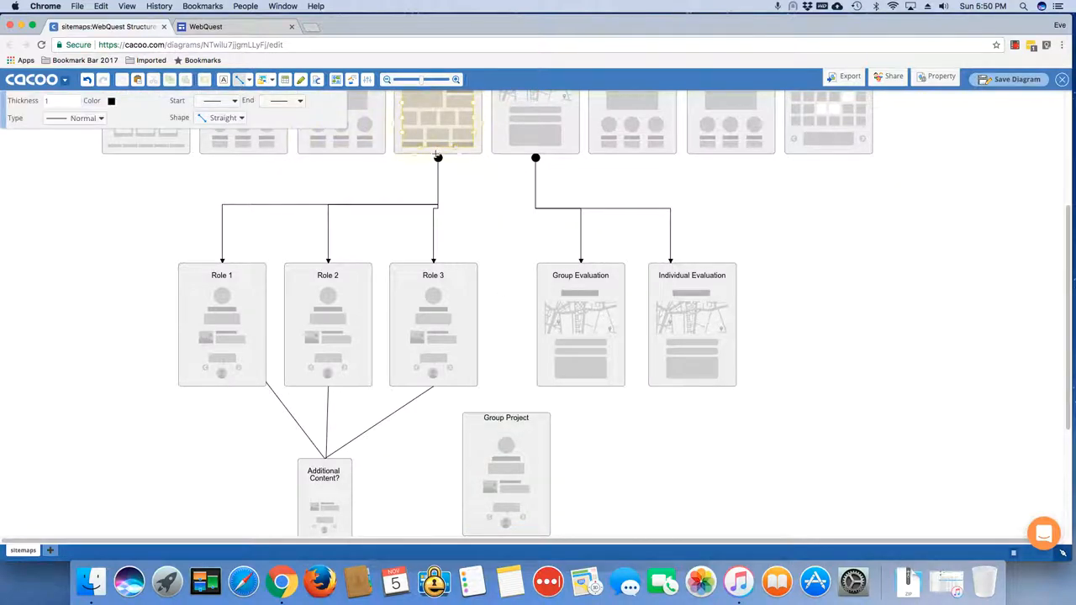
left_click_drag(437, 158, 506, 417)
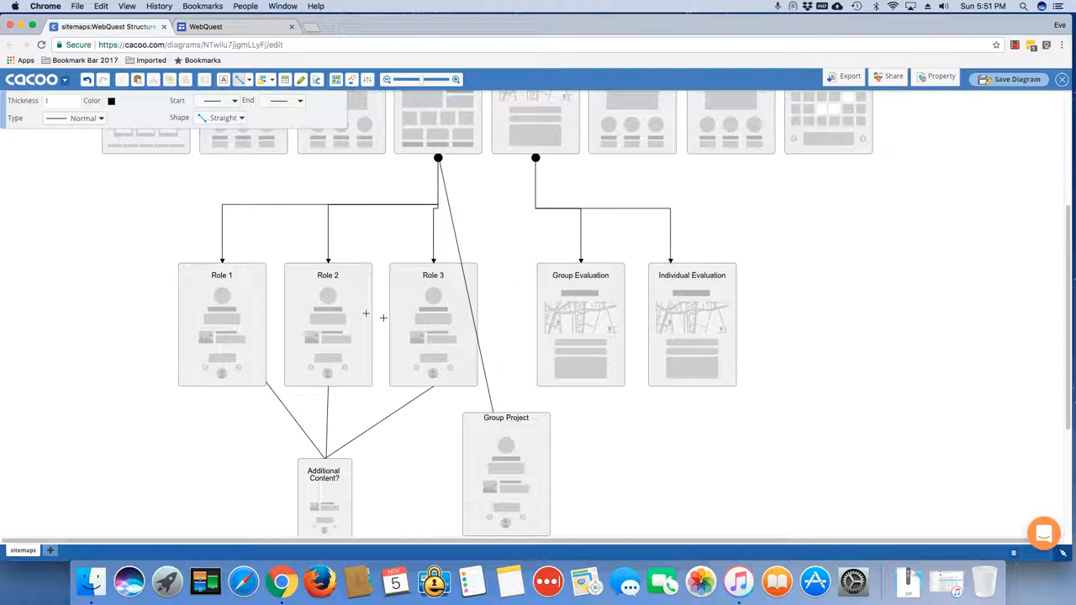
mouse_move(232, 210)
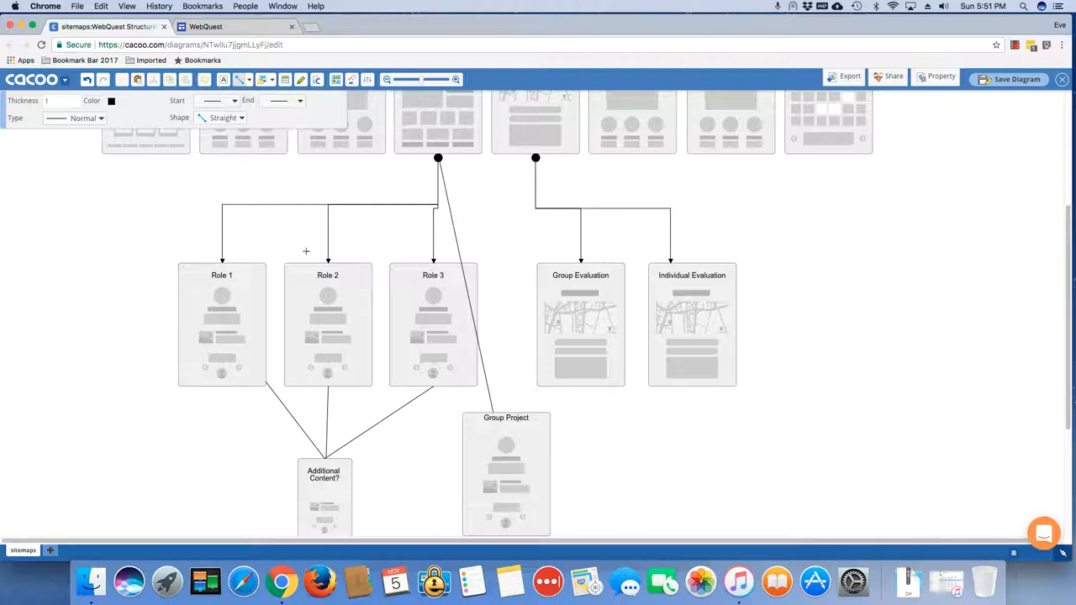
Draw a connector linking Role 1 to the Group Project page.
left_click(437, 121)
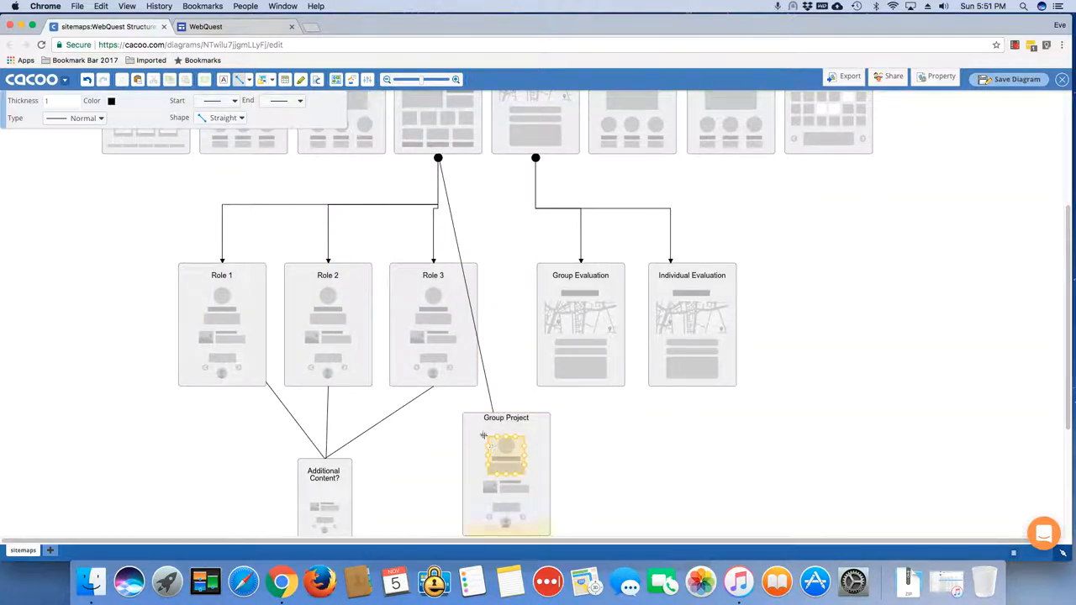
left_click(222, 305)
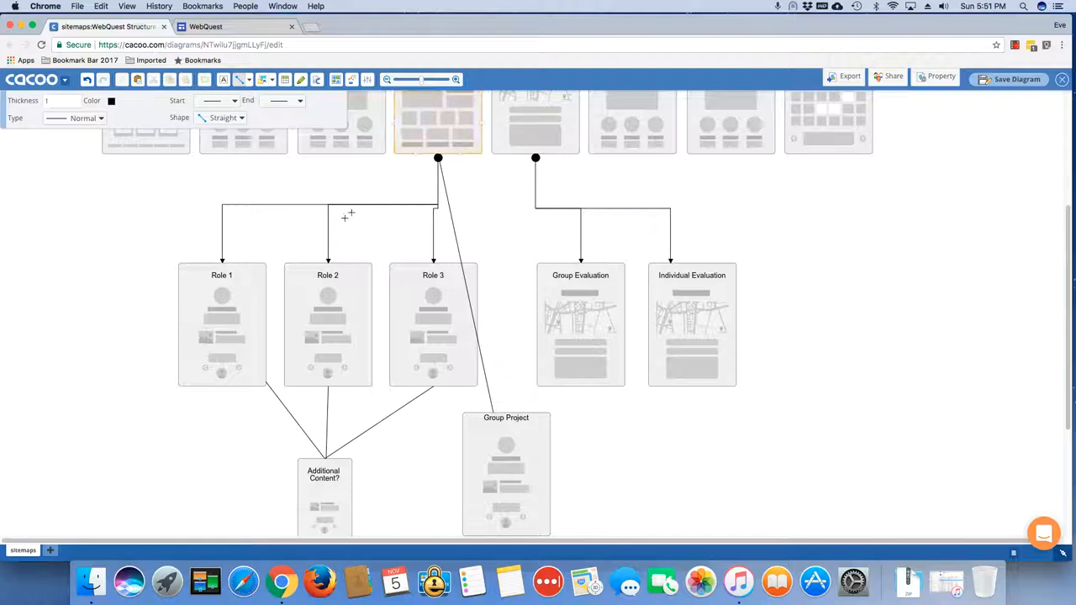
left_click(222, 327)
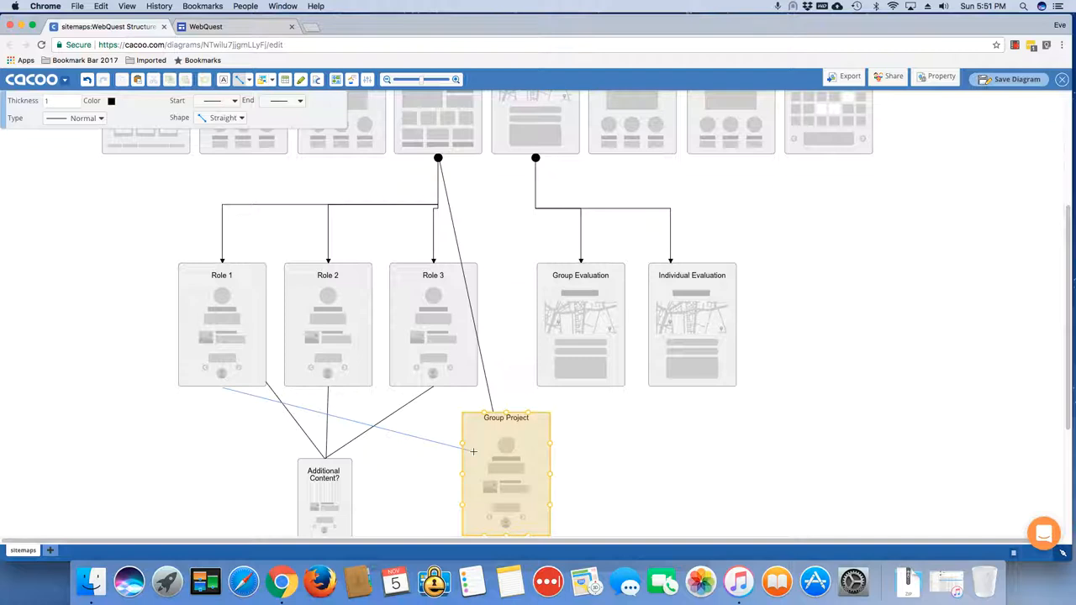
left_click(600, 447)
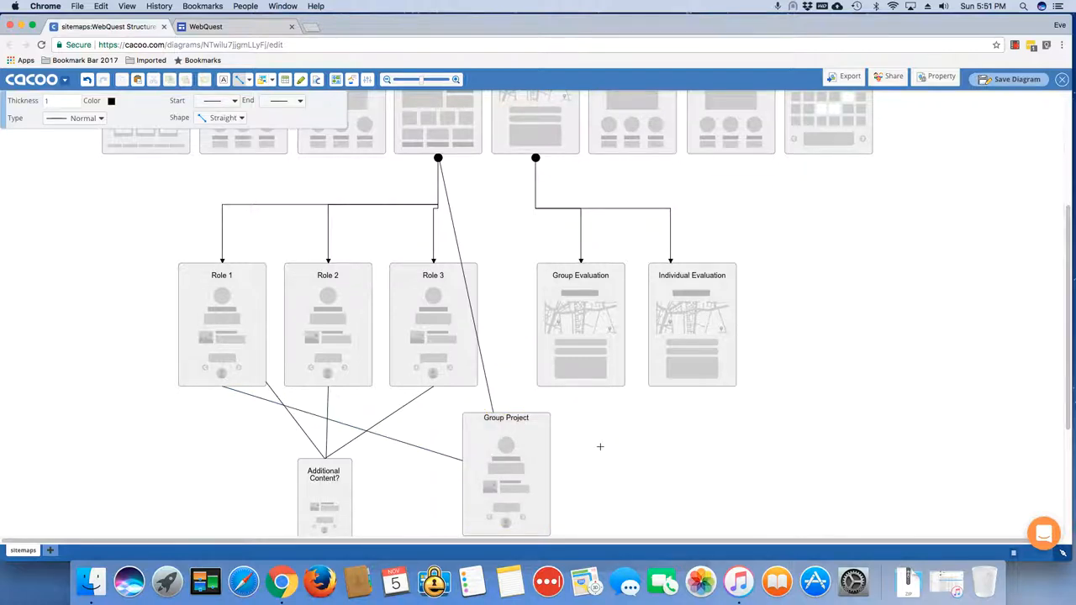
mouse_move(457, 246)
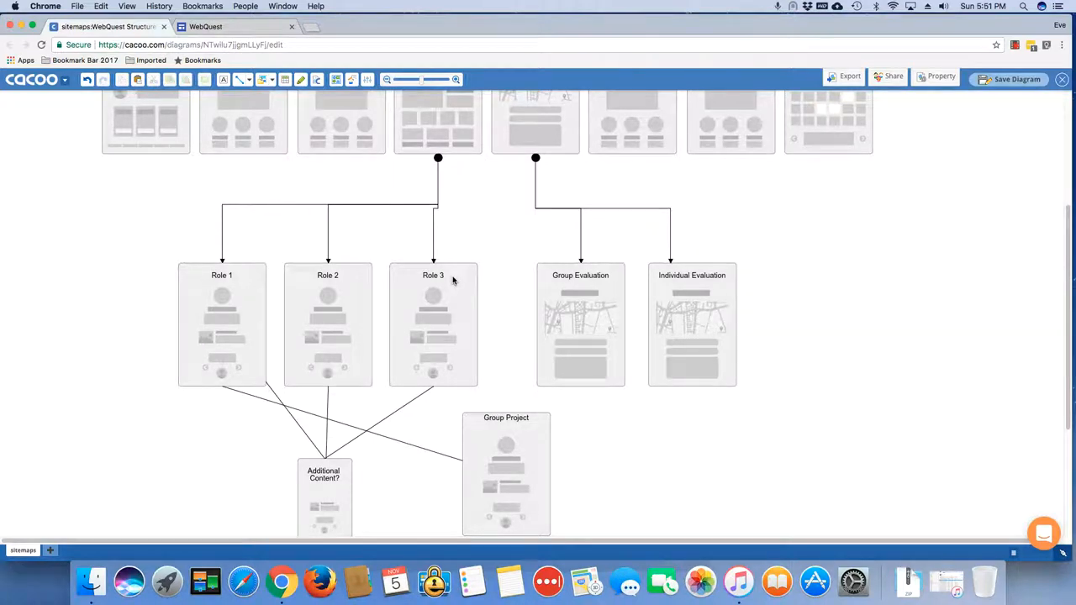
mouse_move(1014, 323)
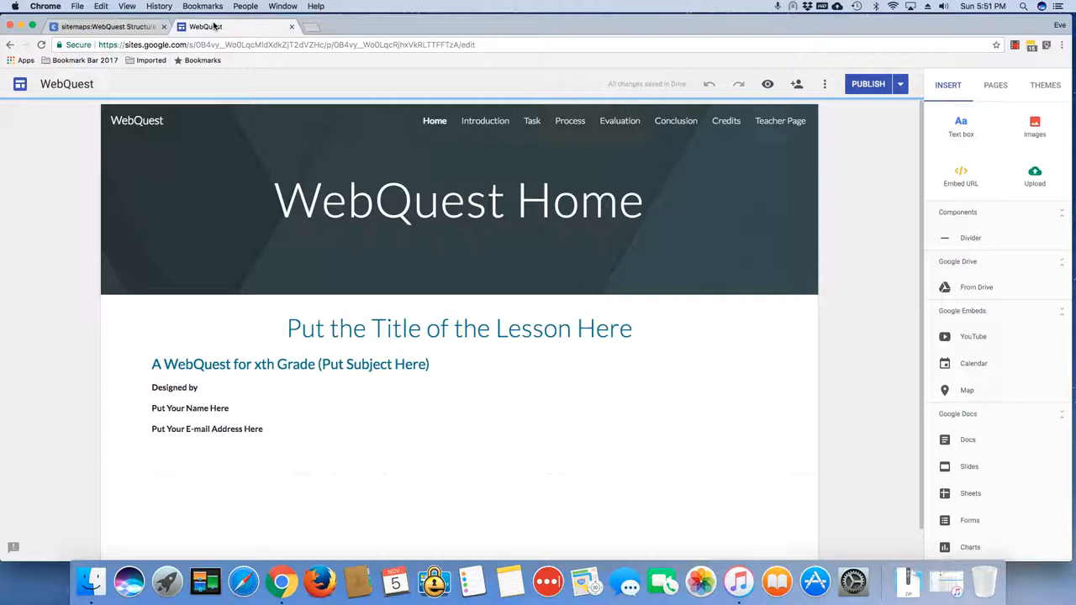
mouse_move(429, 131)
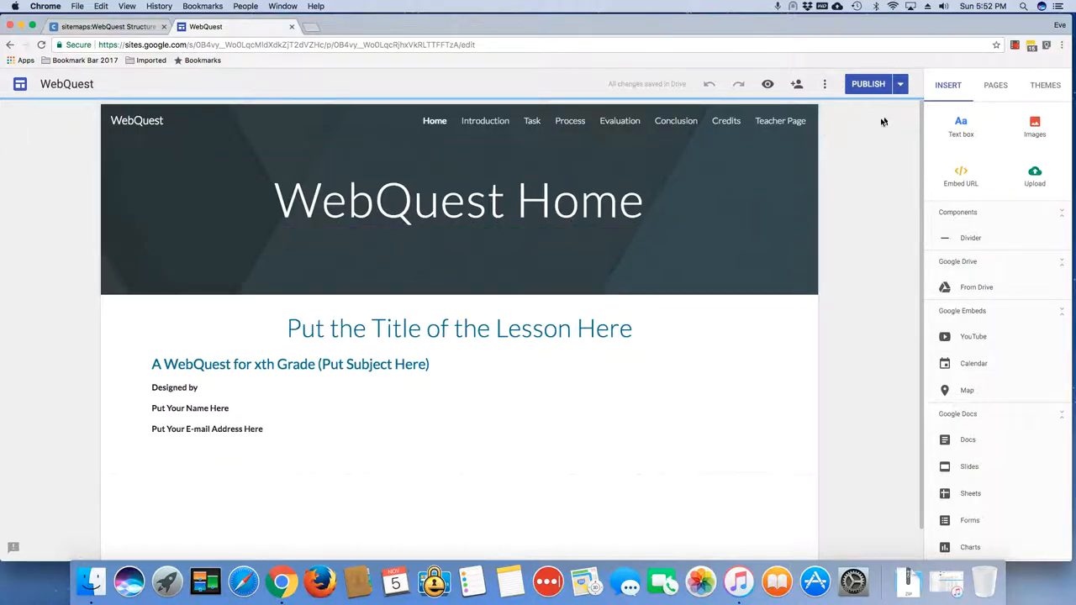
Switch from the Sites editor back to the Cacoo sitemap diagram.
left_click(996, 85)
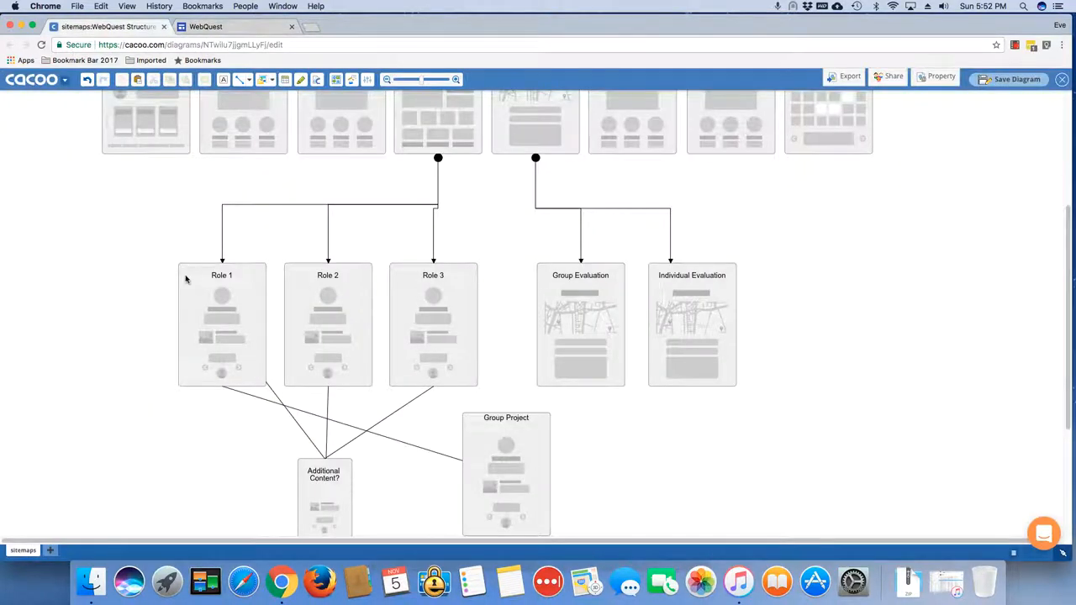
mouse_move(397, 285)
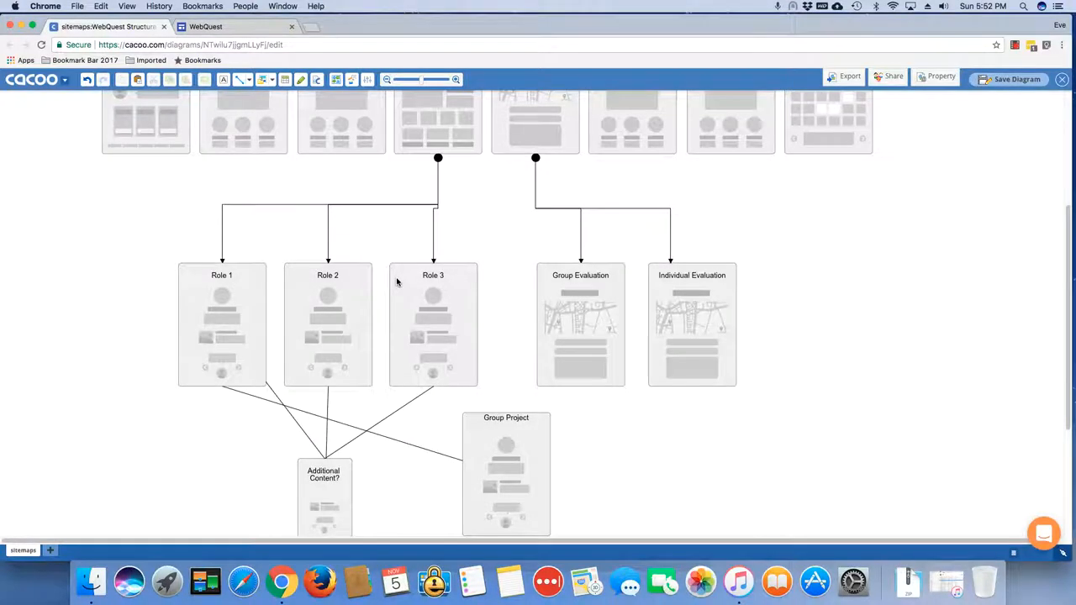
mouse_move(232, 309)
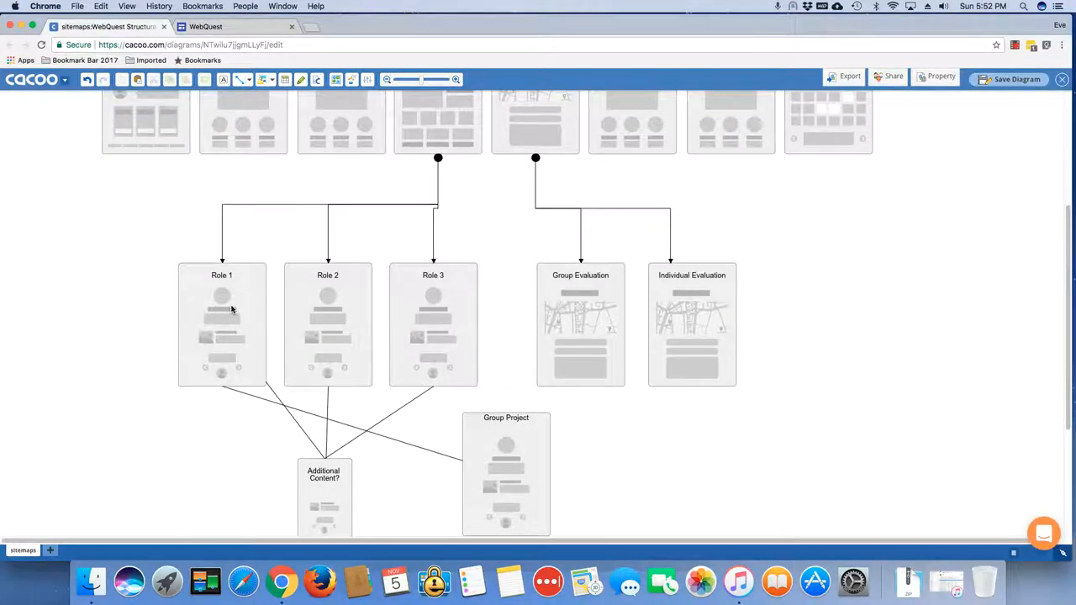
mouse_move(124, 111)
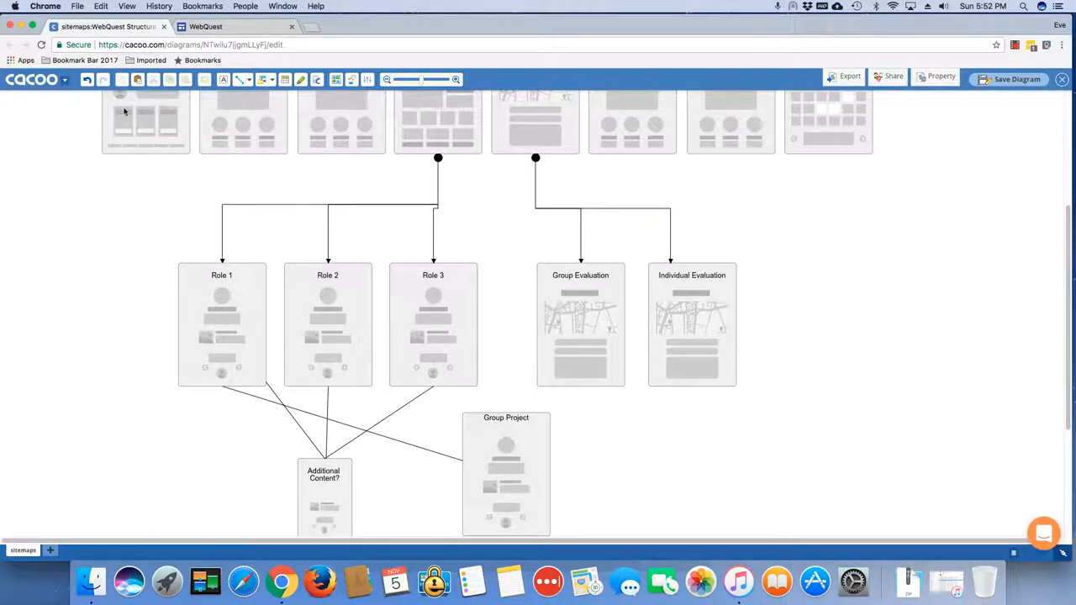
mouse_move(239, 315)
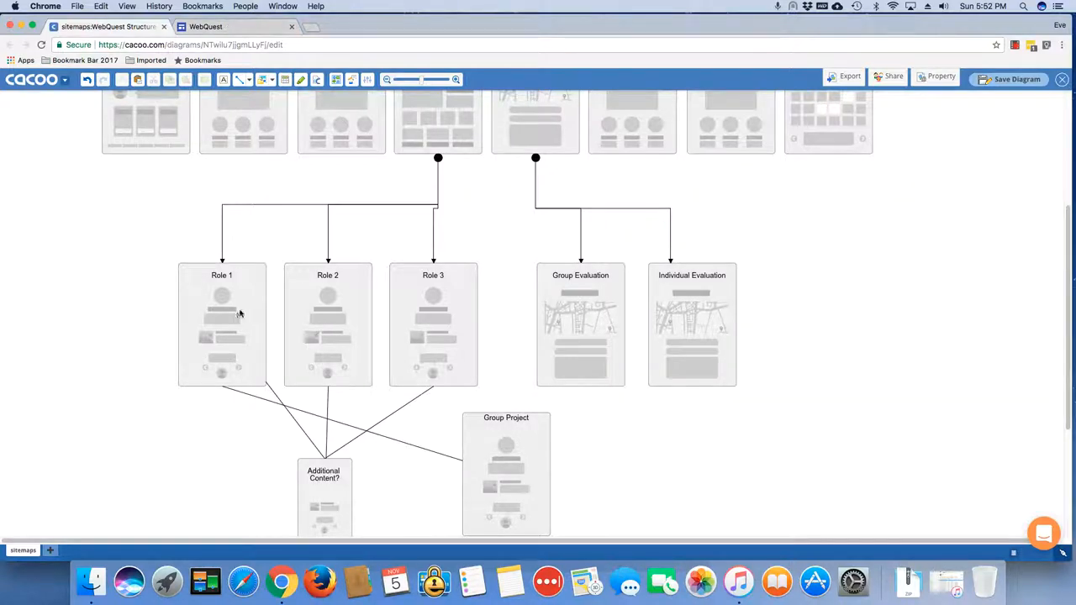
mouse_move(400, 302)
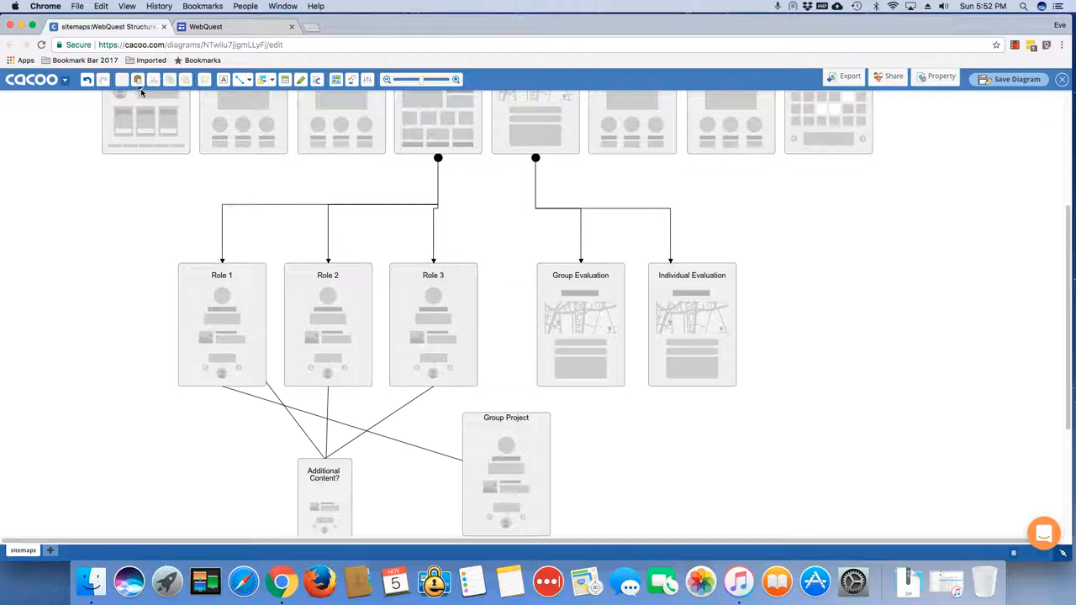
Return to the Google Sites WebQuest editor tab.
left_click(205, 27)
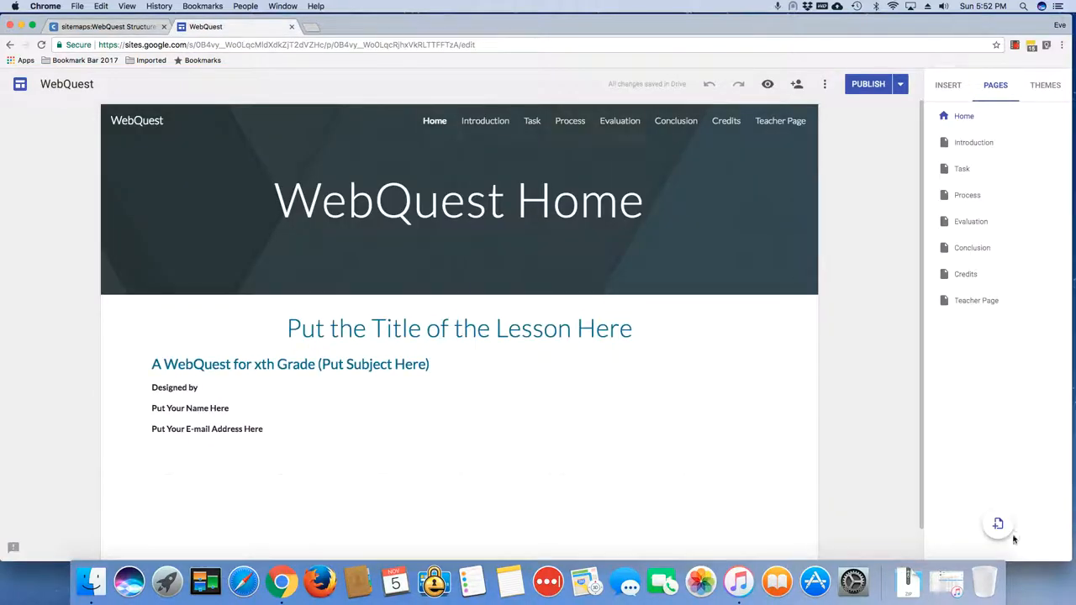
Add new pages Expert 1 and Expert 2 from the Pages panel.
left_click(459, 202)
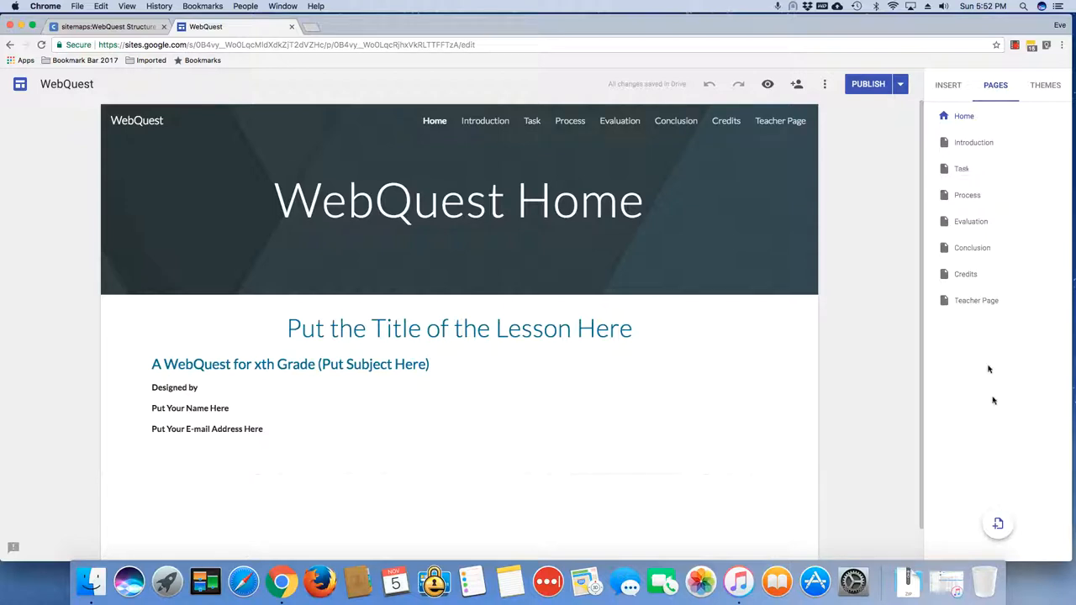
left_click(997, 525)
type("E")
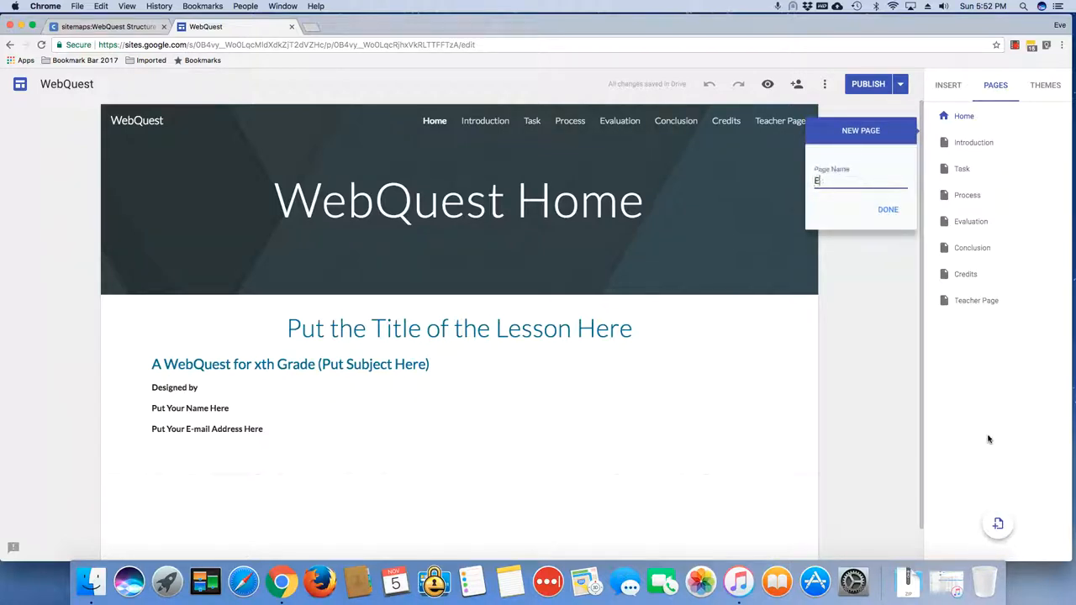
type("xpert 1")
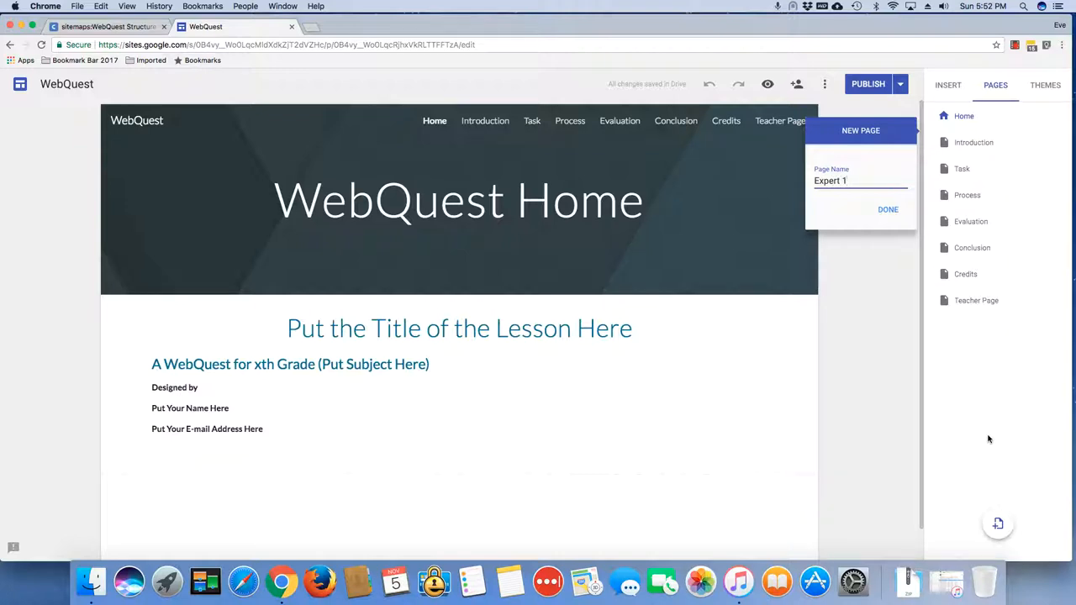
left_click(888, 208)
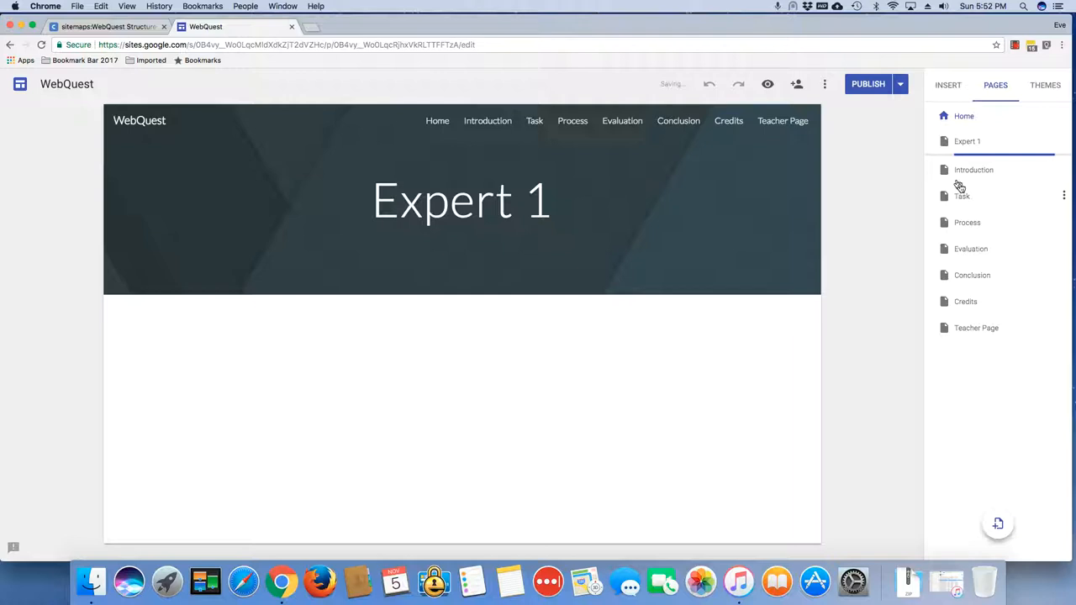
left_click(966, 141)
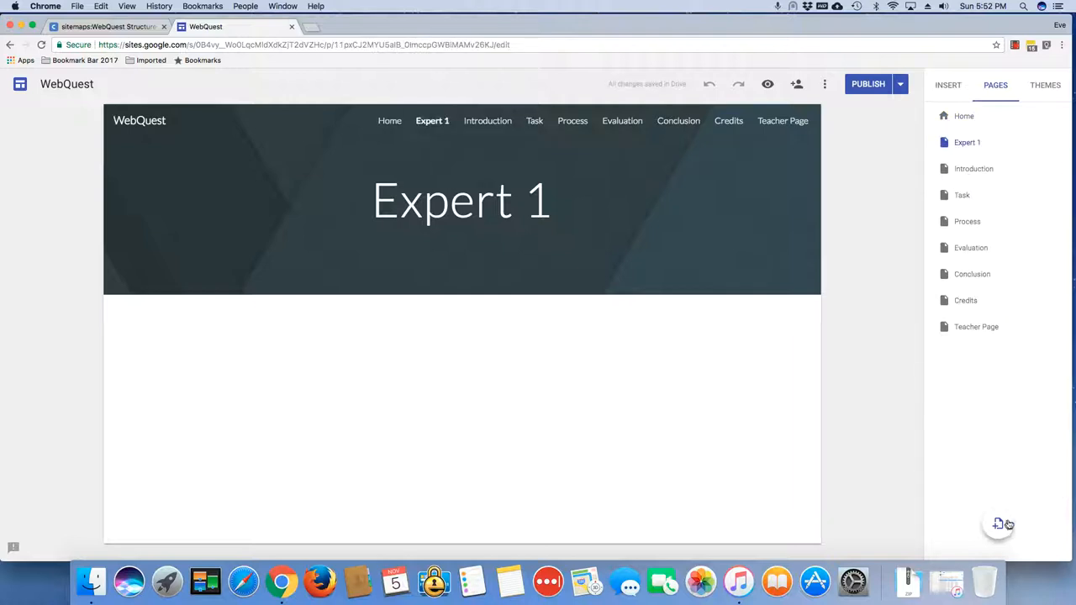
left_click(999, 524)
type("Expert")
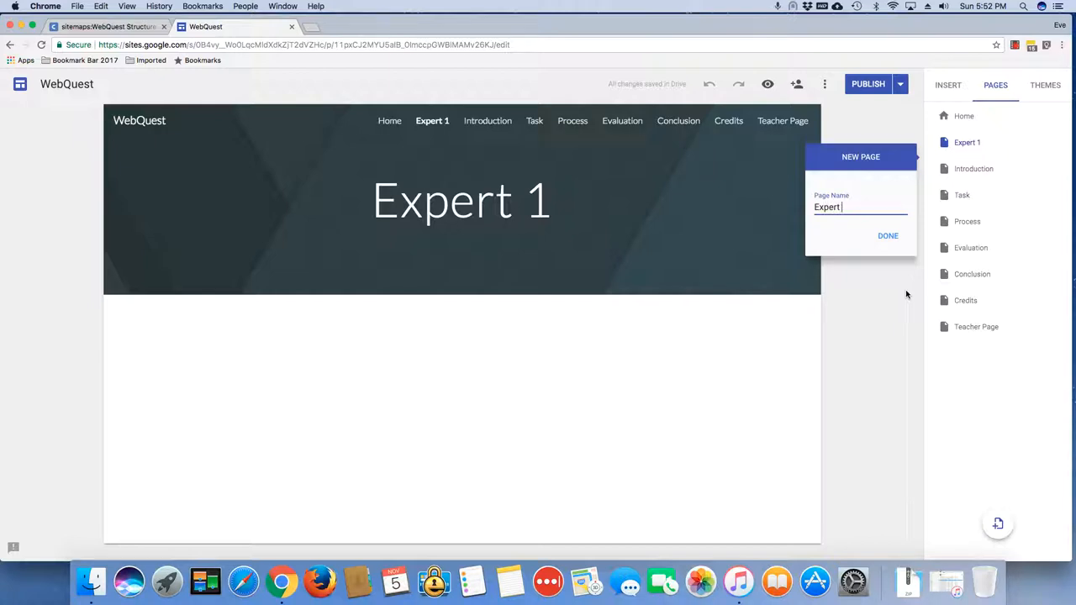
left_click(888, 236)
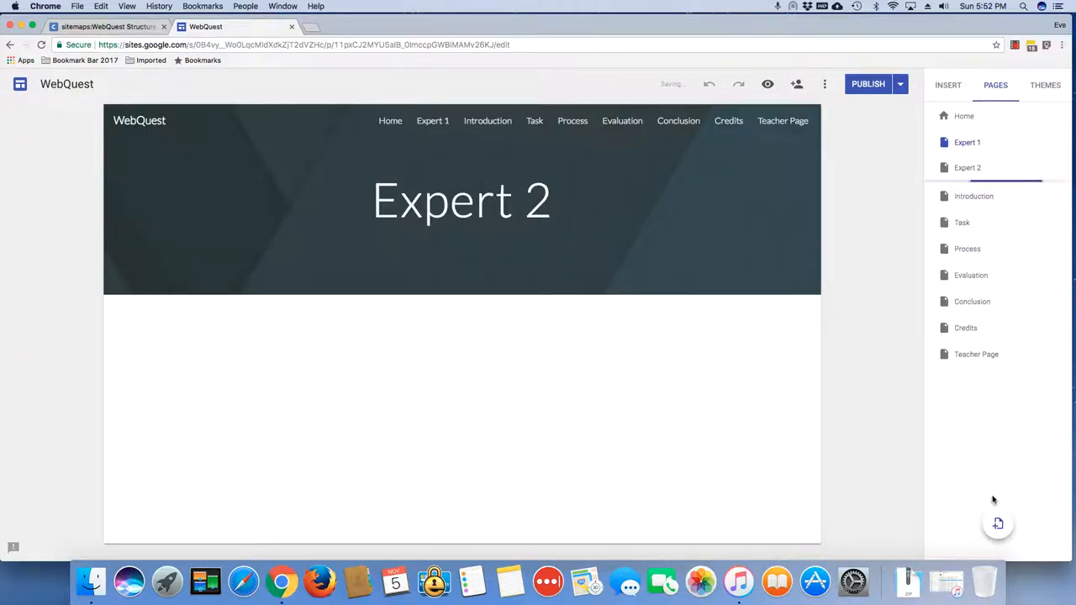
Add new pages Expert 3 and Group Project to the site.
left_click(997, 524)
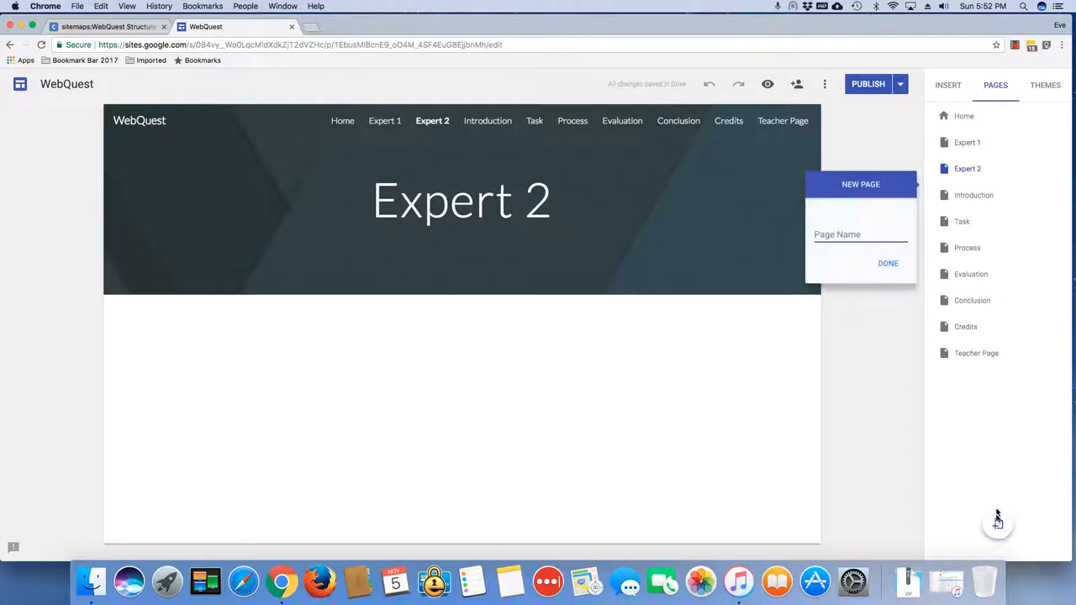
type("Exoi=")
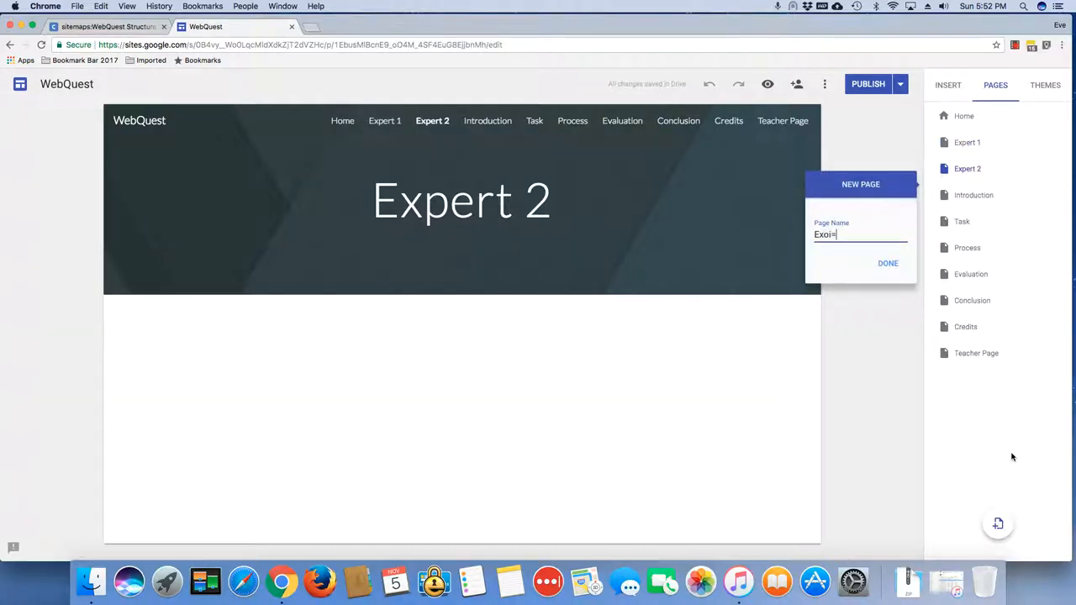
type("Exper")
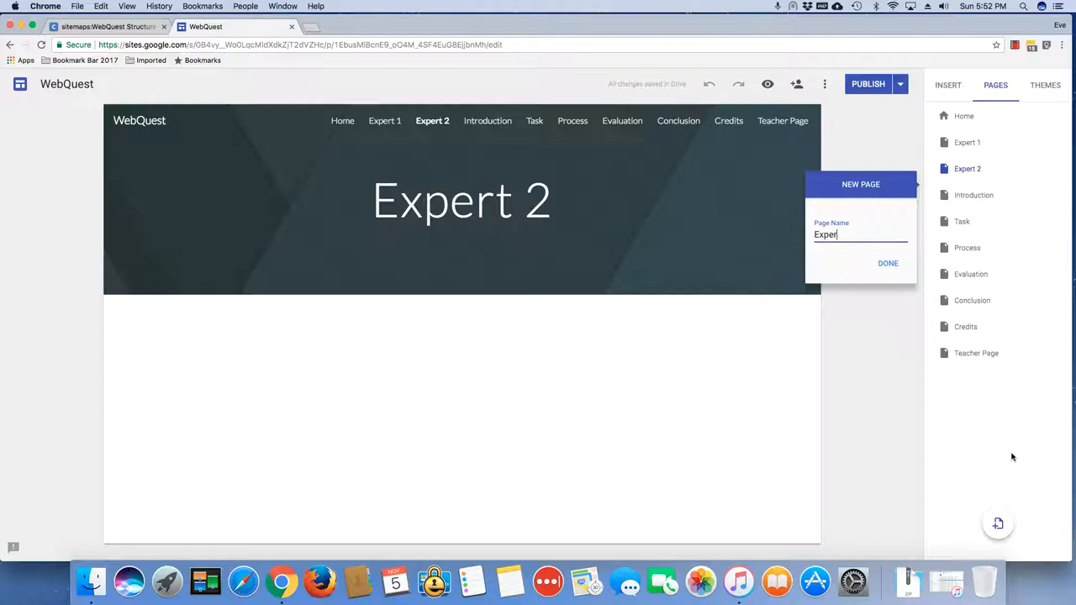
left_click(888, 262)
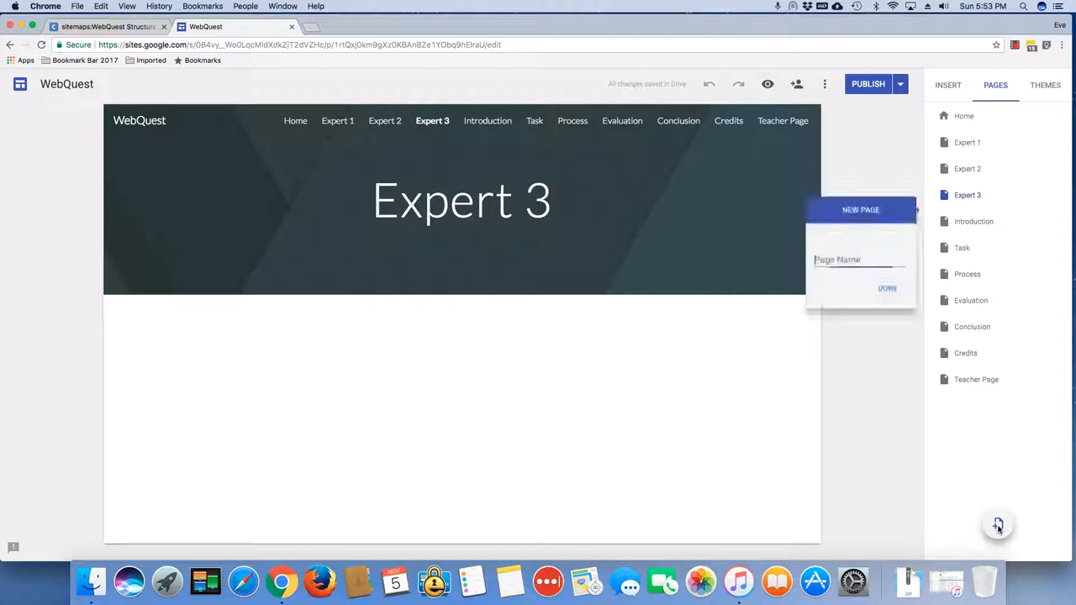
type("Group Project")
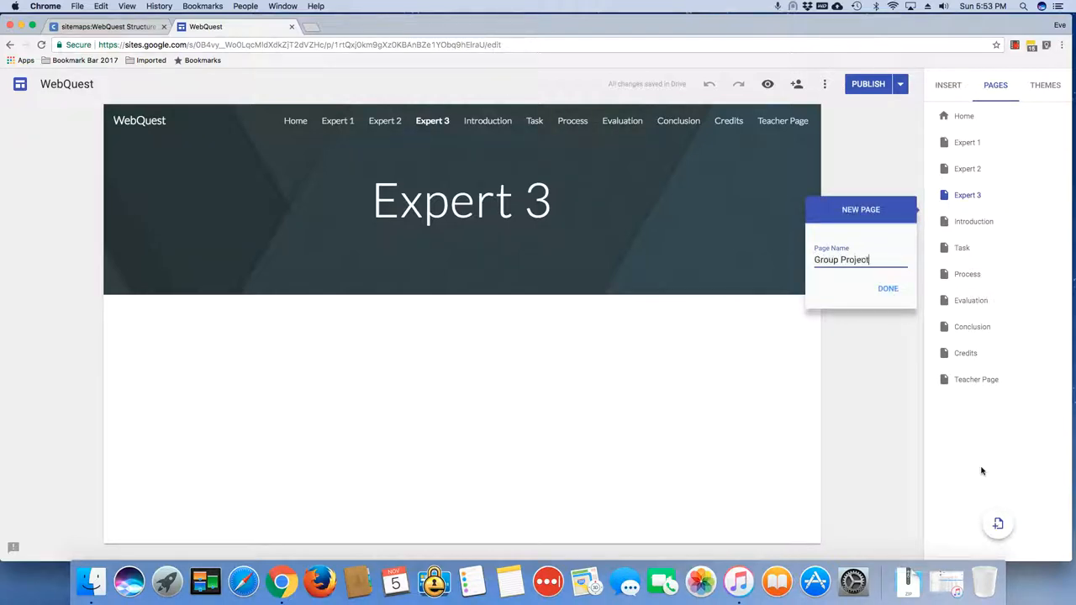
left_click(888, 289)
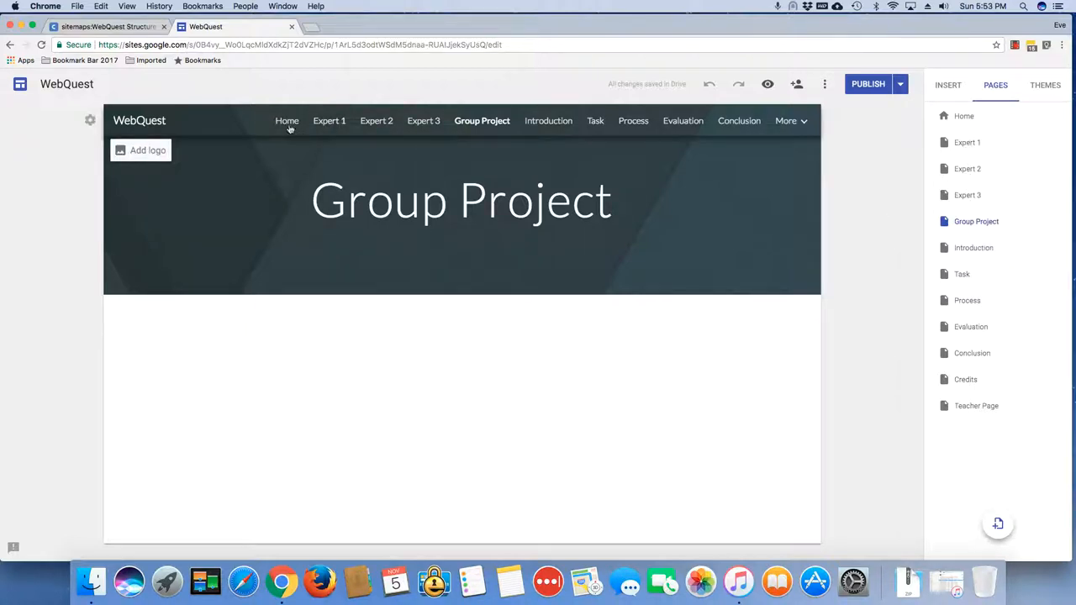
mouse_move(401, 134)
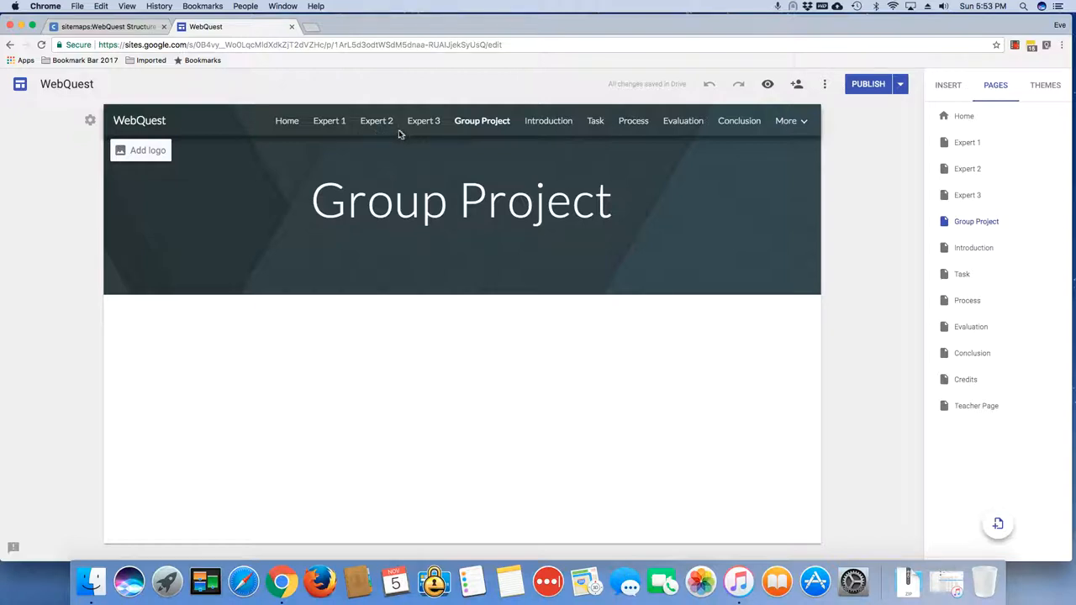
mouse_move(644, 134)
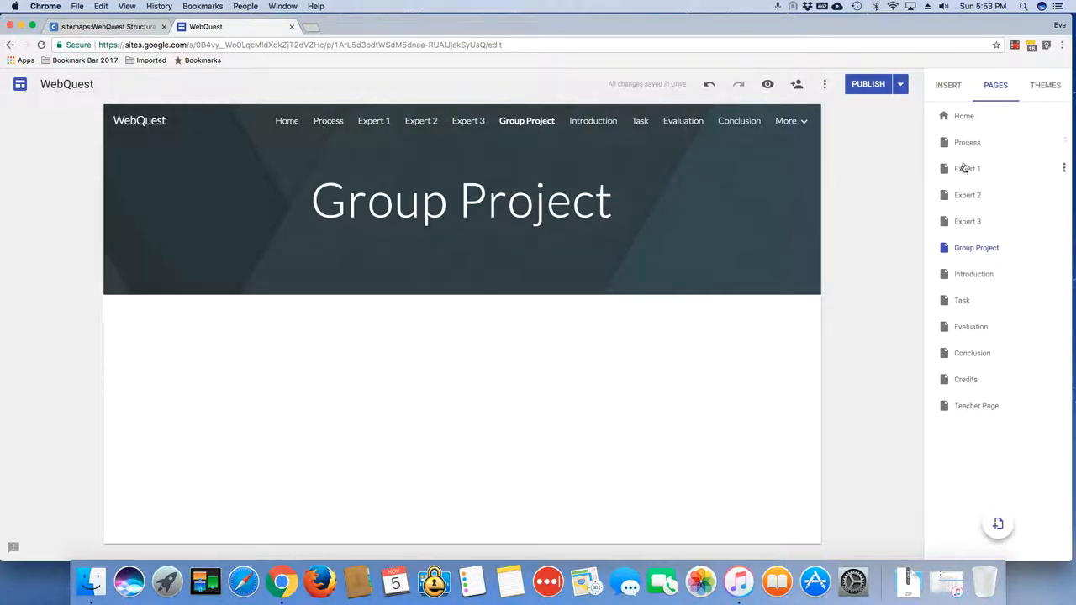
Drag Expert 1 upward in the Pages panel toward the Process page.
left_click_drag(967, 168, 984, 138)
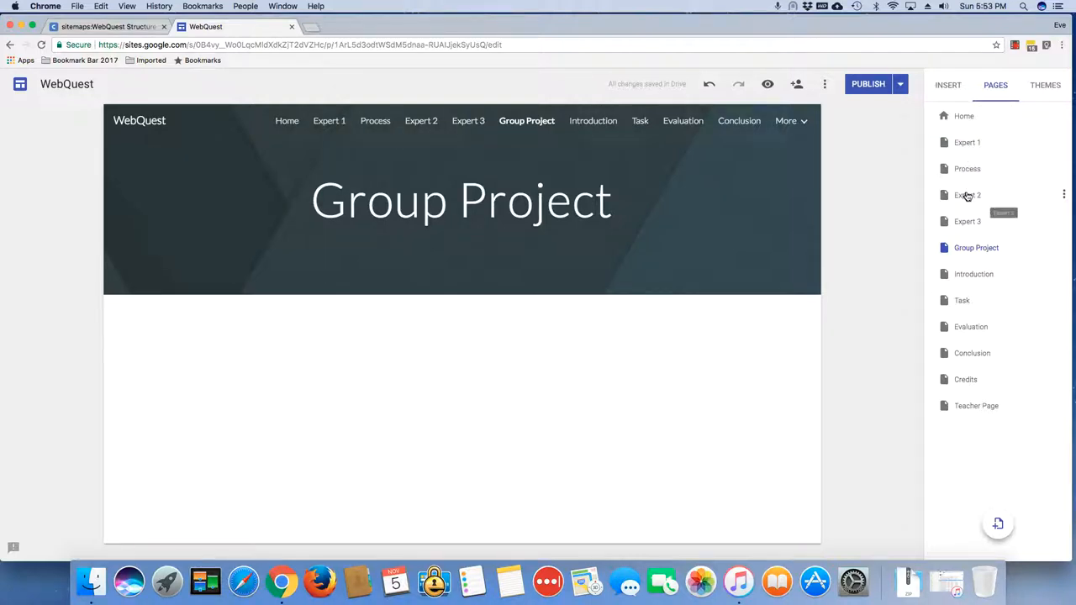
mouse_move(992, 274)
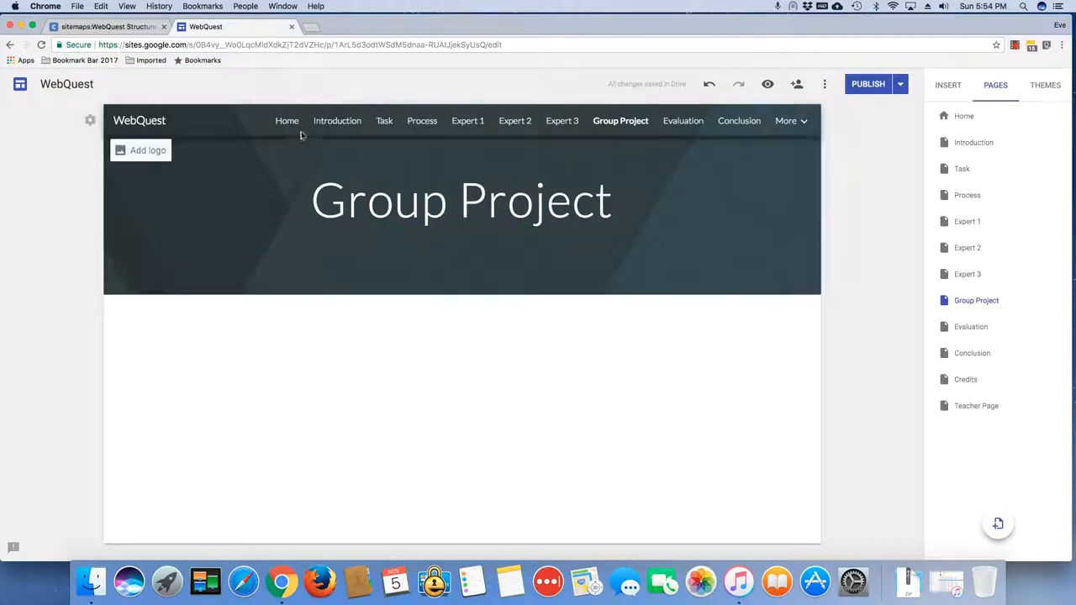
mouse_move(468, 121)
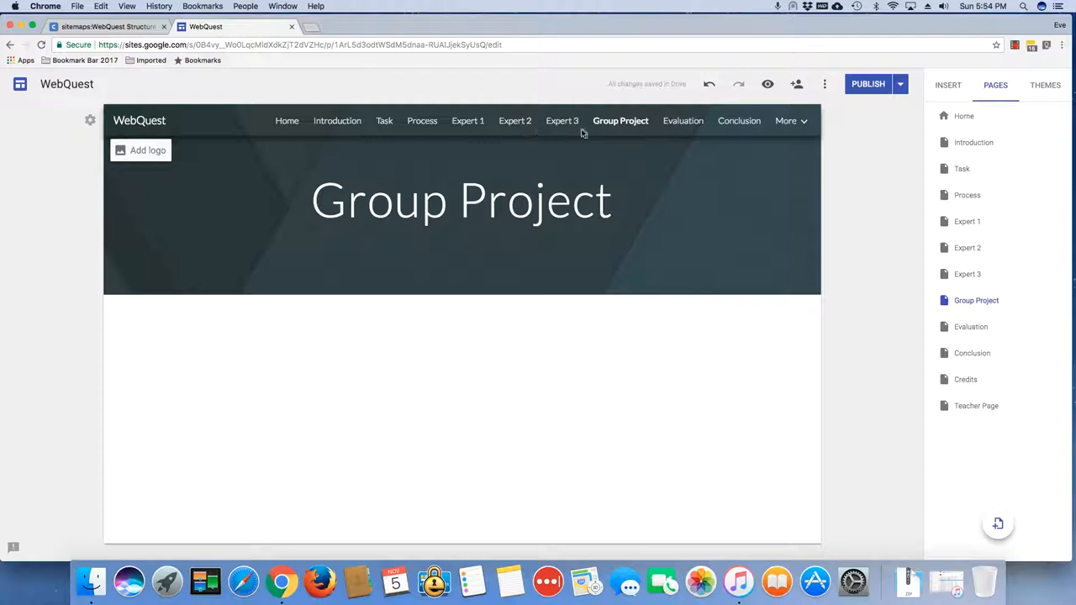
mouse_move(588, 134)
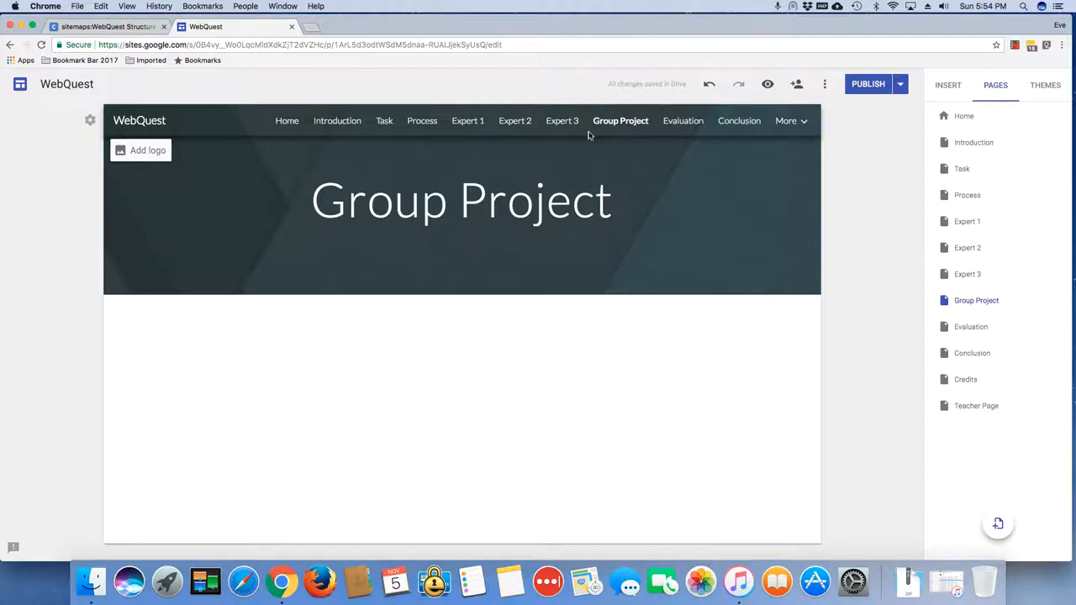
mouse_move(422, 121)
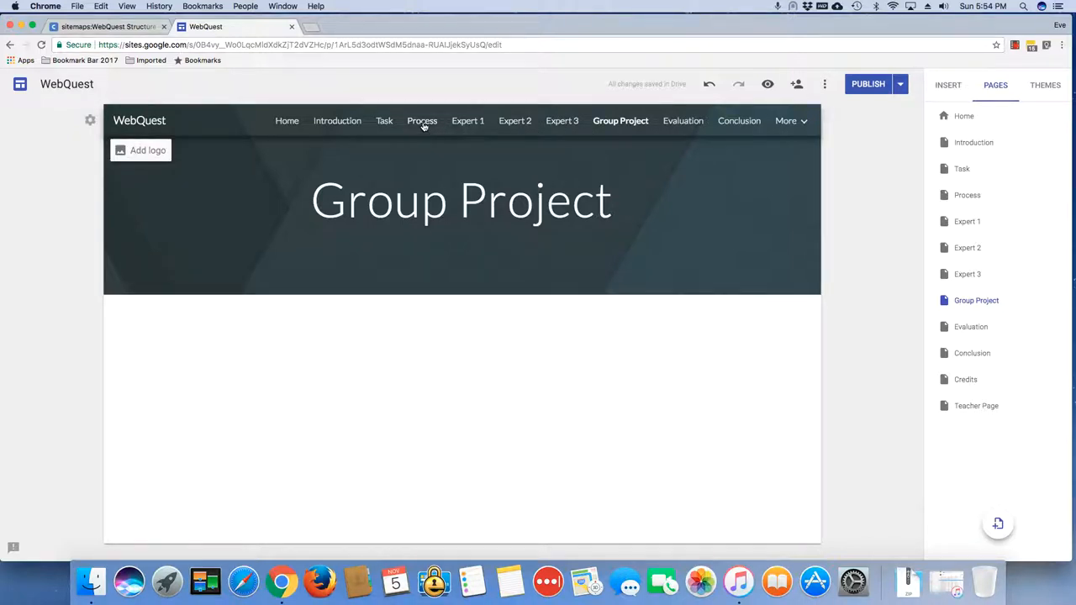
mouse_move(468, 121)
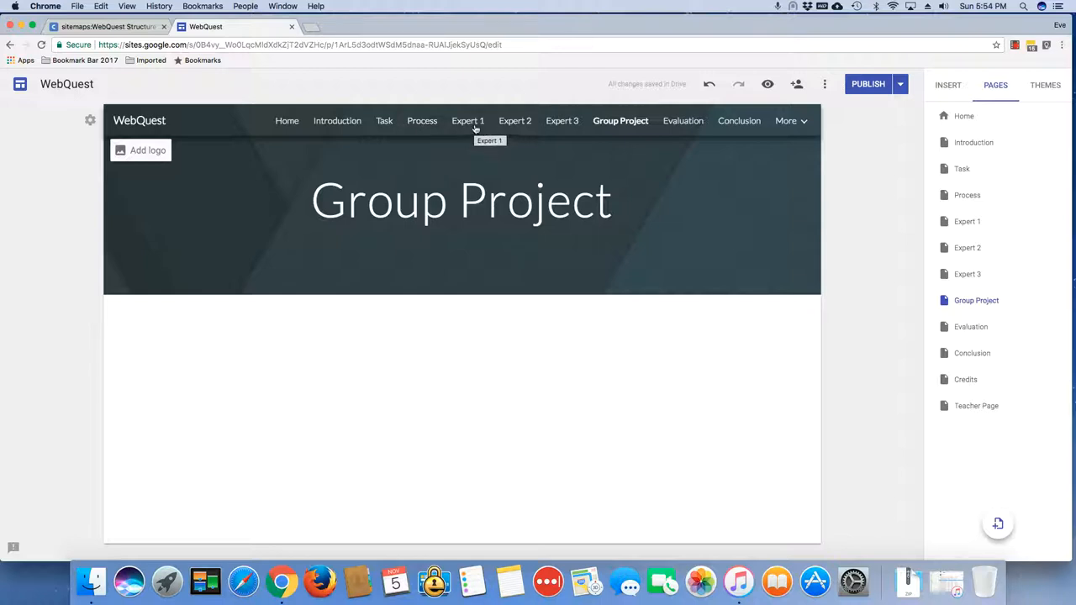
mouse_move(613, 126)
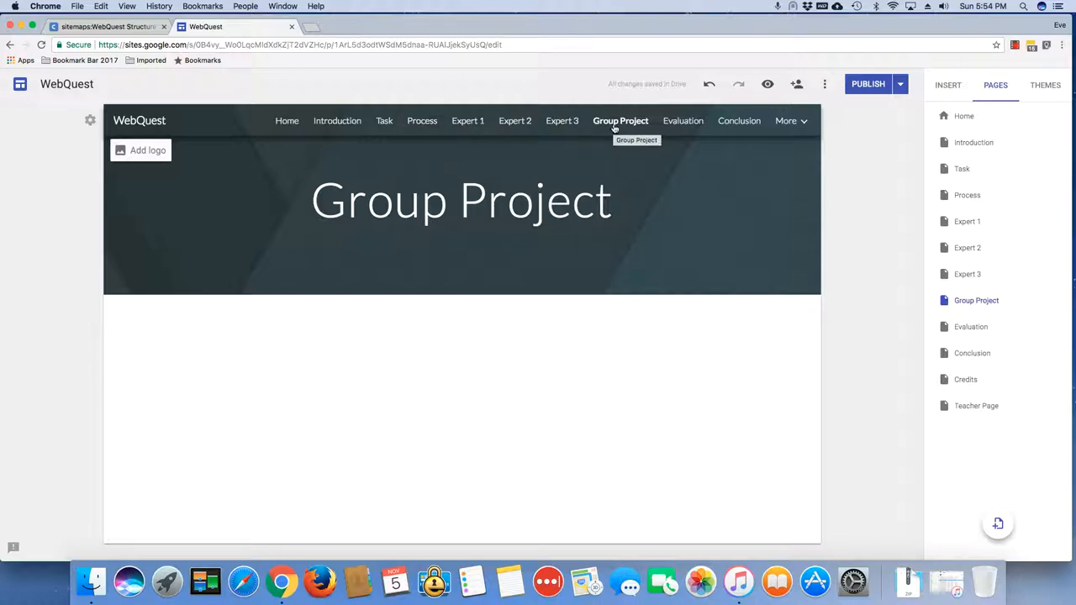
mouse_move(423, 121)
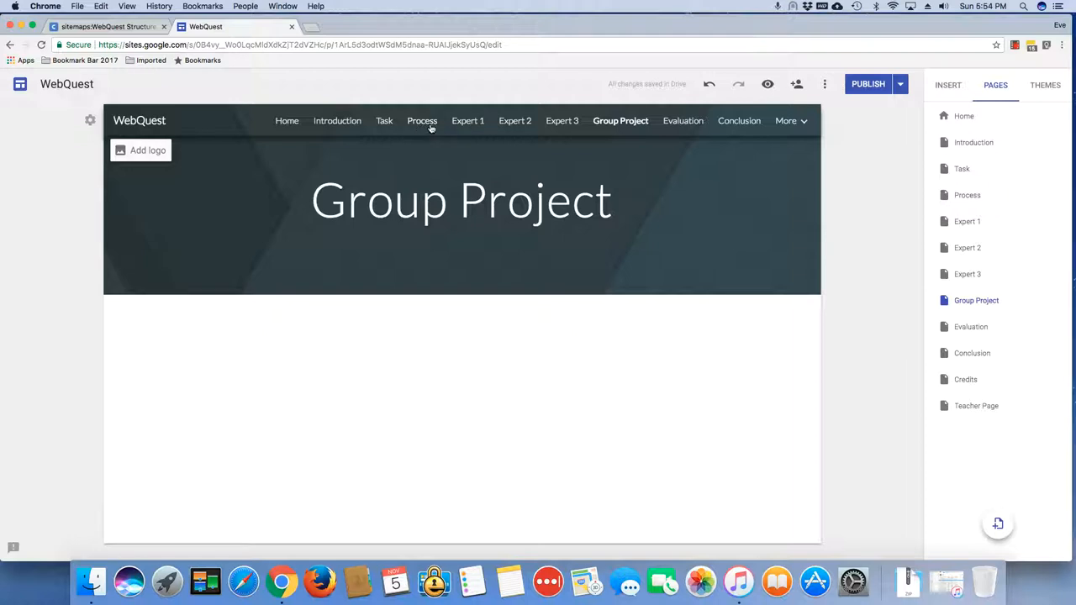
mouse_move(422, 121)
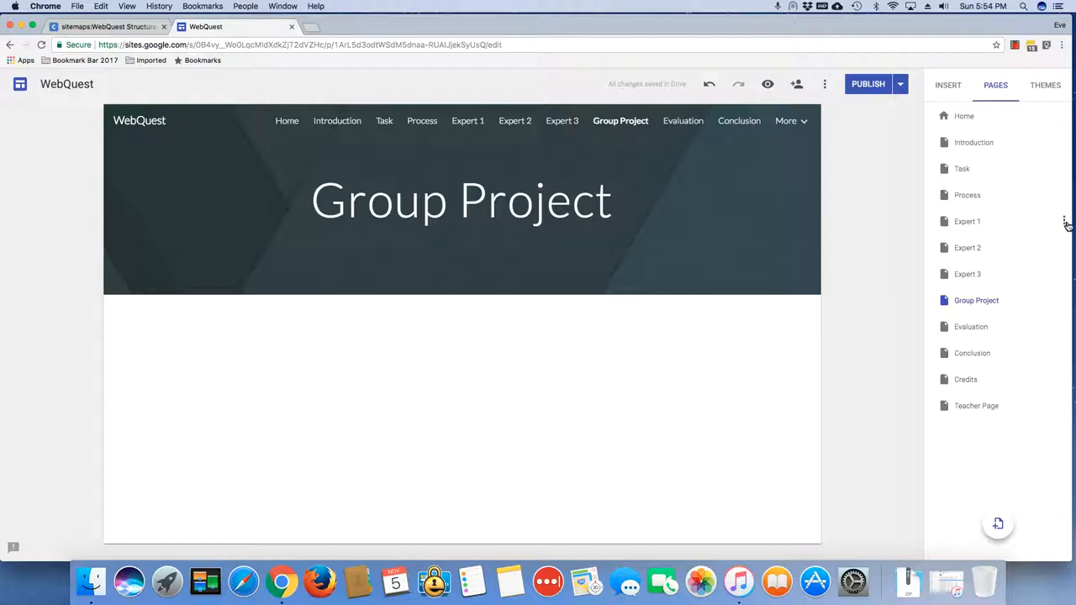
left_click(1066, 222)
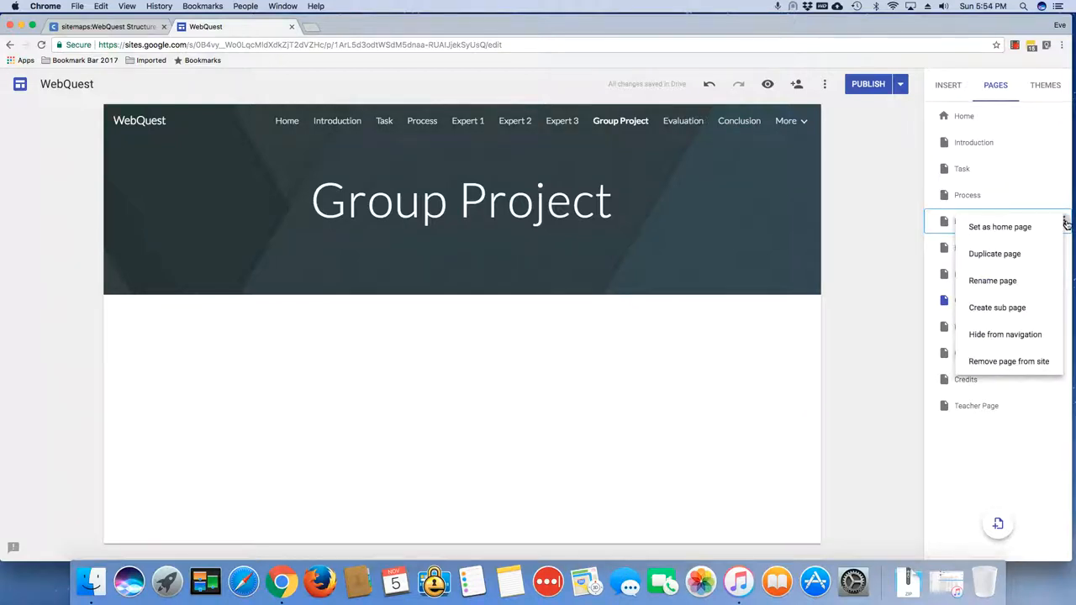
mouse_move(1022, 306)
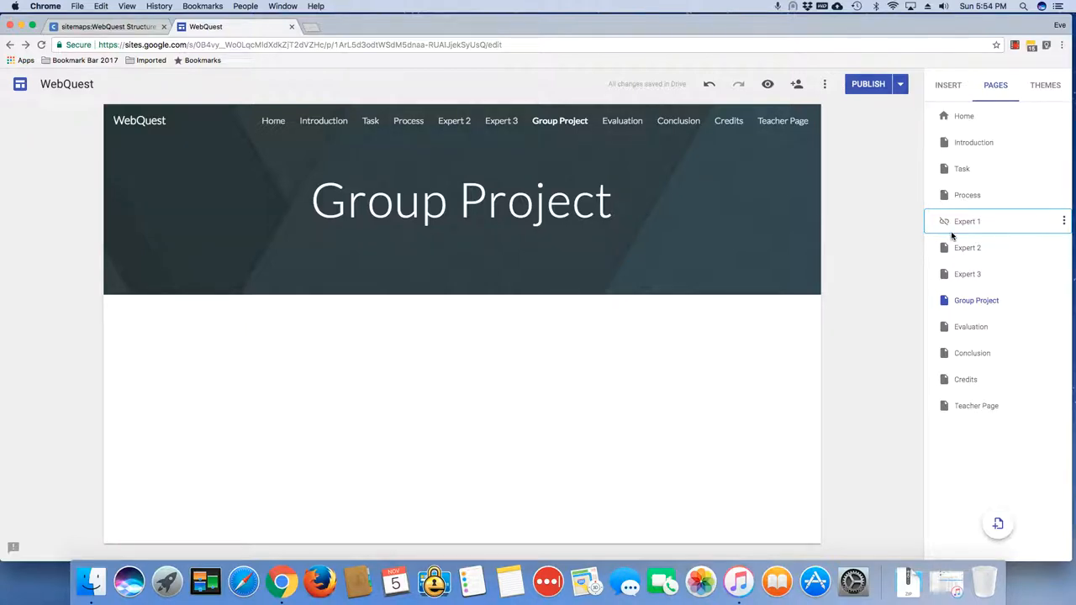
mouse_move(1064, 225)
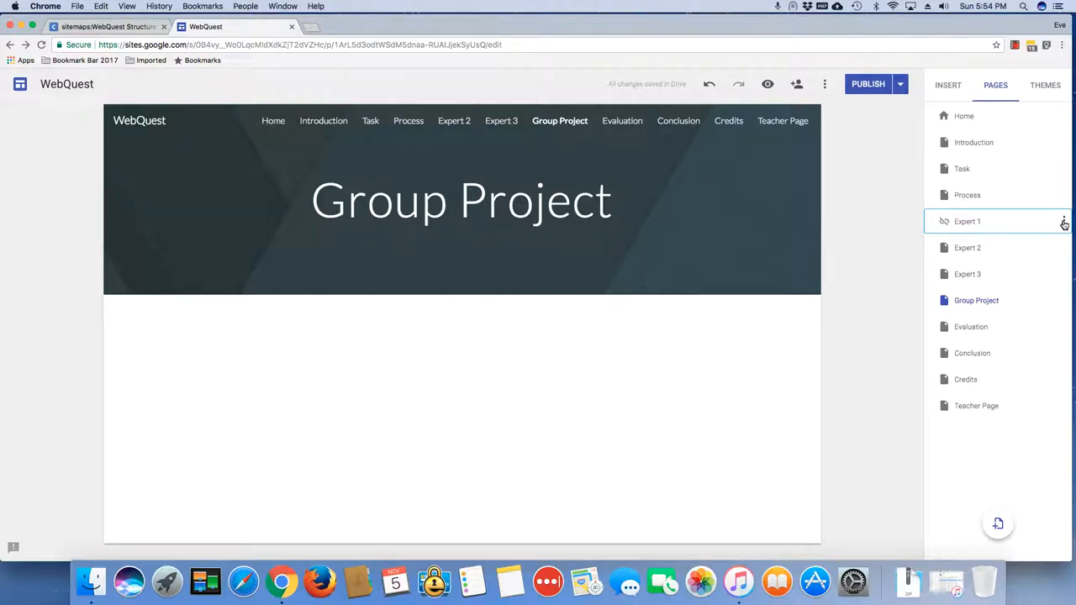
left_click(1065, 222)
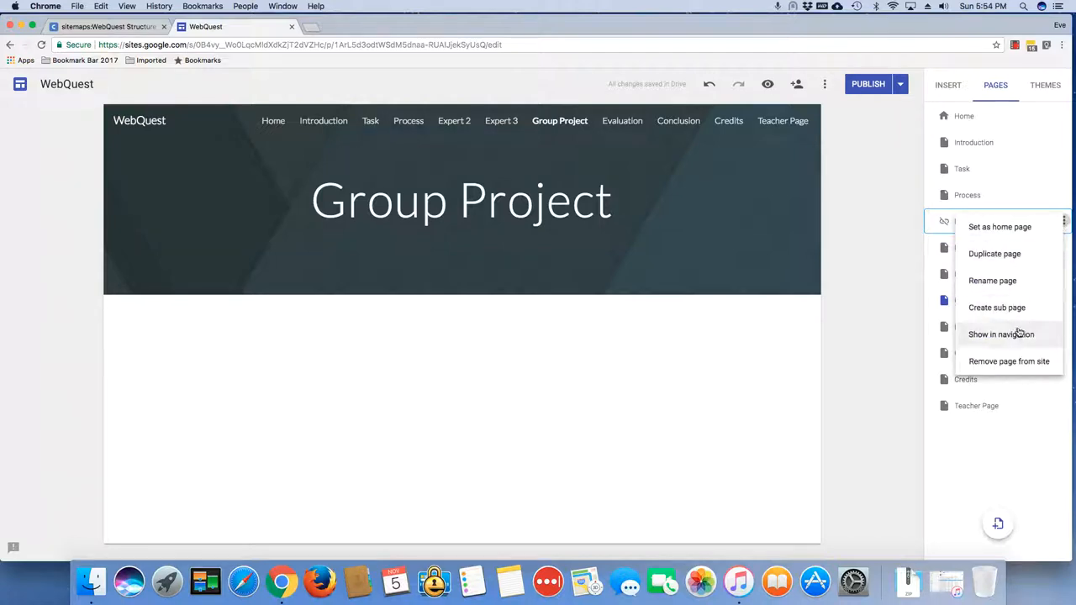
left_click(1000, 333)
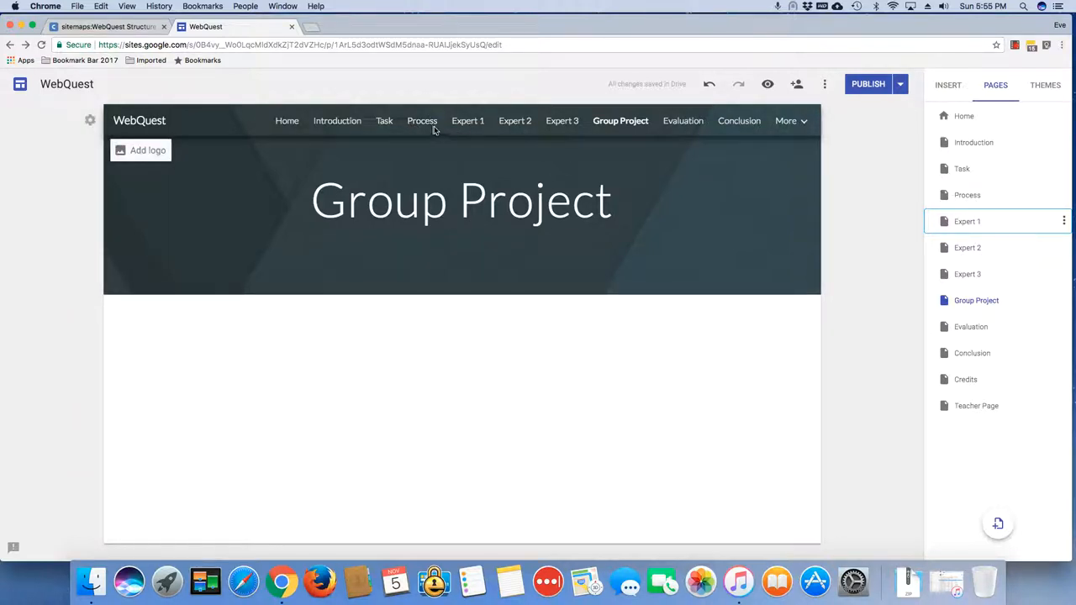
mouse_move(422, 121)
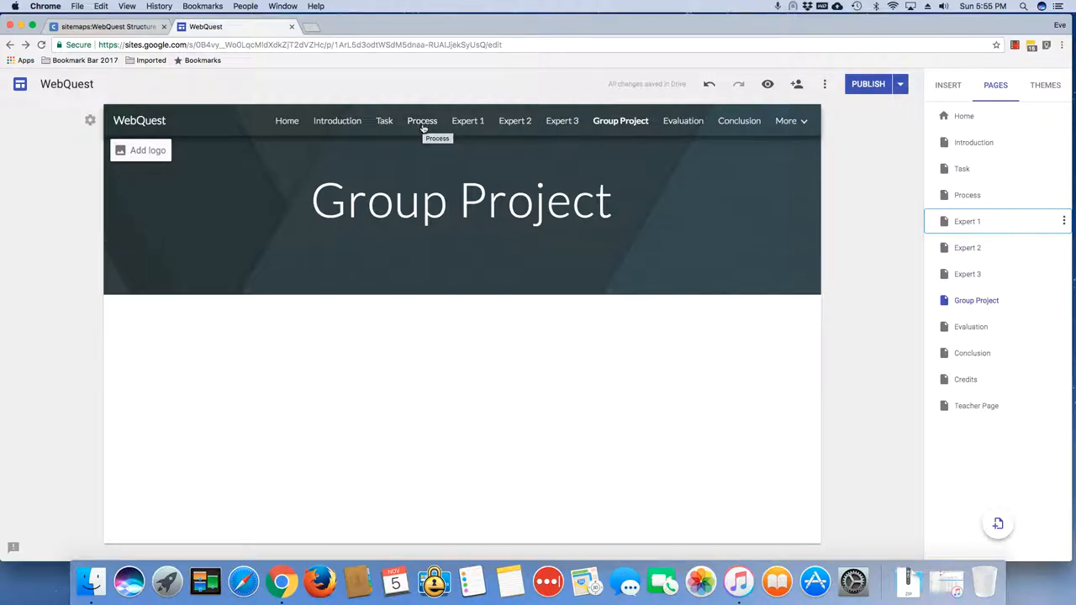
mouse_move(468, 121)
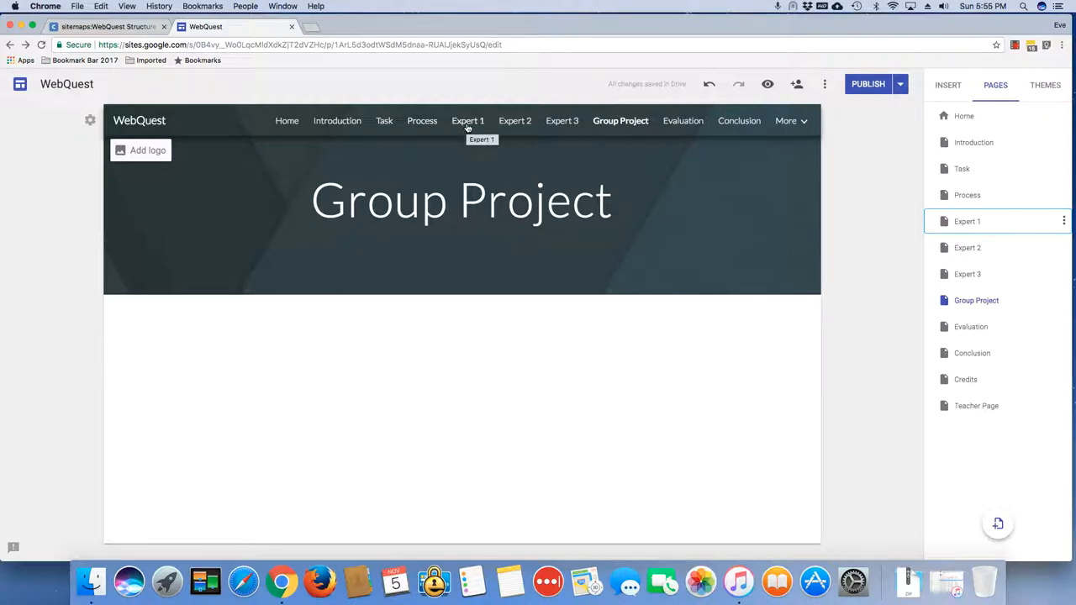
mouse_move(581, 135)
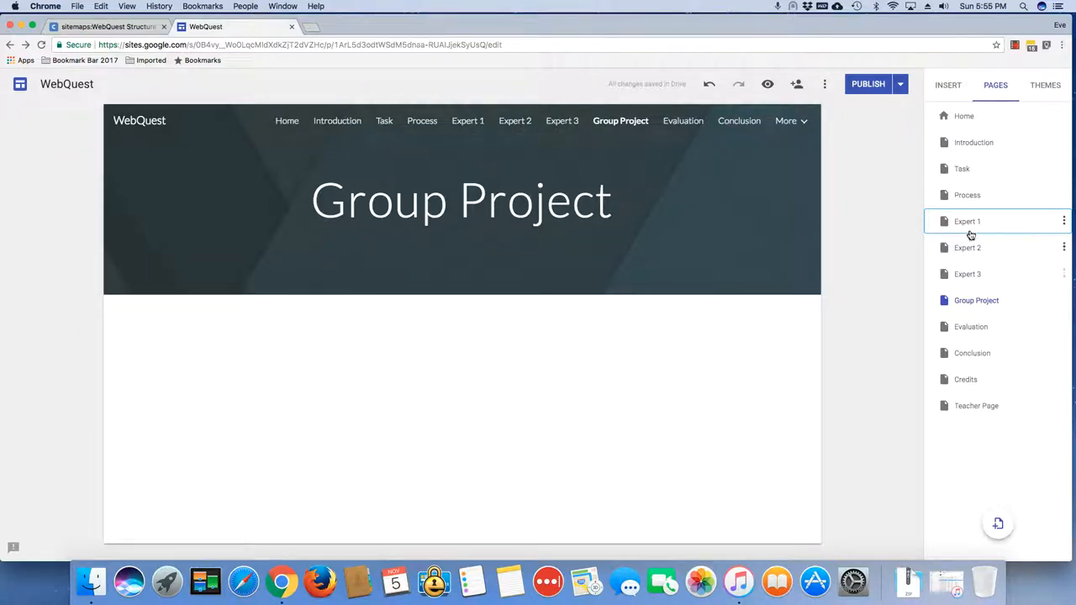
mouse_move(967, 222)
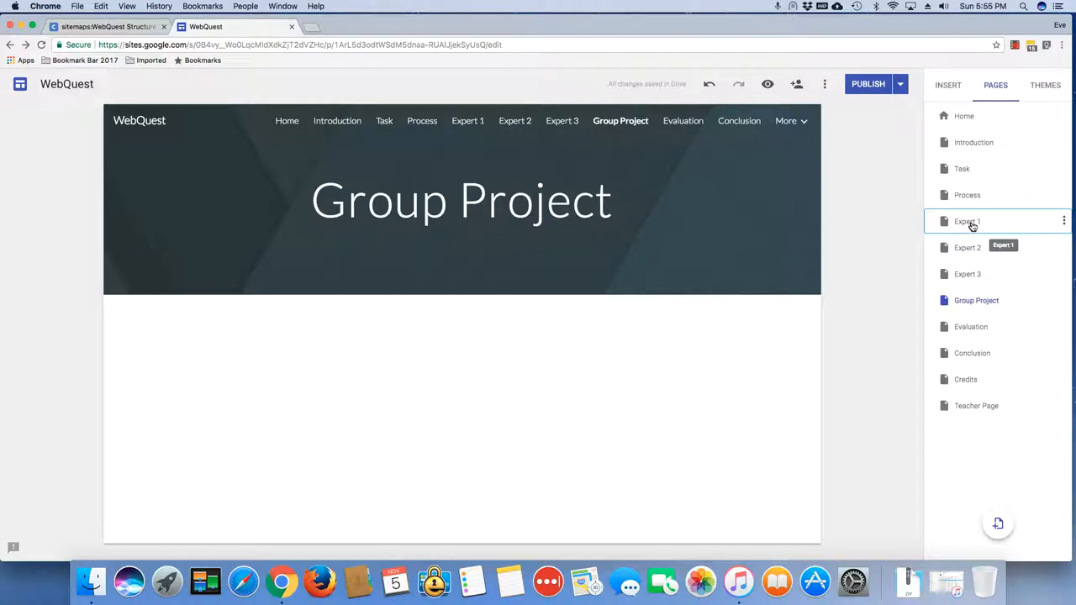
Nest Expert 1 and Expert 3 under Process and expand its subpage list.
left_click_drag(967, 222, 967, 198)
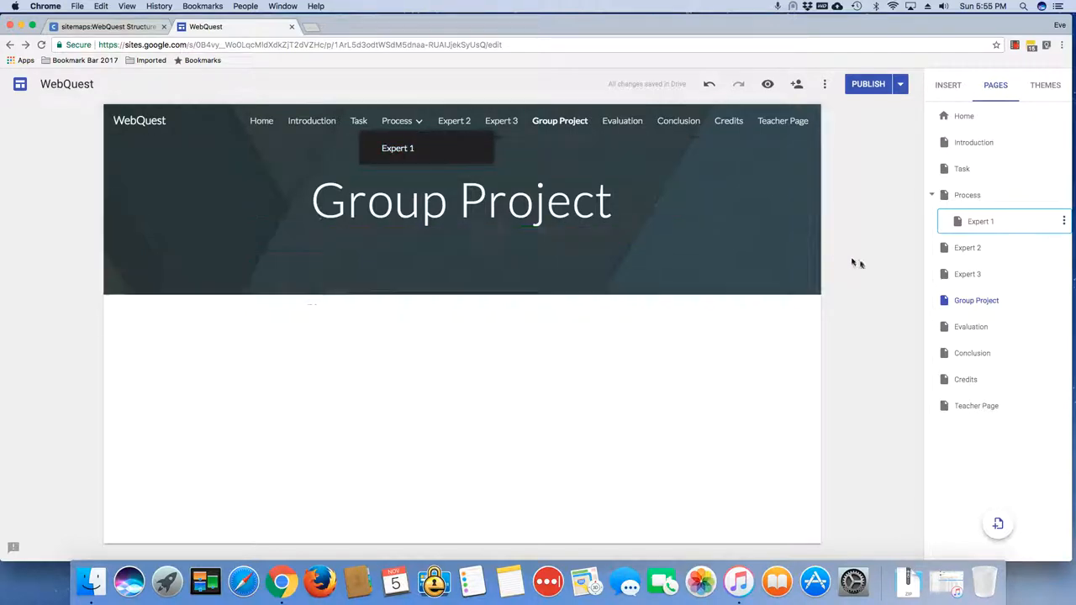
mouse_move(967, 247)
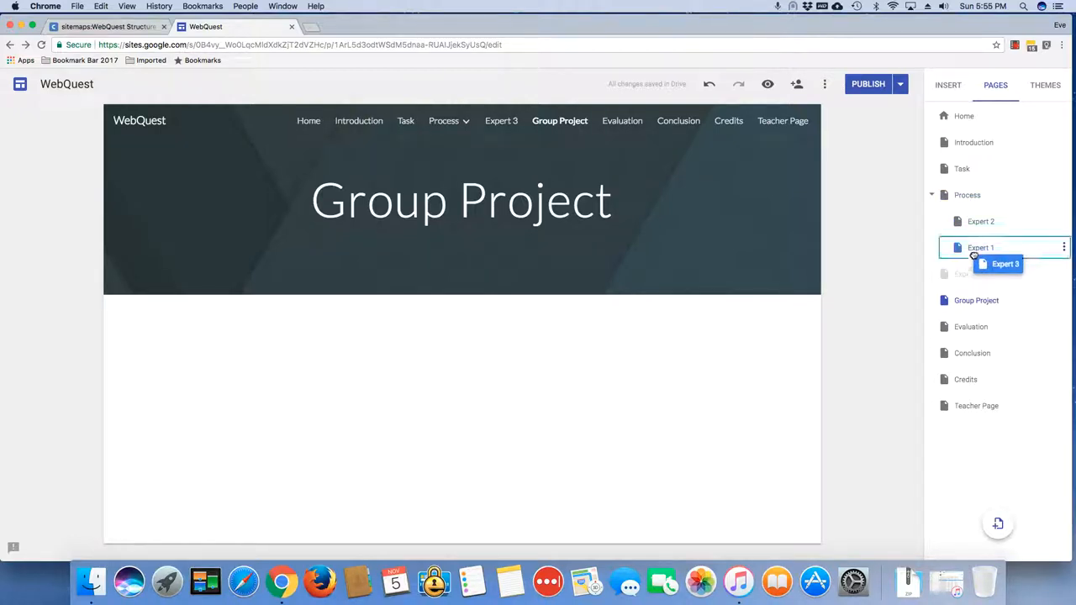
left_click_drag(981, 247, 981, 269)
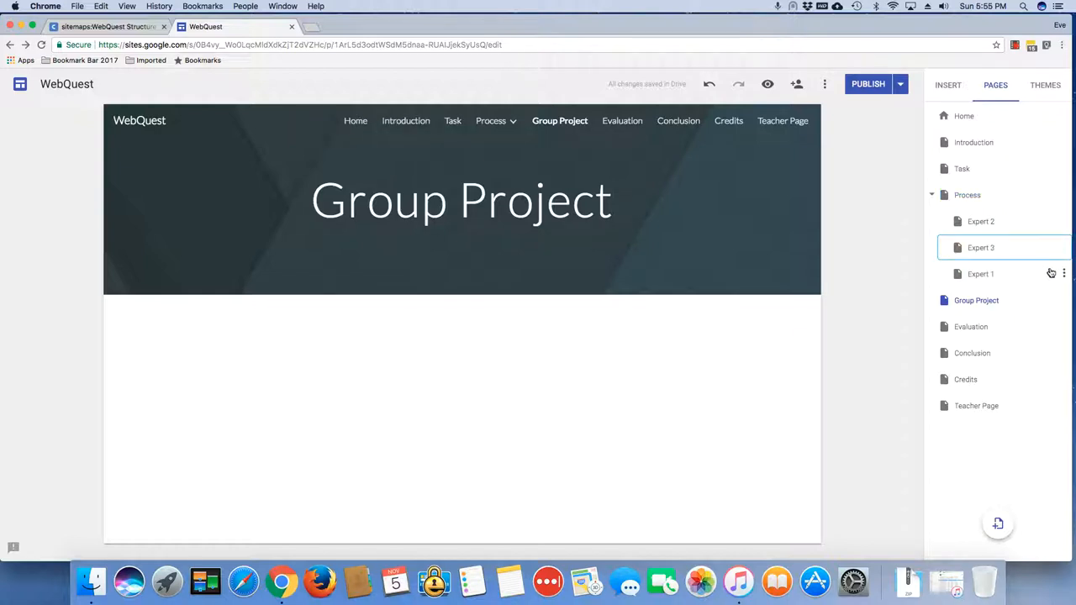
mouse_move(1002, 279)
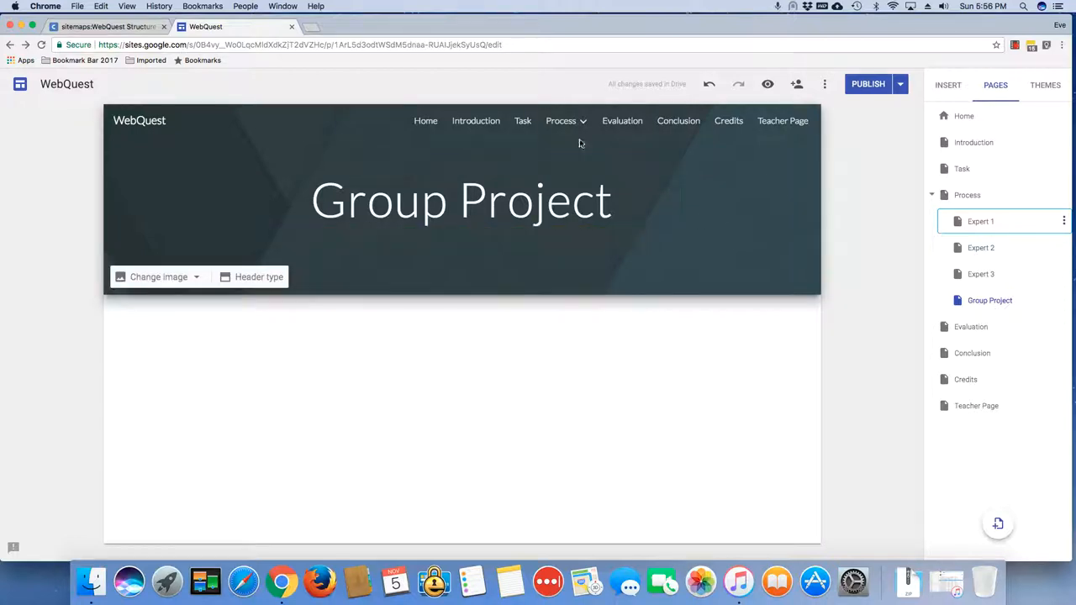
left_click(562, 121)
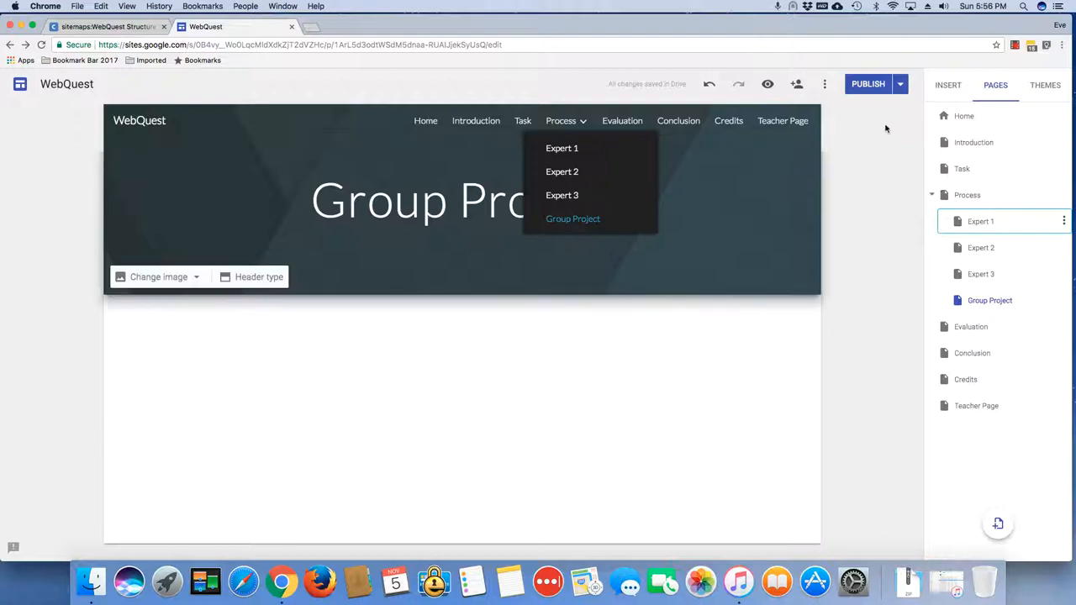
Go to the Home page and check the Process dropdown in the navigation.
left_click(965, 116)
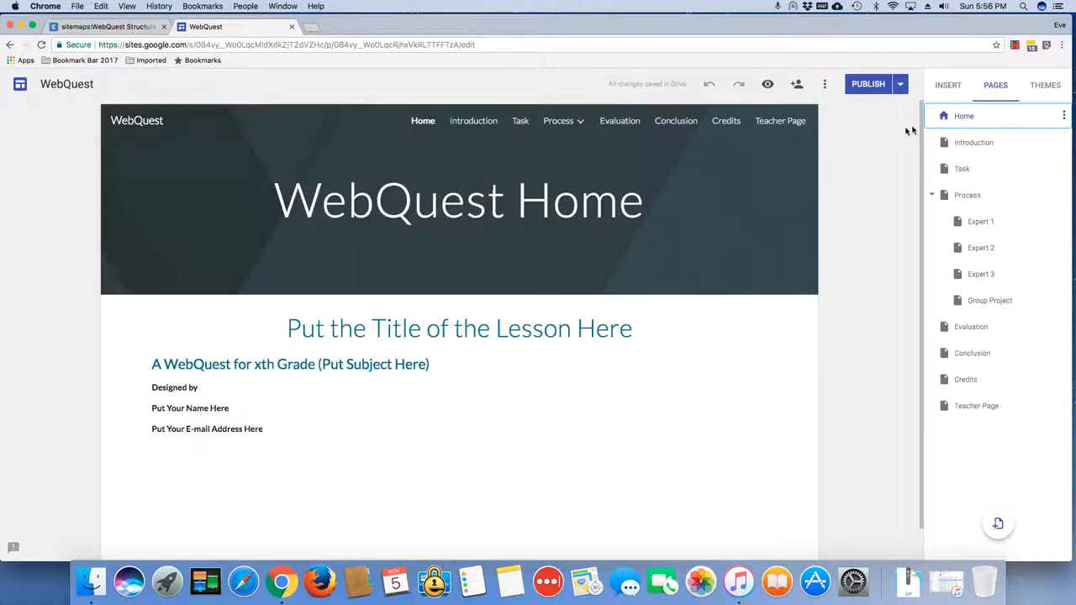
left_click(457, 198)
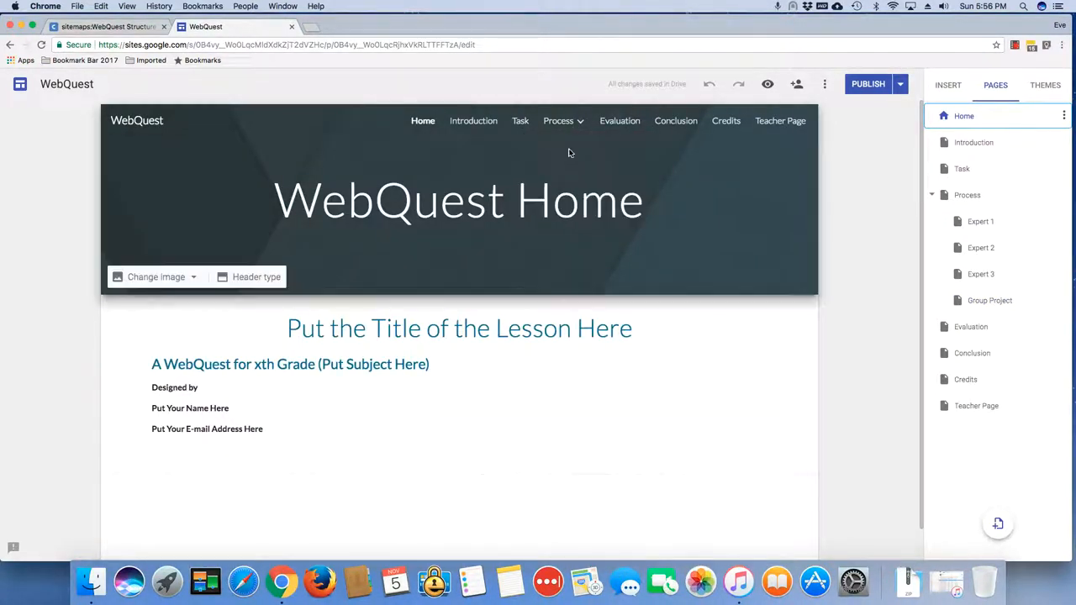
left_click(559, 121)
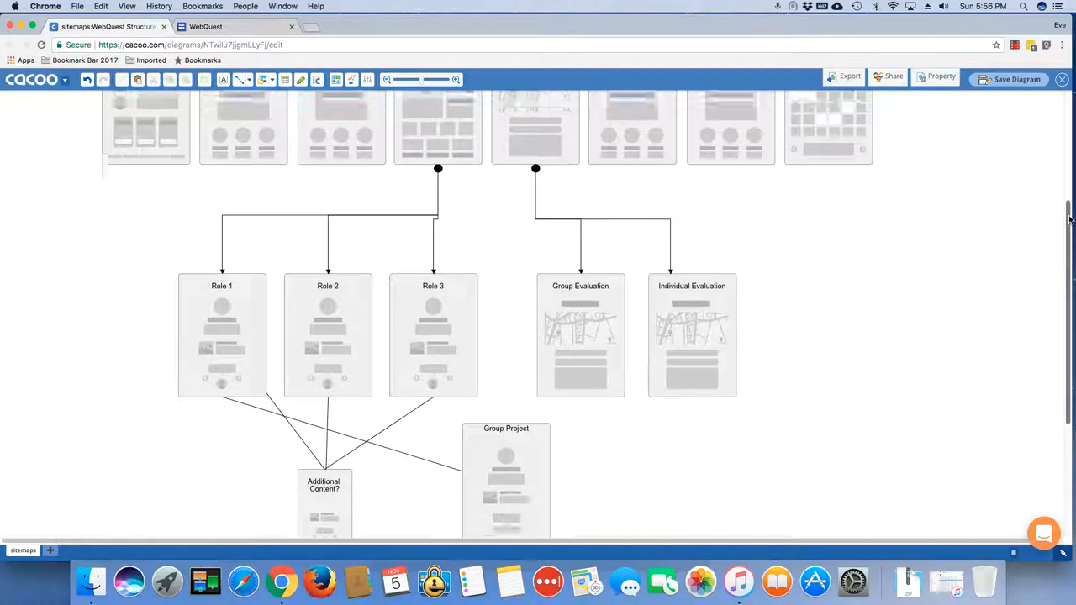
Scroll over the Cacoo sitemap branches, then return to the WebQuest site editor tab.
scroll("up", 3)
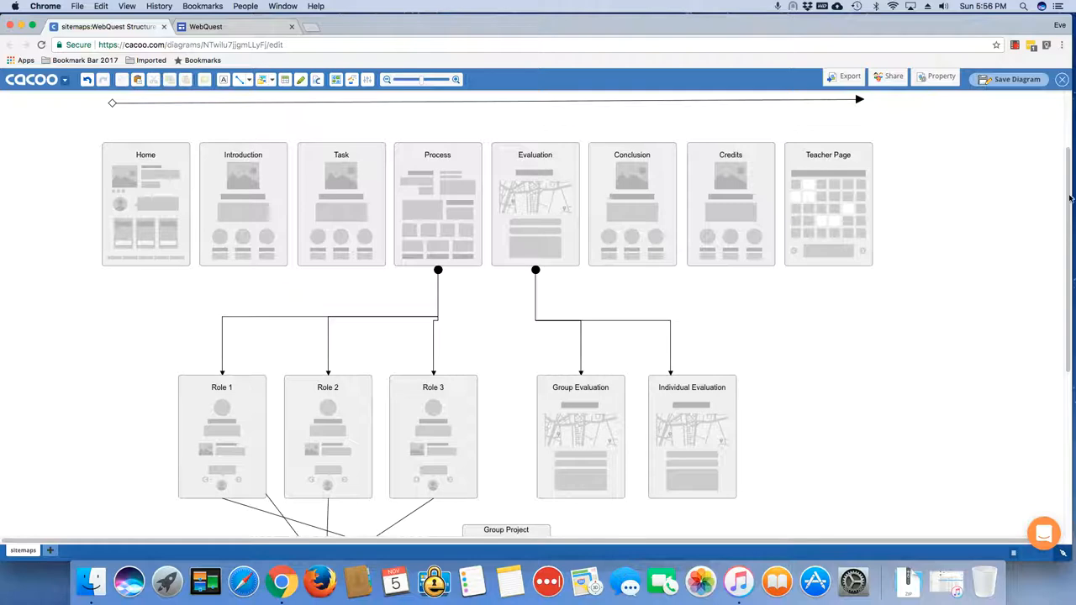
scroll("down", 3)
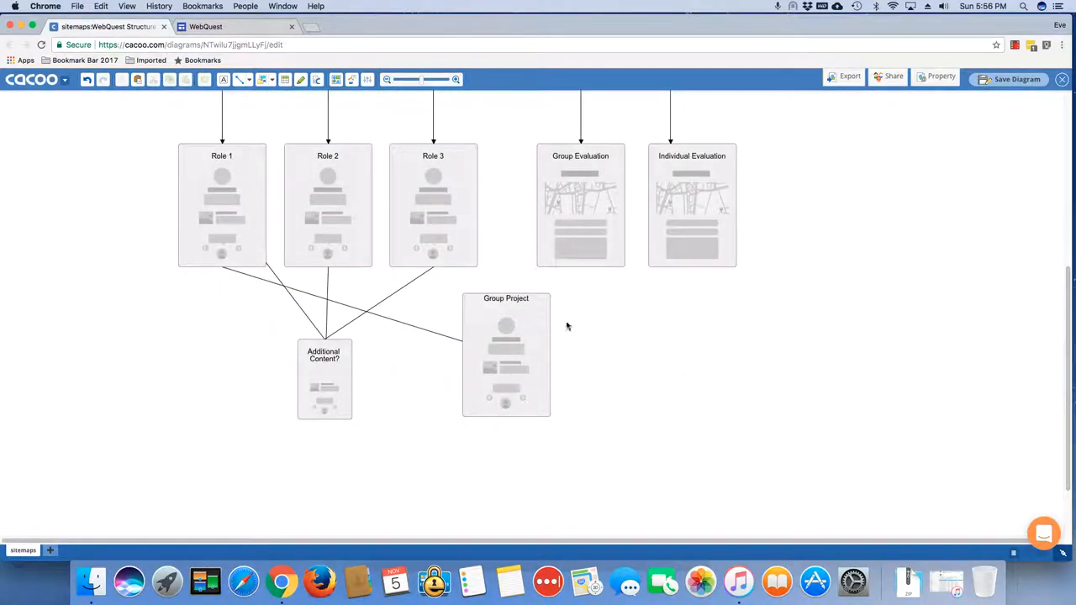
left_click(206, 27)
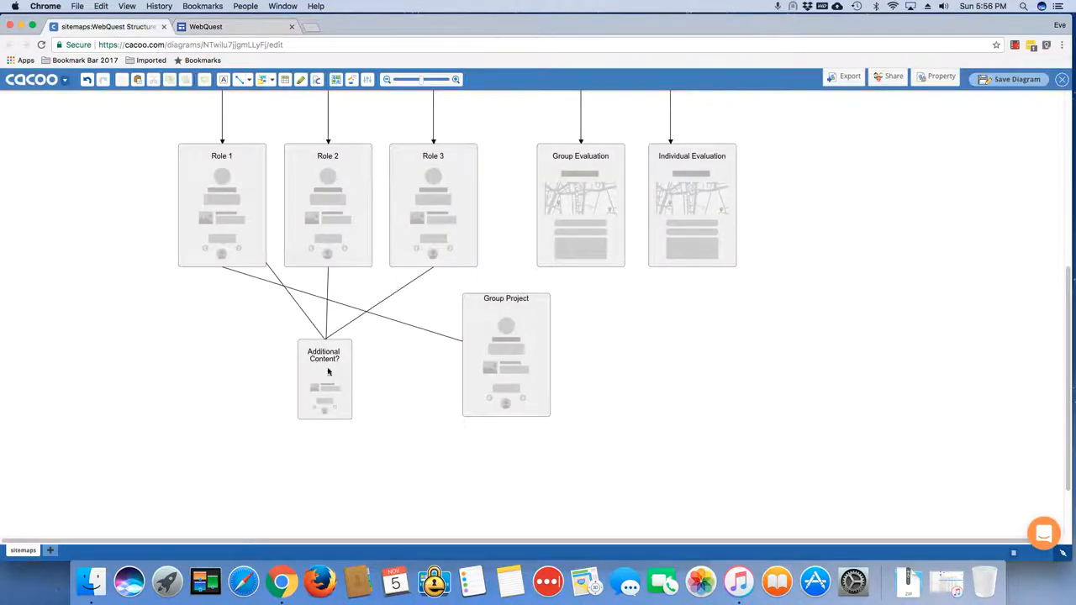
mouse_move(424, 212)
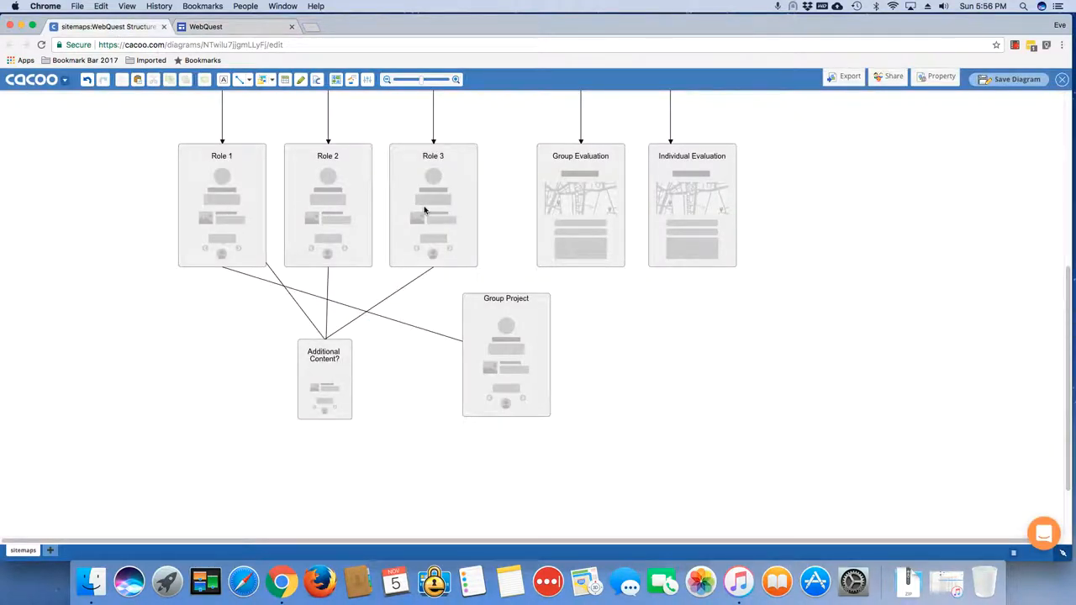
mouse_move(536, 336)
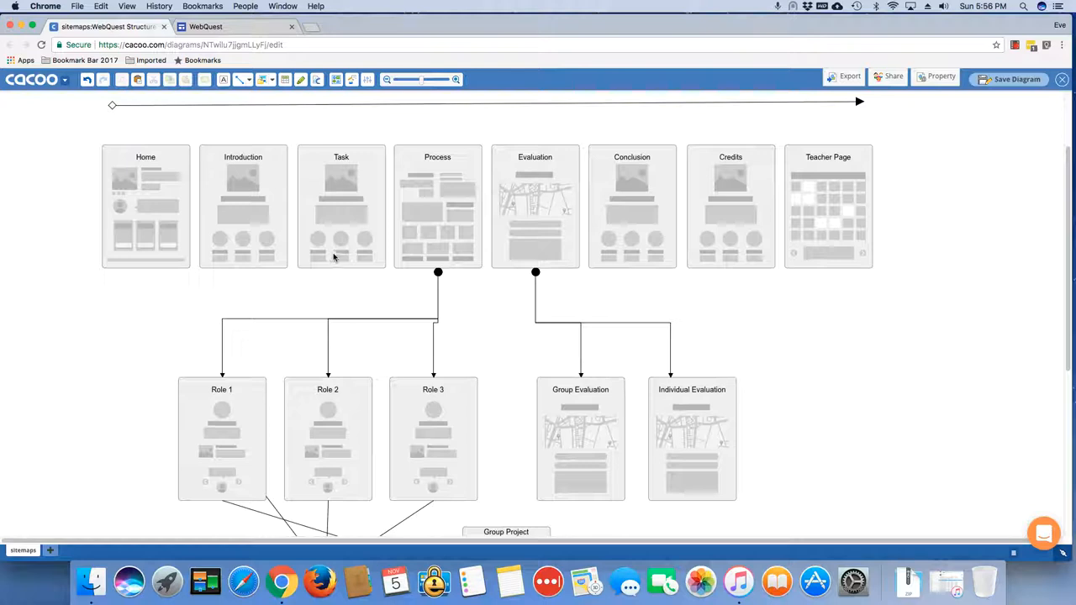
left_click(205, 26)
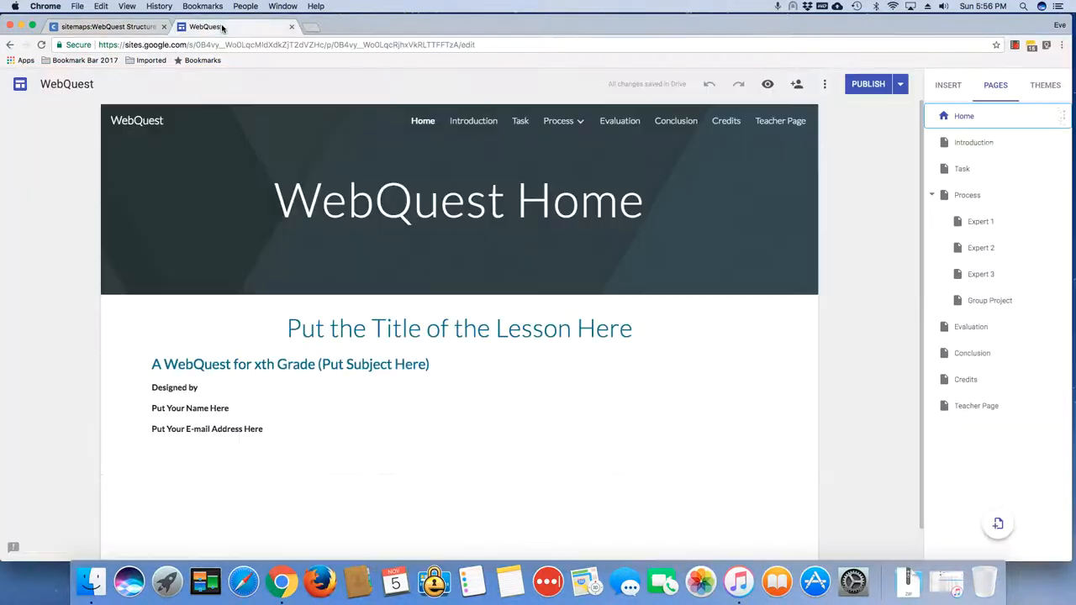
Go to the Process page and check Expert 1–3 and Group Project listed under it.
left_click(558, 121)
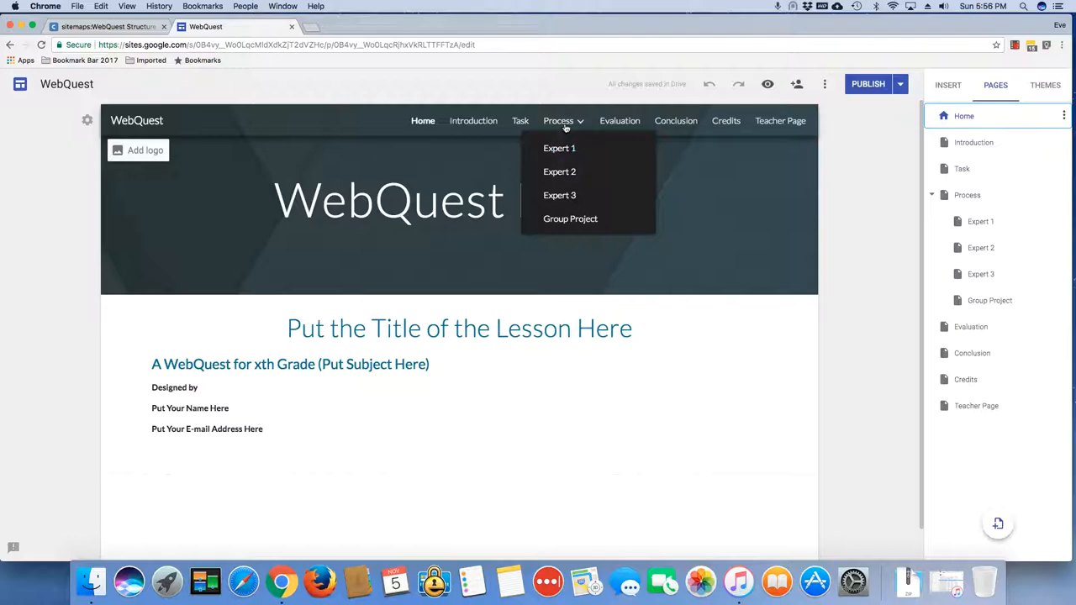
left_click(558, 121)
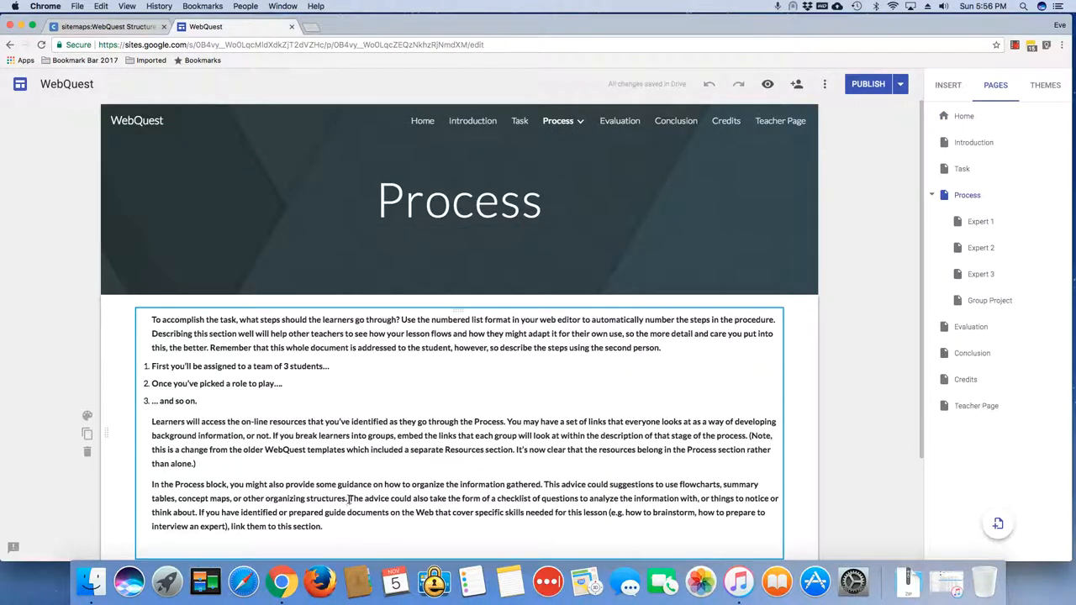
left_click(558, 121)
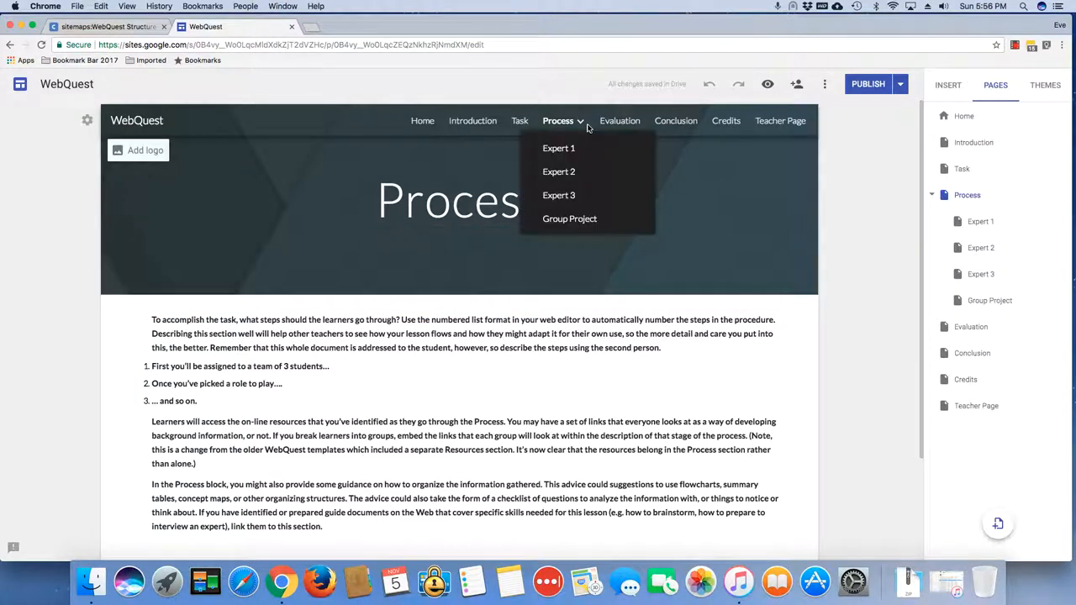
mouse_move(559, 148)
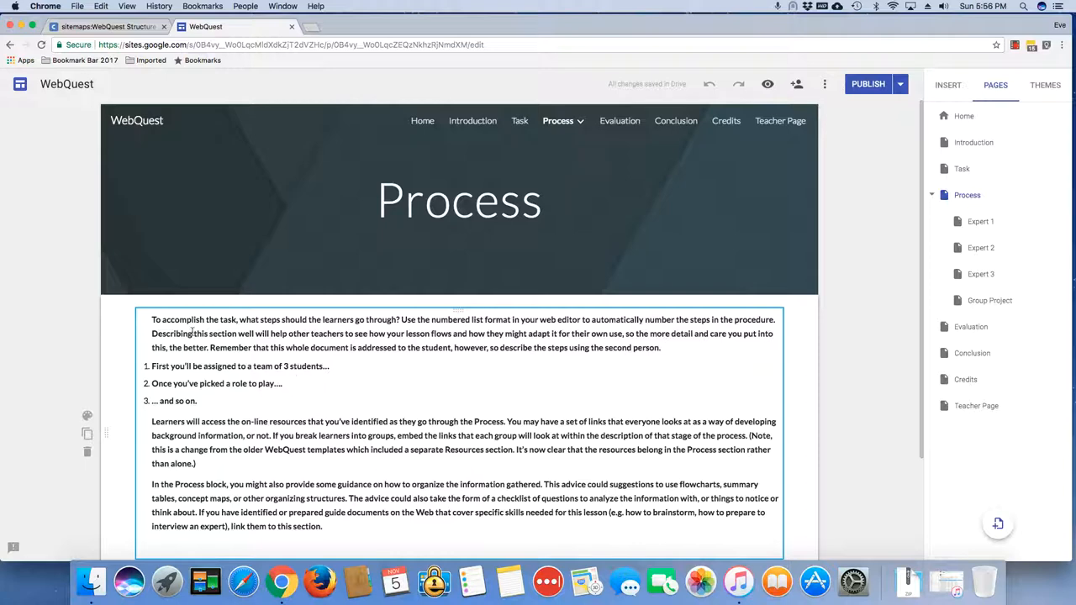
Replace the second step with 'Your Teacher will assign one of the roles'.
triple_click(328, 518)
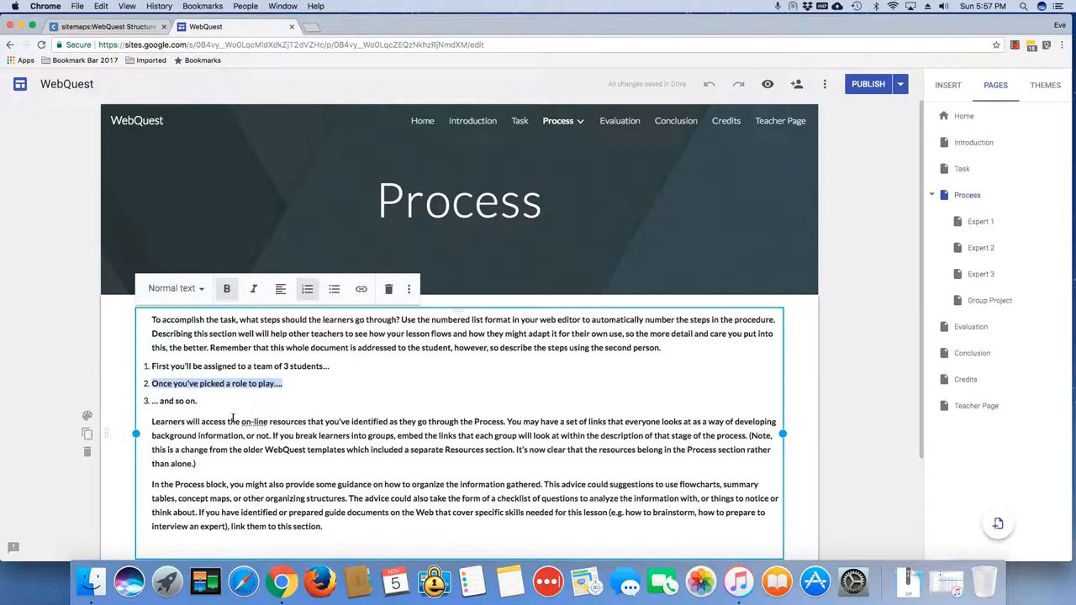
type("PICK")
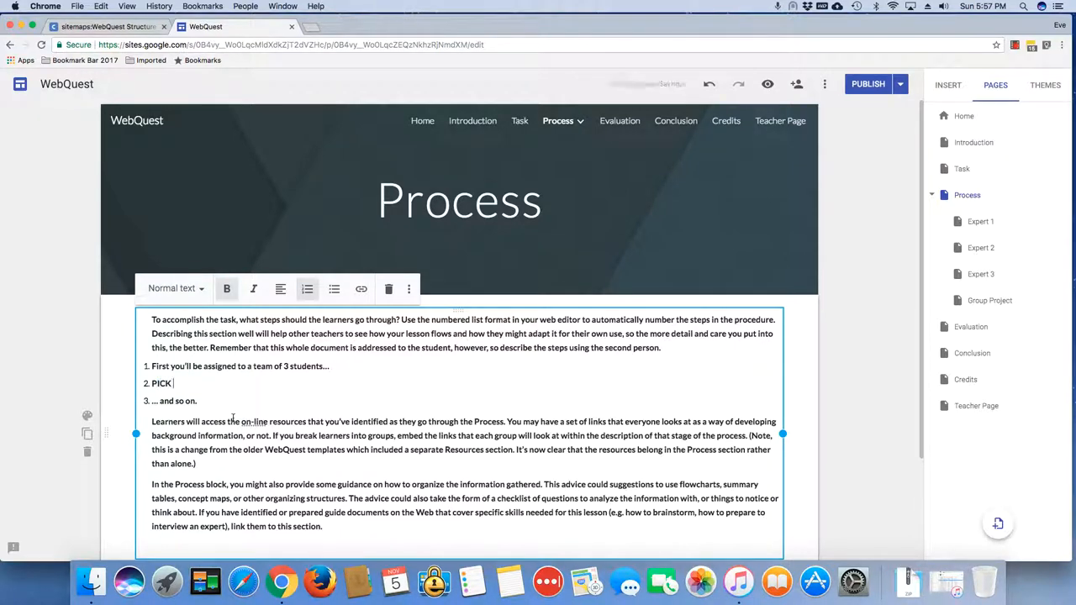
key("backspace")
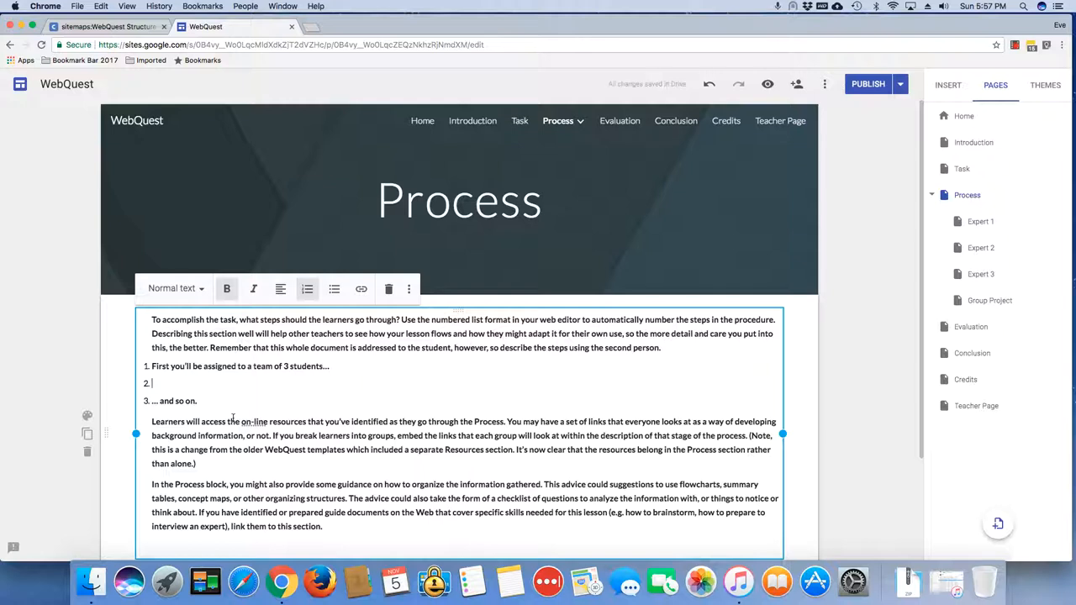
type("Your")
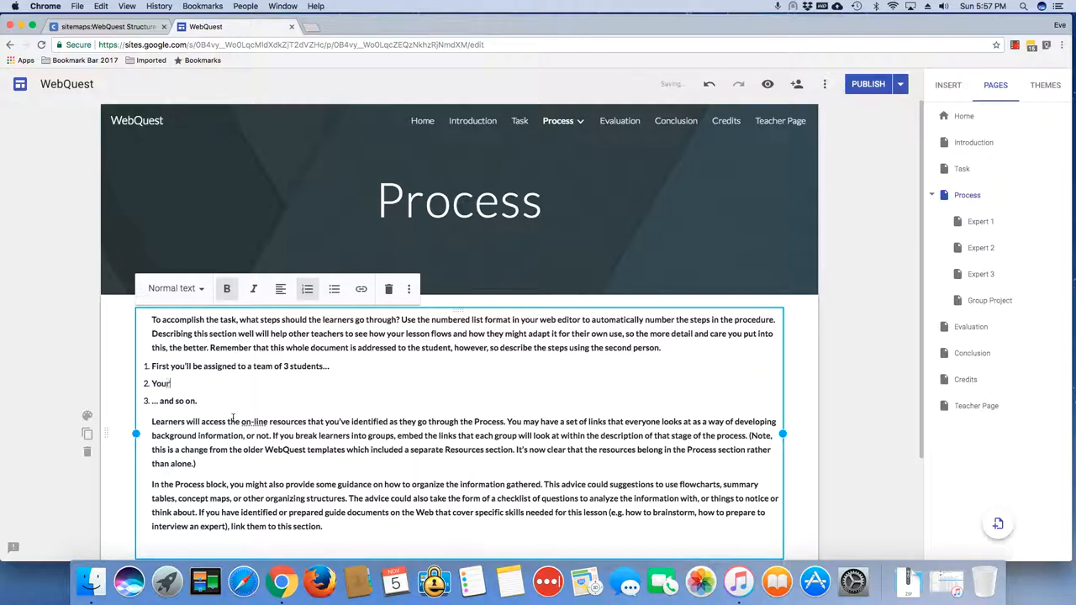
type("Teacher will")
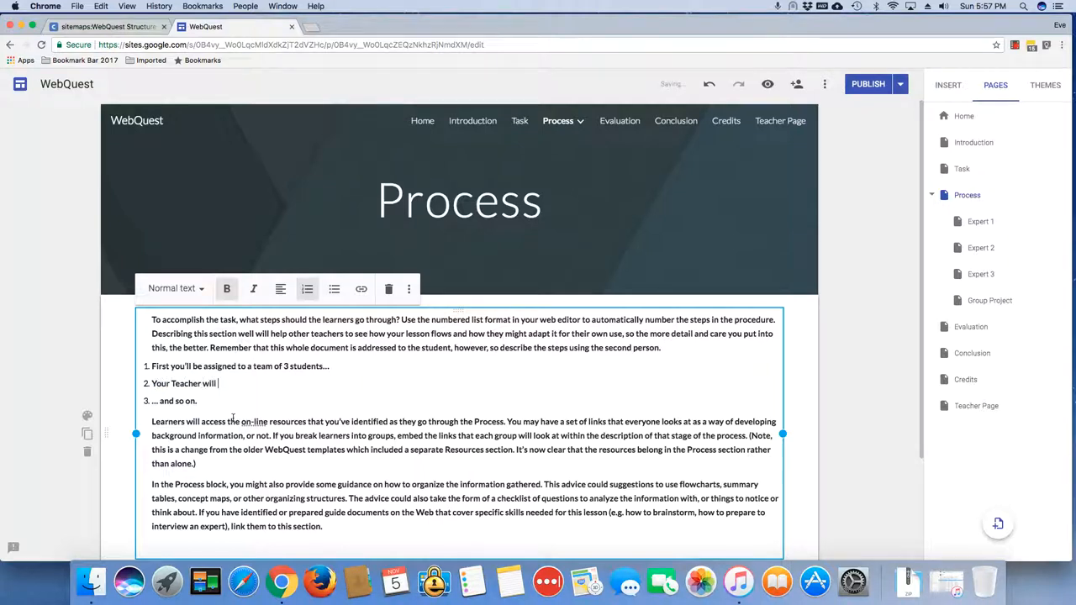
type("assign one of the roles")
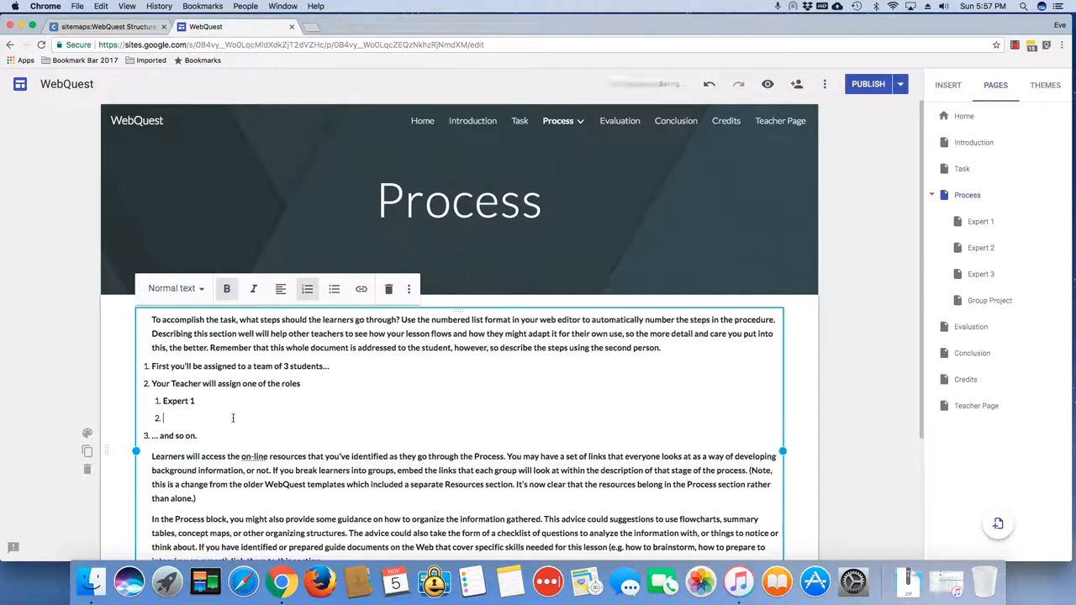
Add a sub-list of Expert 1, Expert 2, Expert 3 beneath the second step.
type("Expert 2")
type("Expert 3")
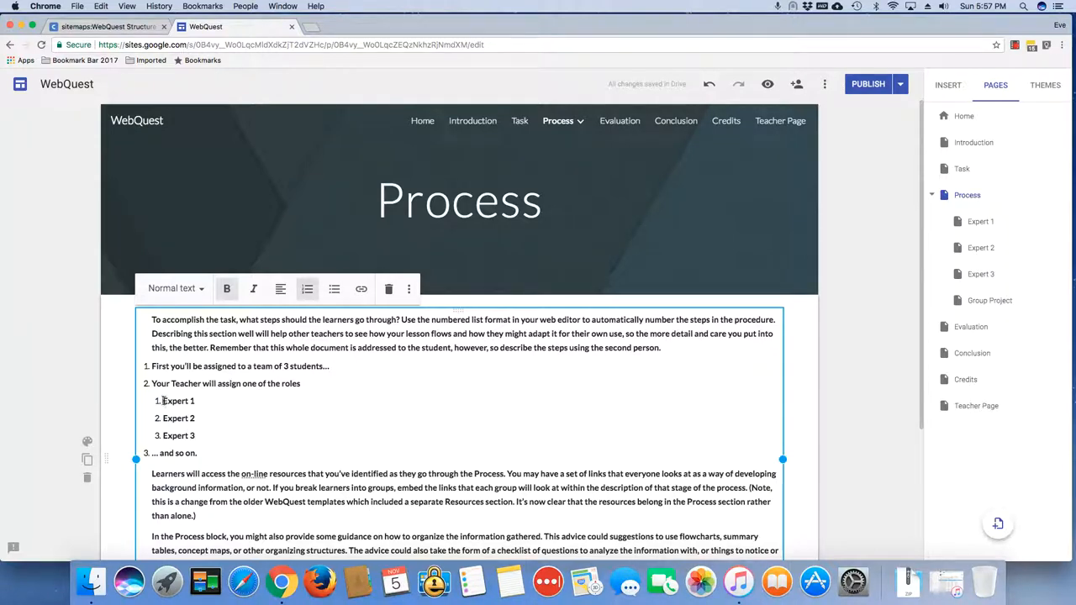
double_click(179, 400)
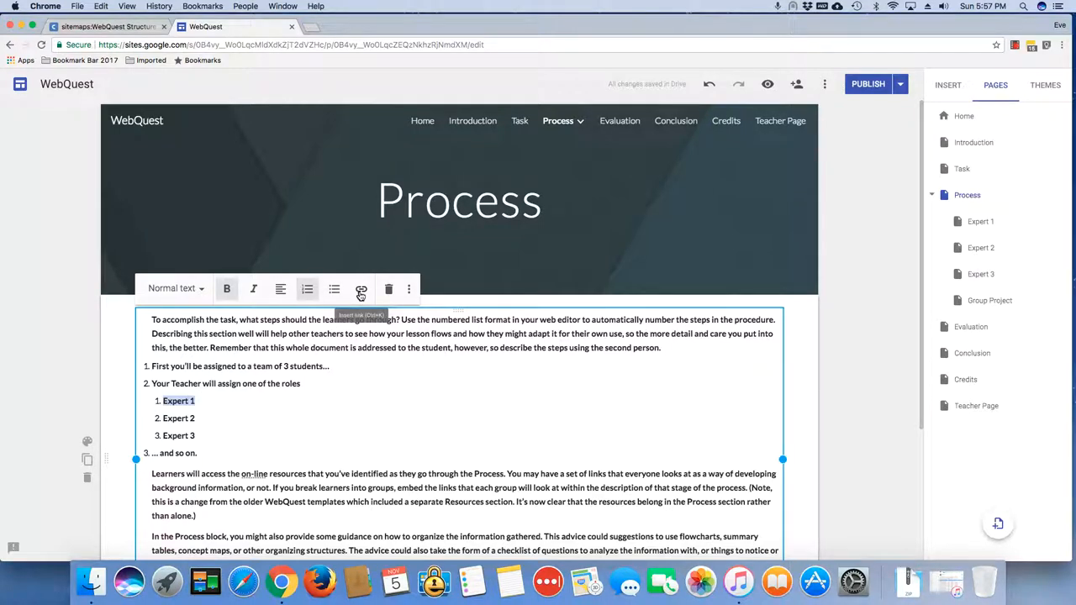
Link the Expert 1 item to the Expert 1 page.
left_click(360, 290)
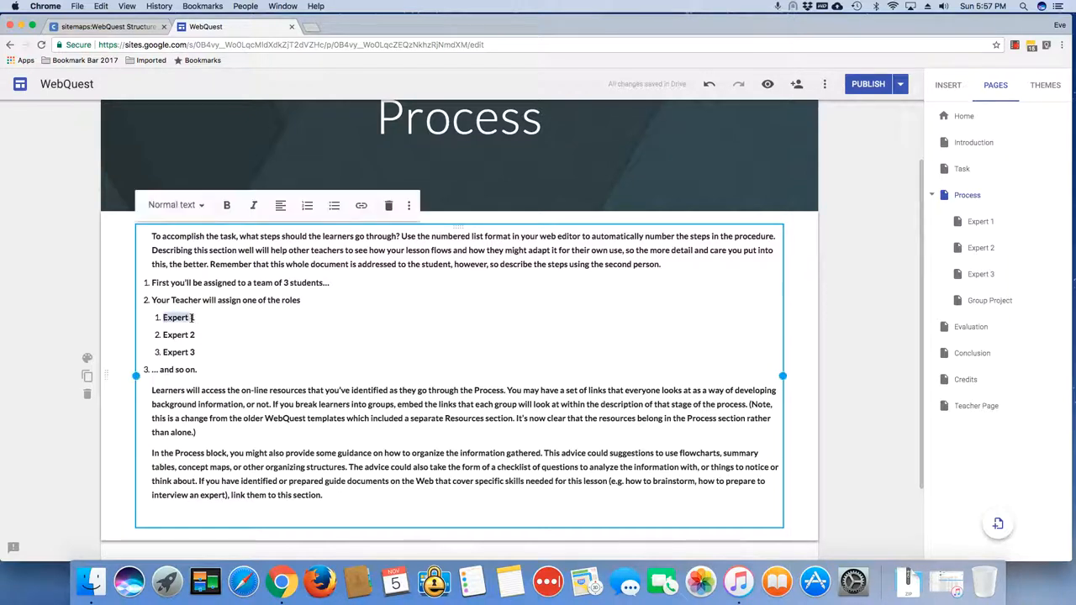
left_click(361, 205)
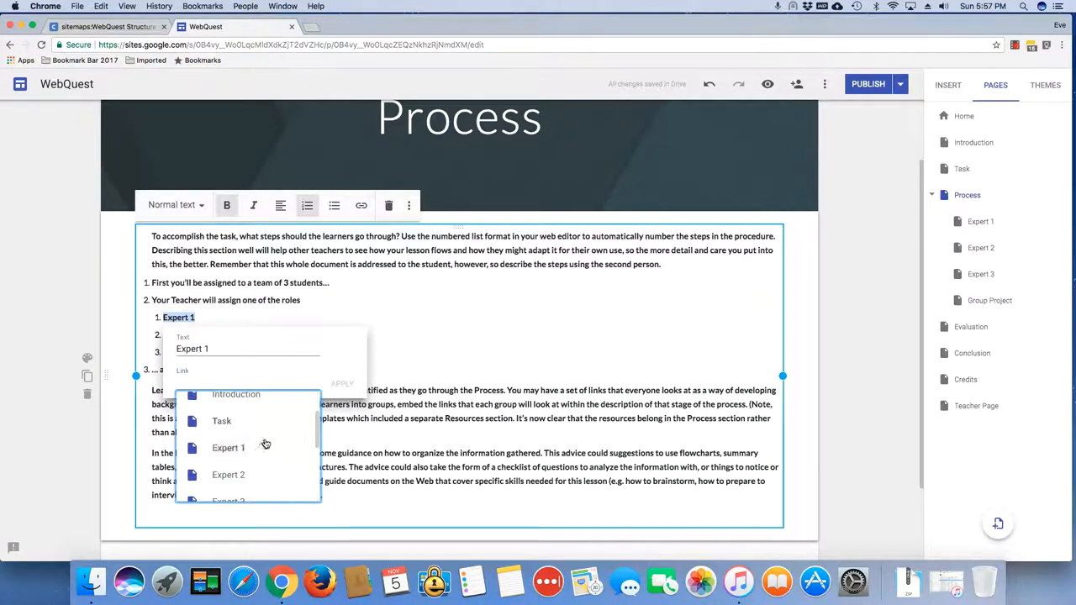
left_click(229, 447)
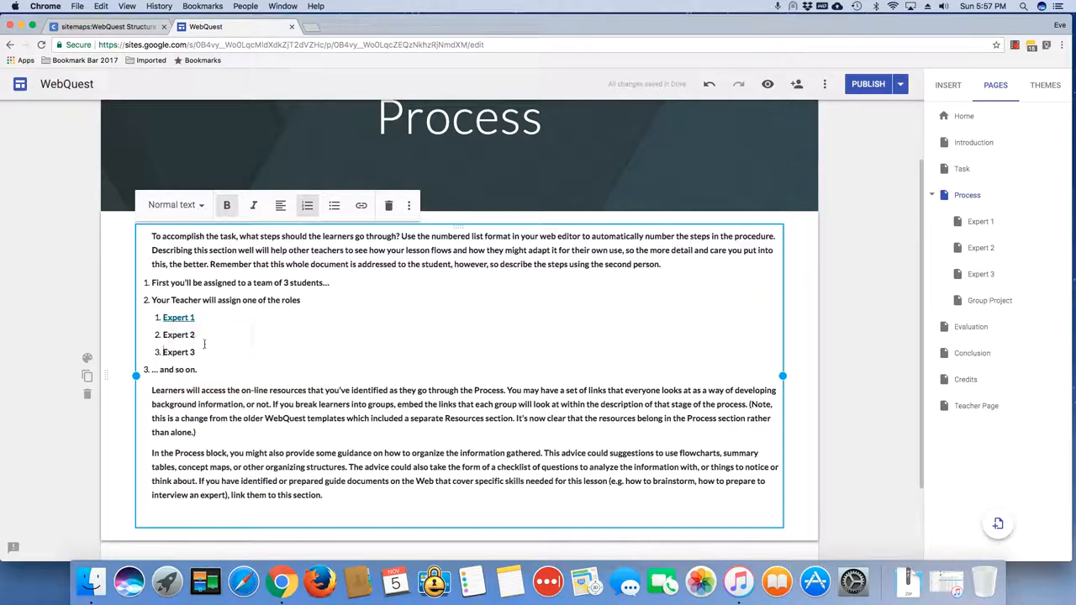
Link the Expert 2 item to the Expert 2 page and finish editing the list.
double_click(179, 334)
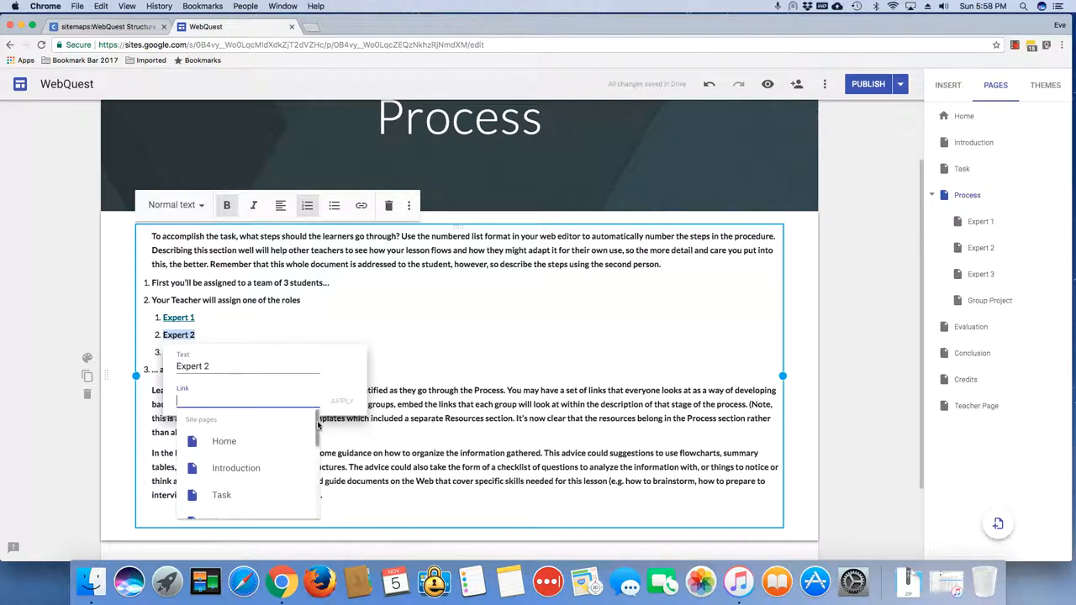
left_click(228, 450)
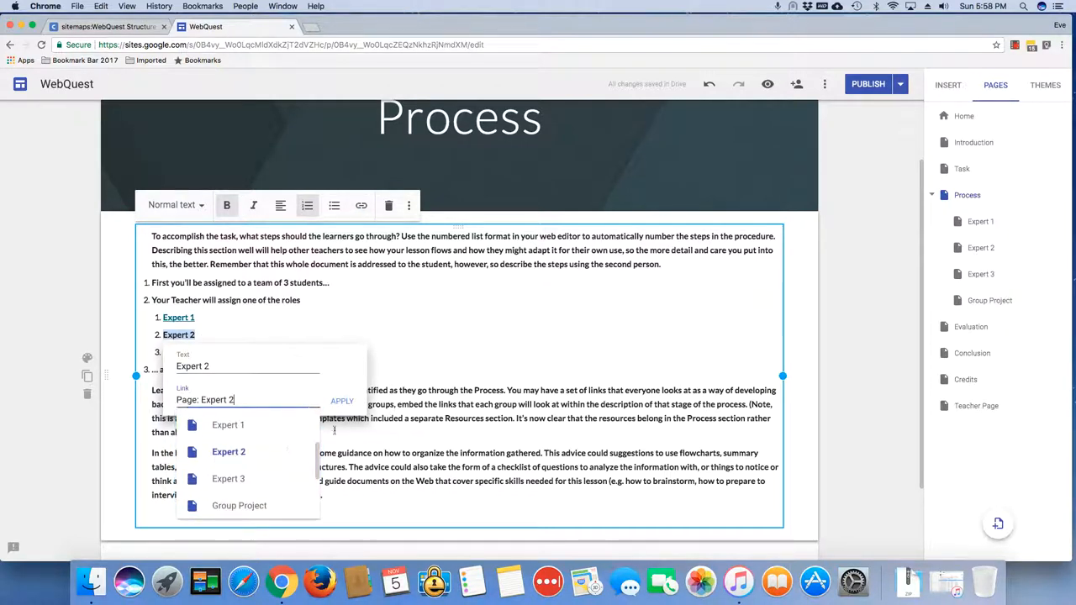
left_click(343, 400)
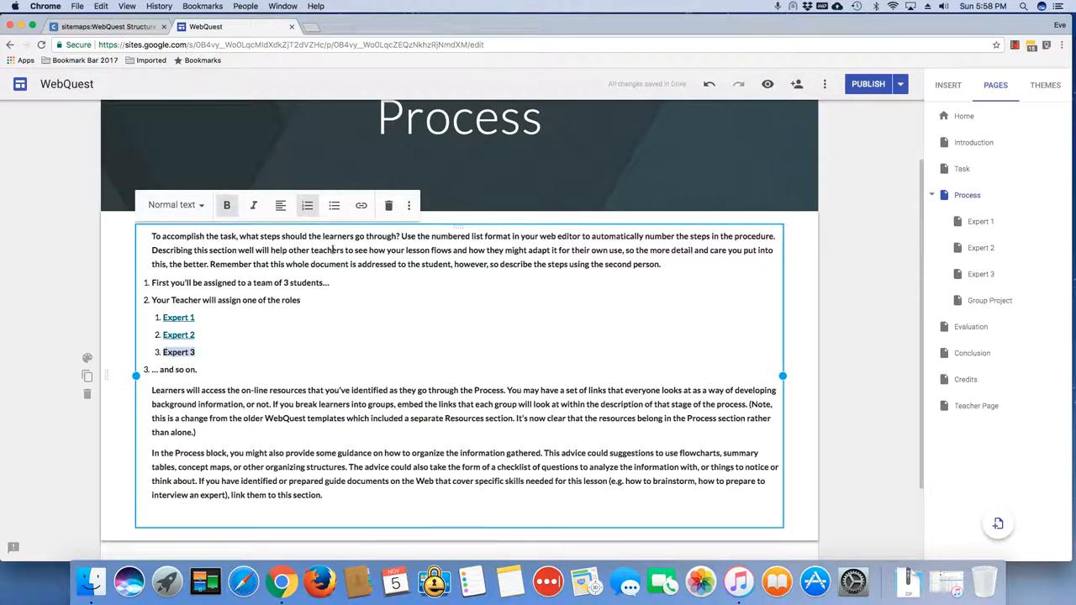
left_click(178, 352)
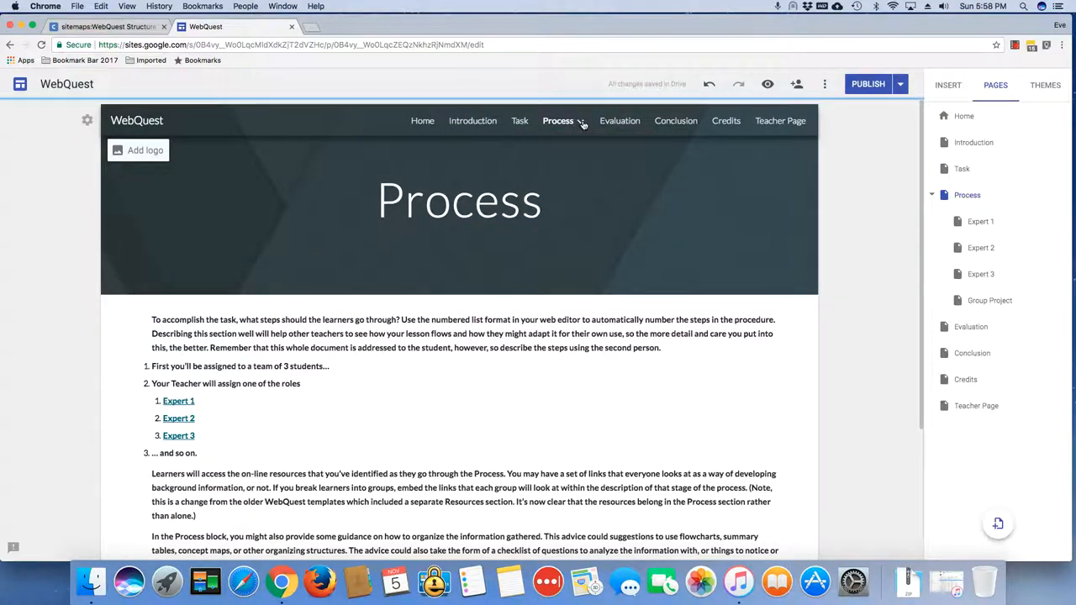
Publish the WebQuest site and collapse the Process subpages in the Pages panel.
left_click(558, 121)
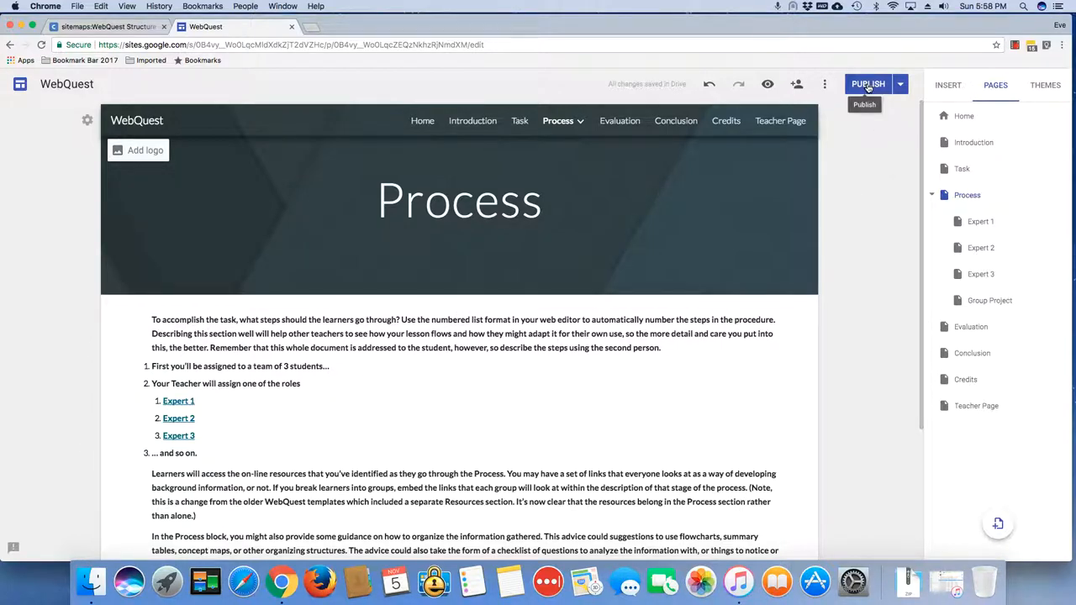
left_click(868, 84)
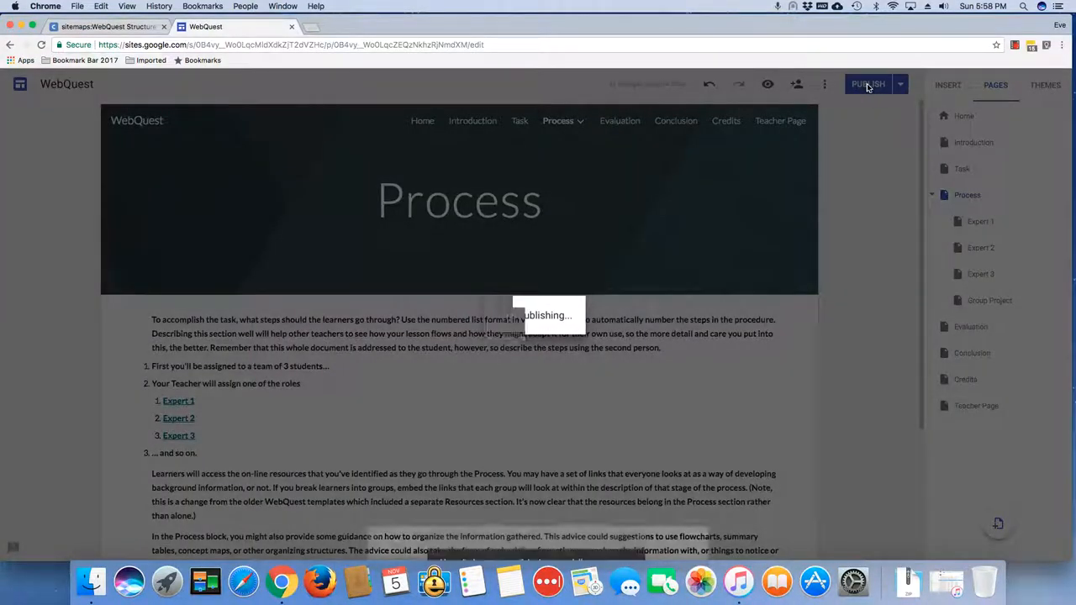
left_click(867, 85)
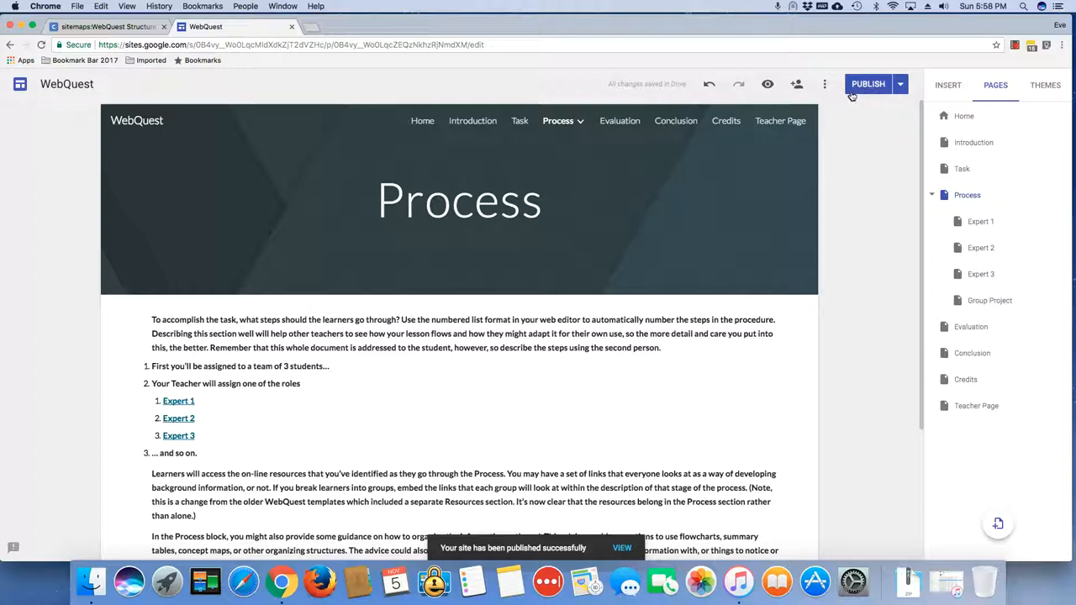
mouse_move(828, 282)
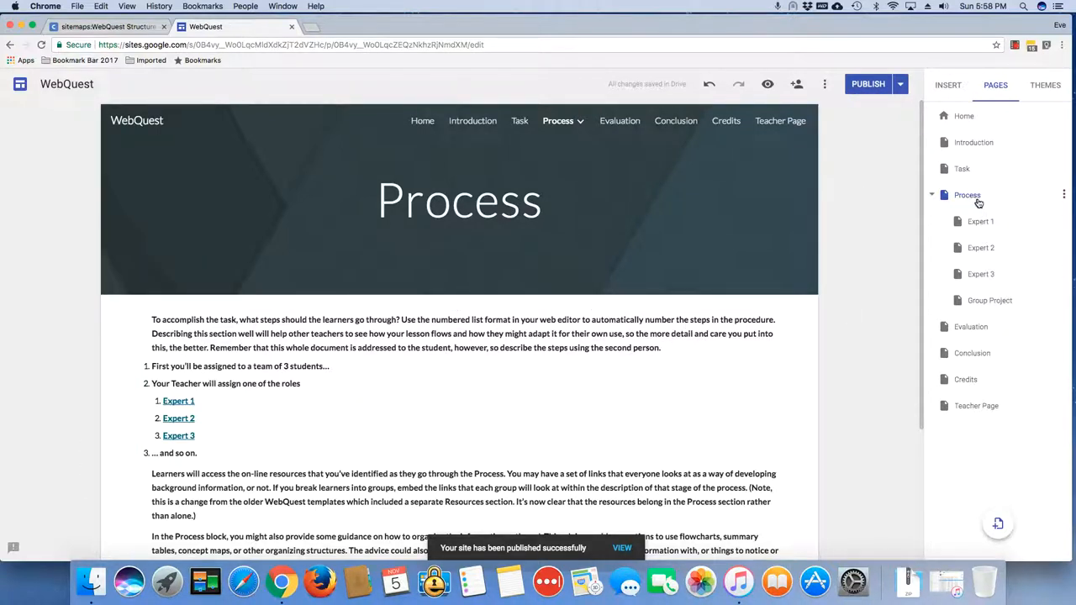
mouse_move(972, 326)
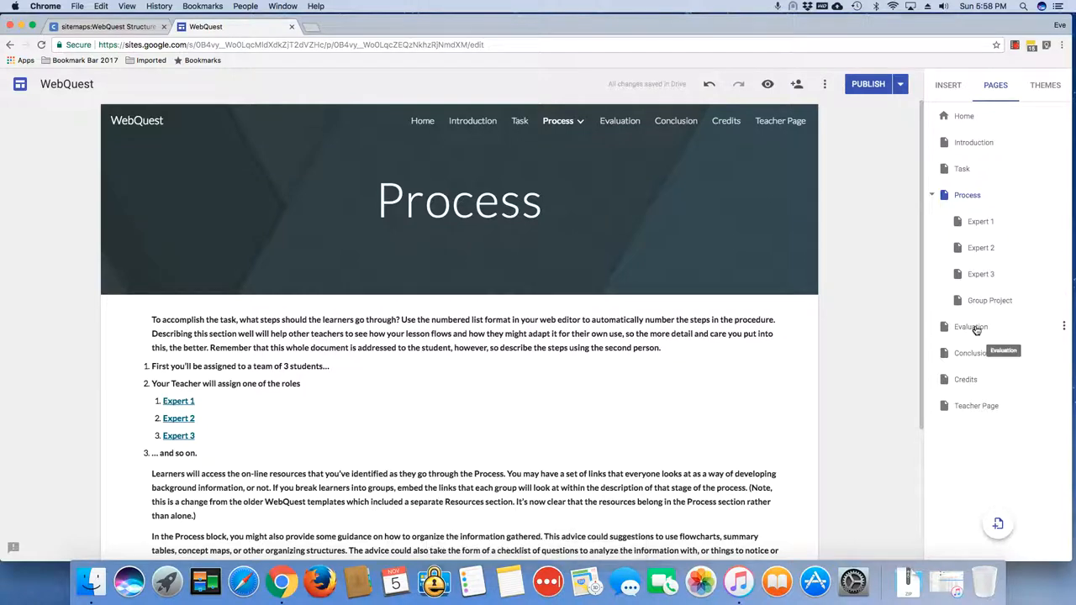
left_click(931, 195)
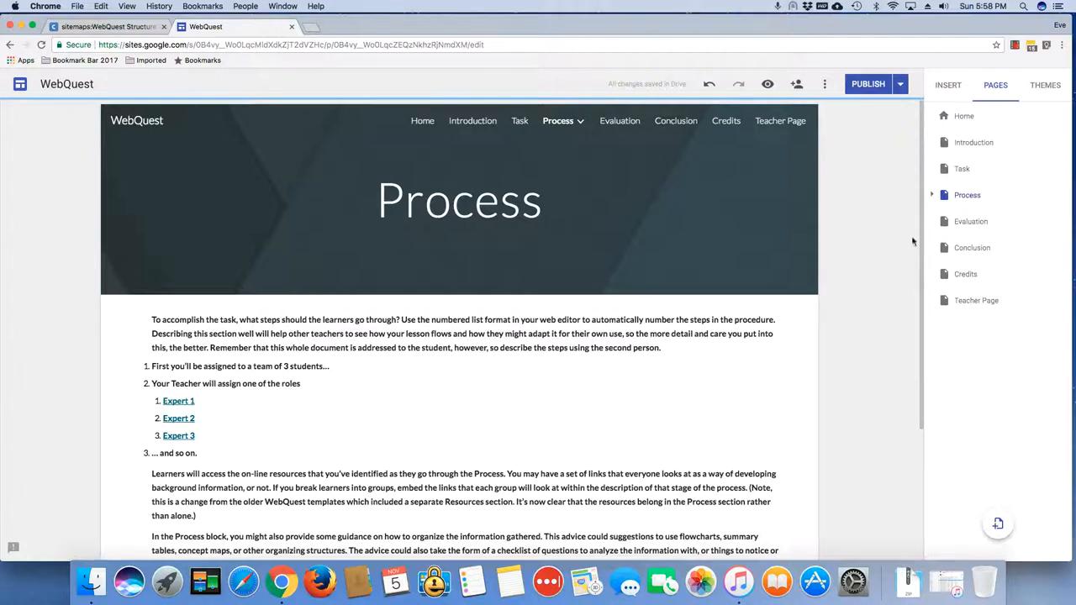
mouse_move(868, 225)
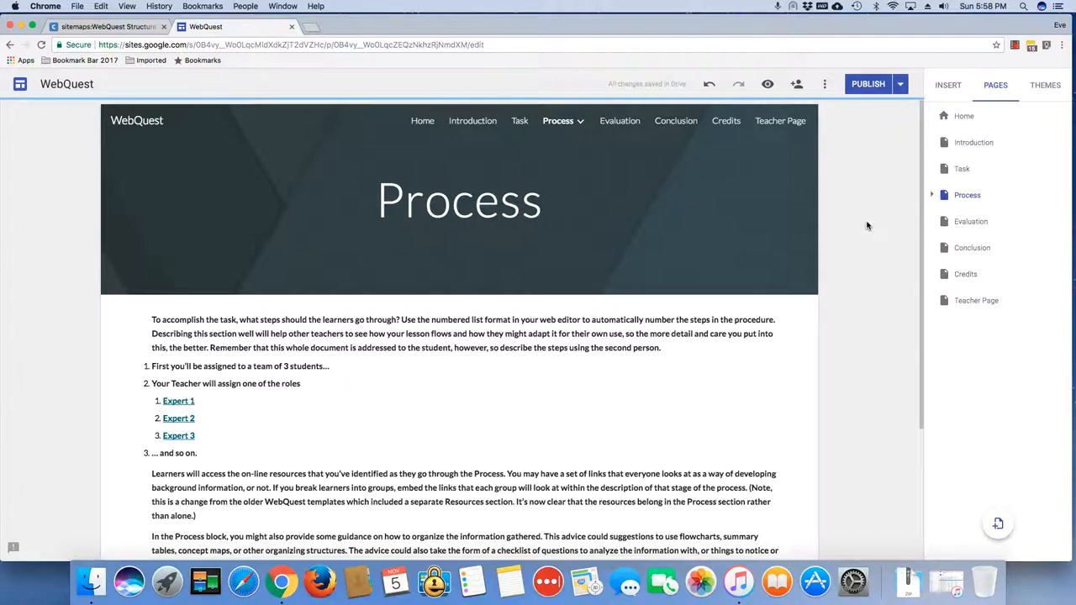